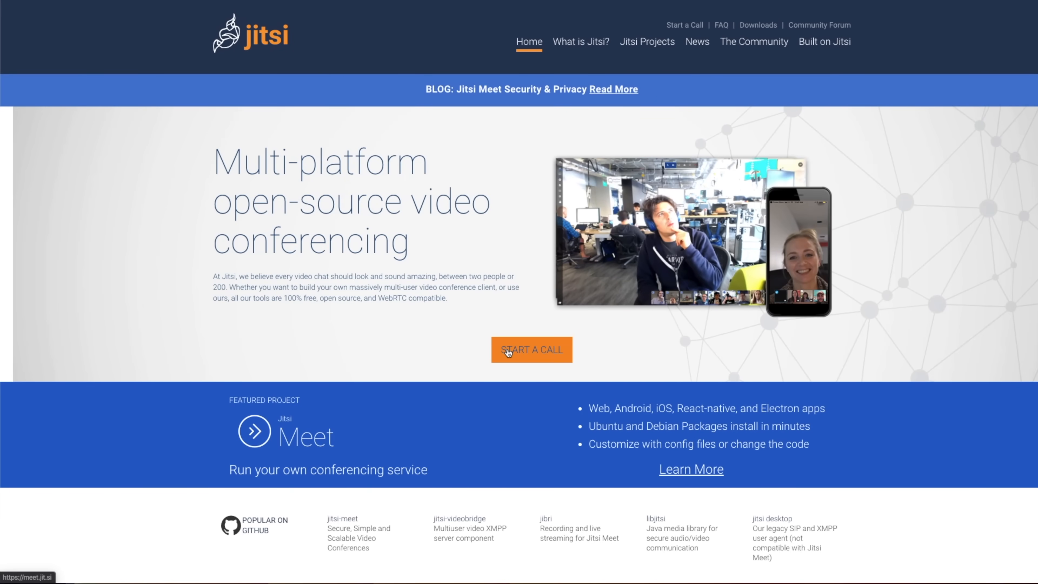
# Start the FirstConferenceVideoCall meeting in Jitsi Meet and show its link and dial-in details.
pyautogui.click(531, 350)
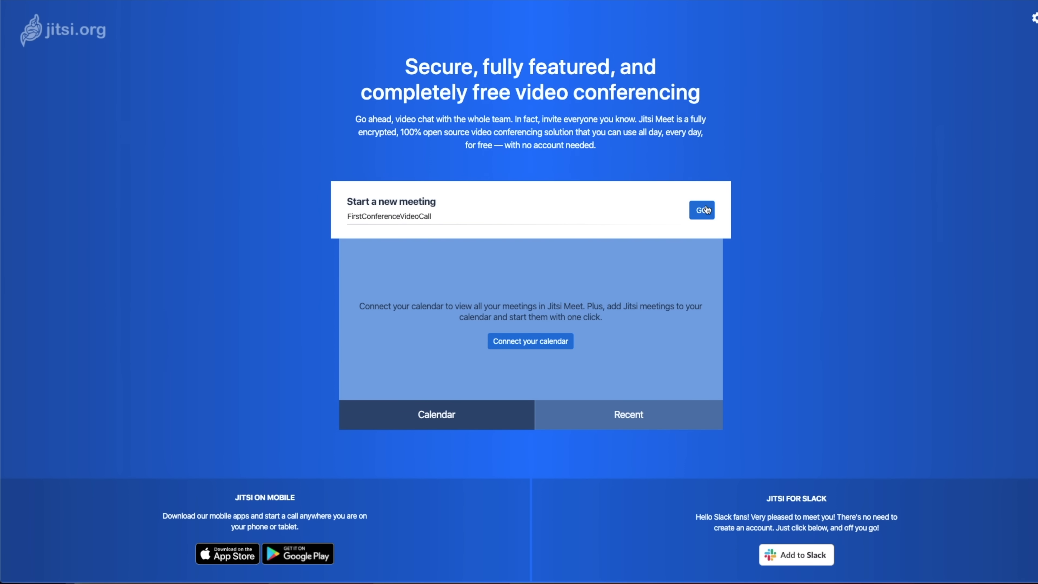
pyautogui.click(701, 209)
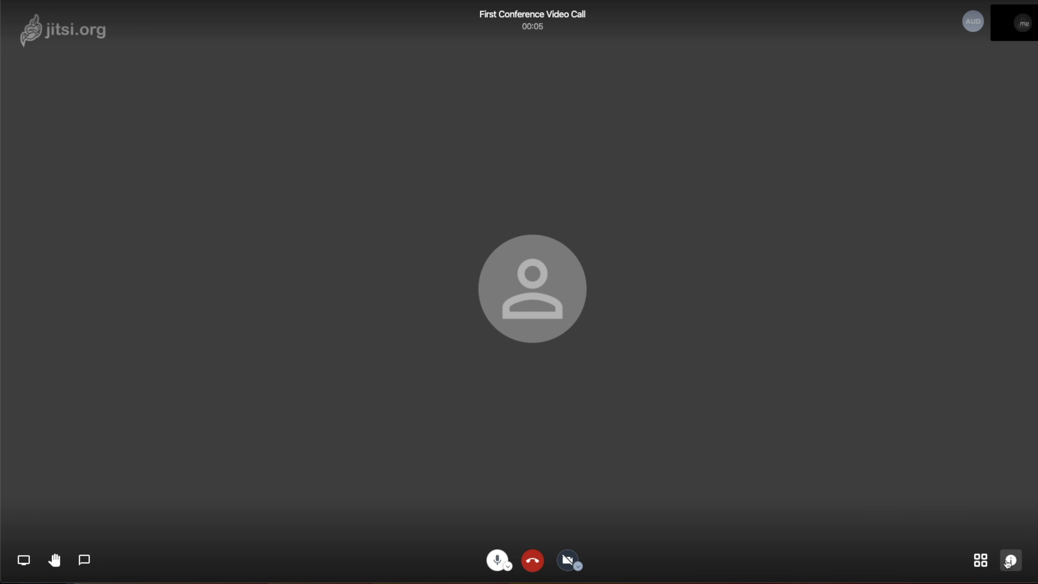
pyautogui.click(1009, 560)
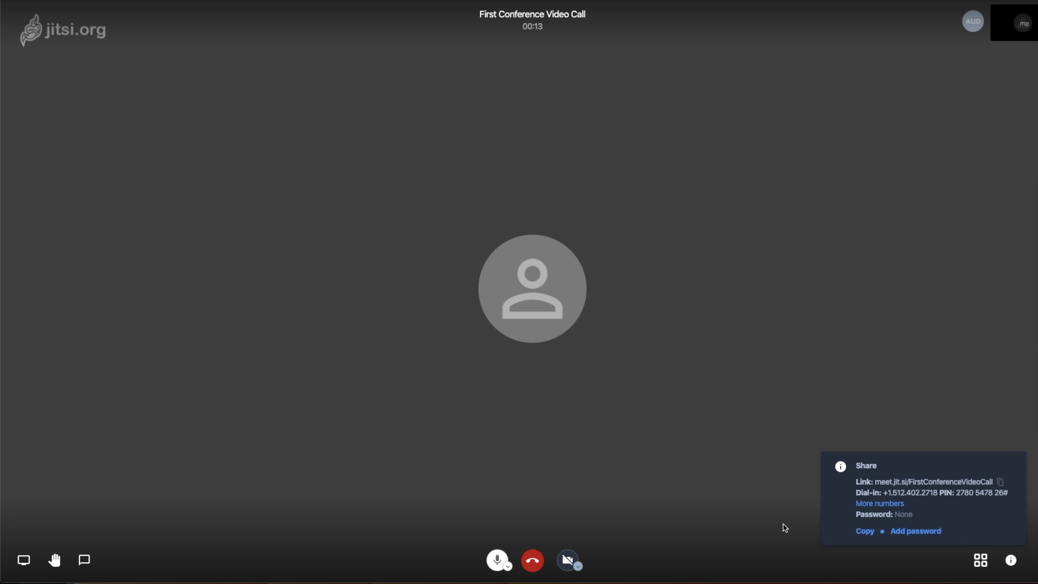
# Return to jitsi.org and go to the Jitsi Meet featured project page.
pyautogui.click(531, 560)
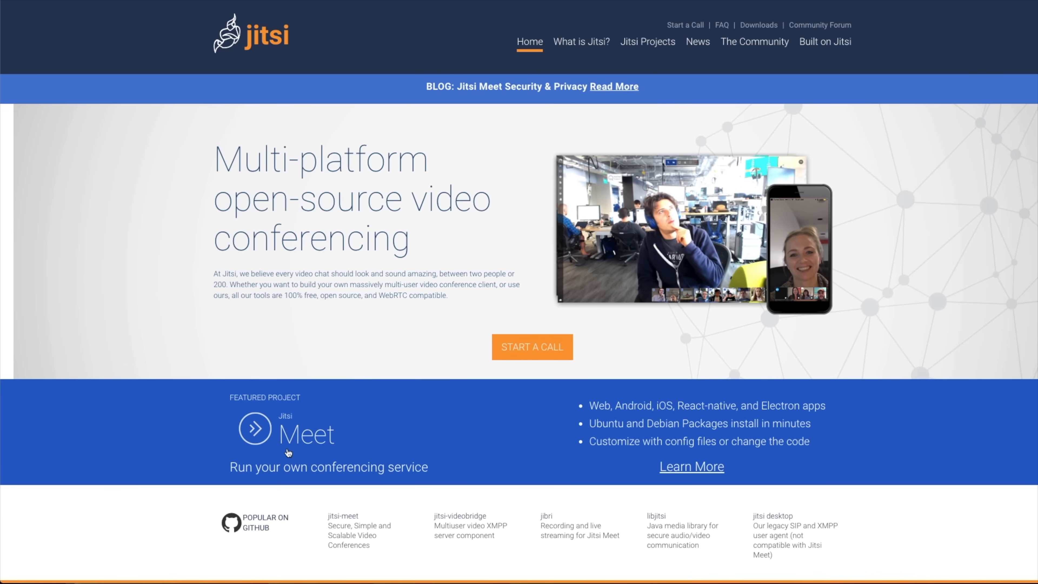
pyautogui.click(647, 42)
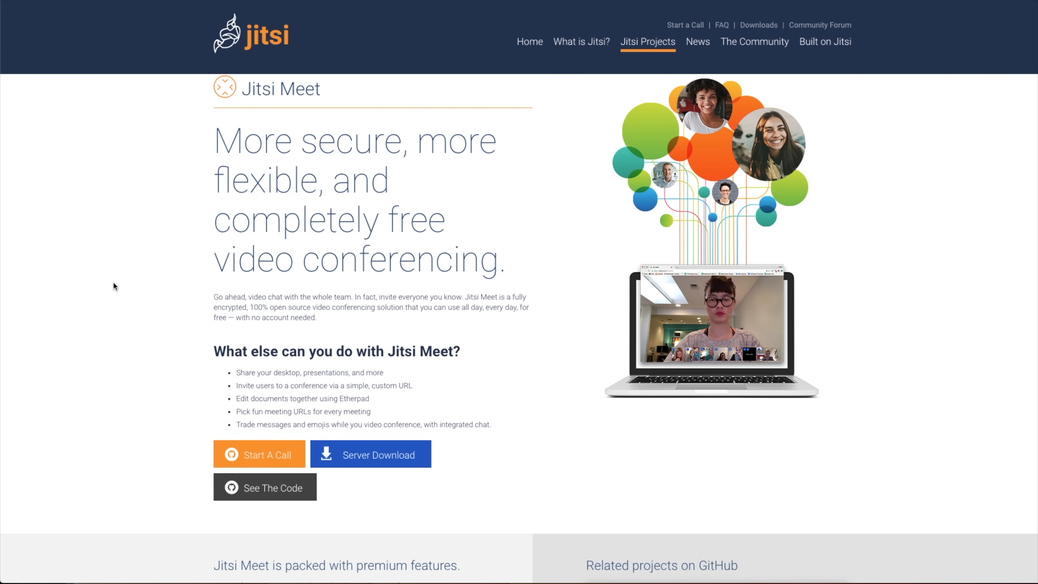
pyautogui.moveTo(636, 64)
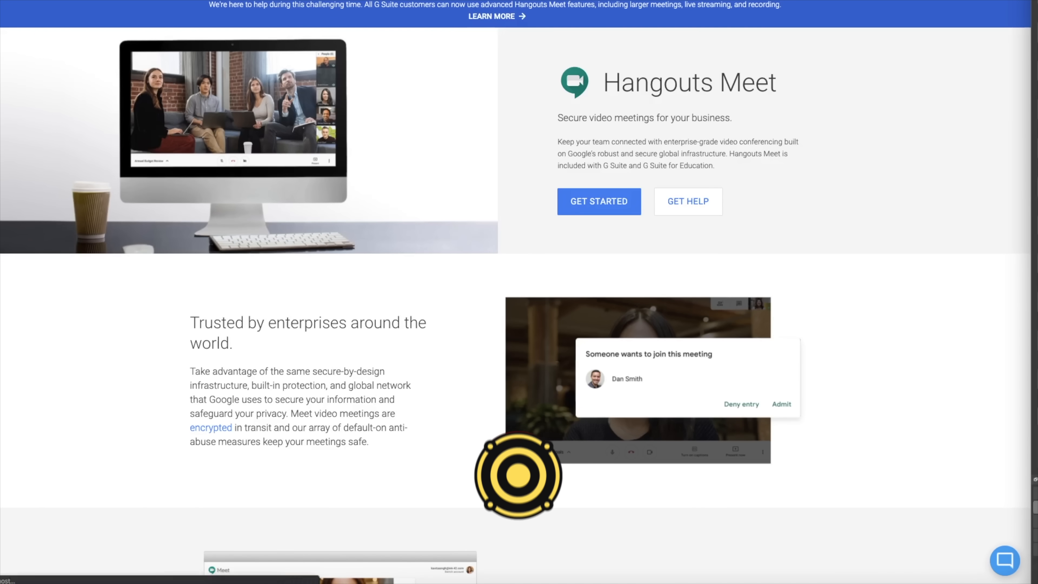
pyautogui.scroll(-3)
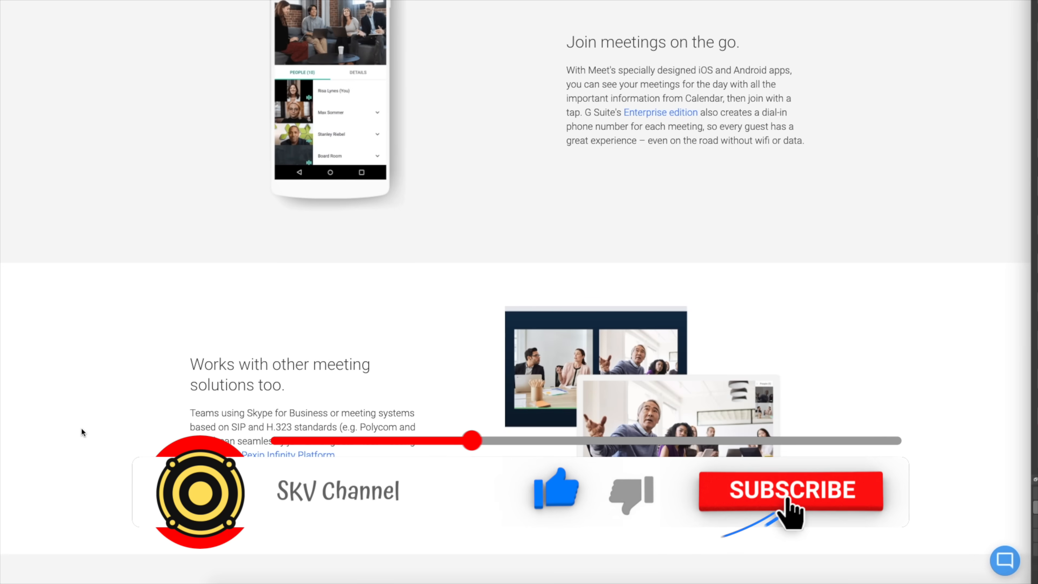
pyautogui.scroll(-3)
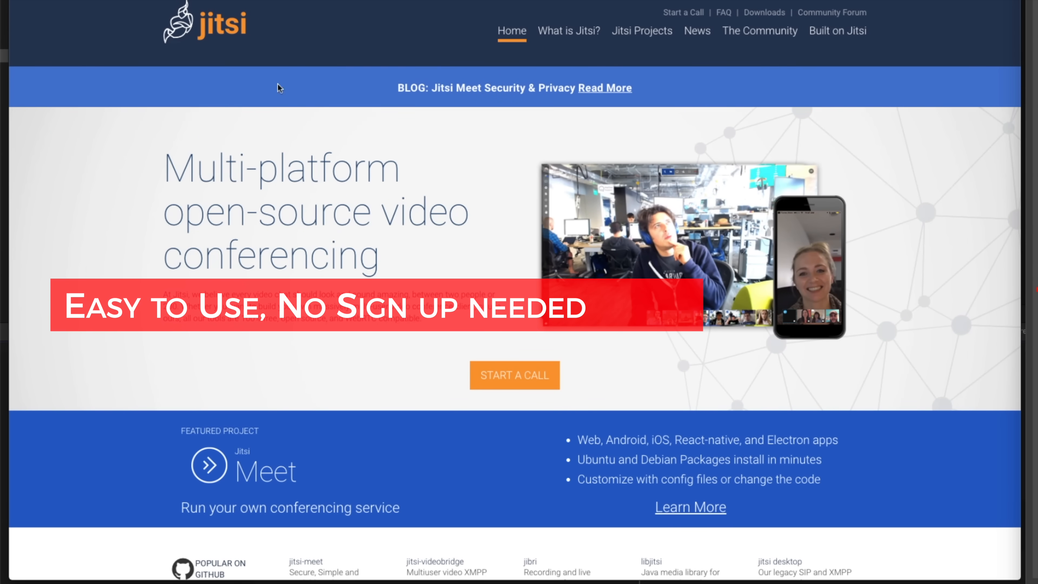
# Start a new Jitsi Meet meeting named VideoConferenceCall.
pyautogui.click(514, 374)
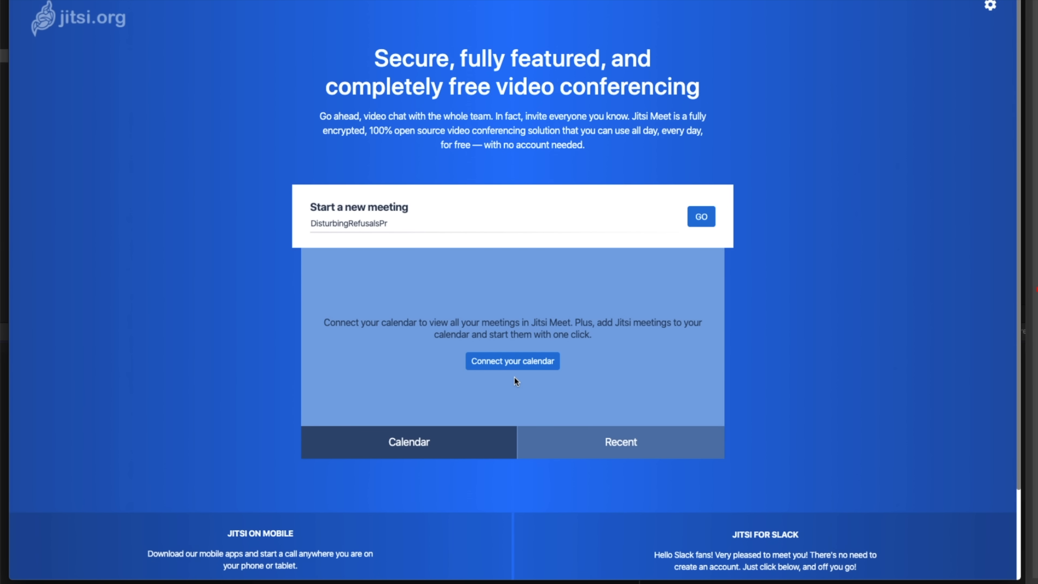
pyautogui.write('PrecedeStunningly')
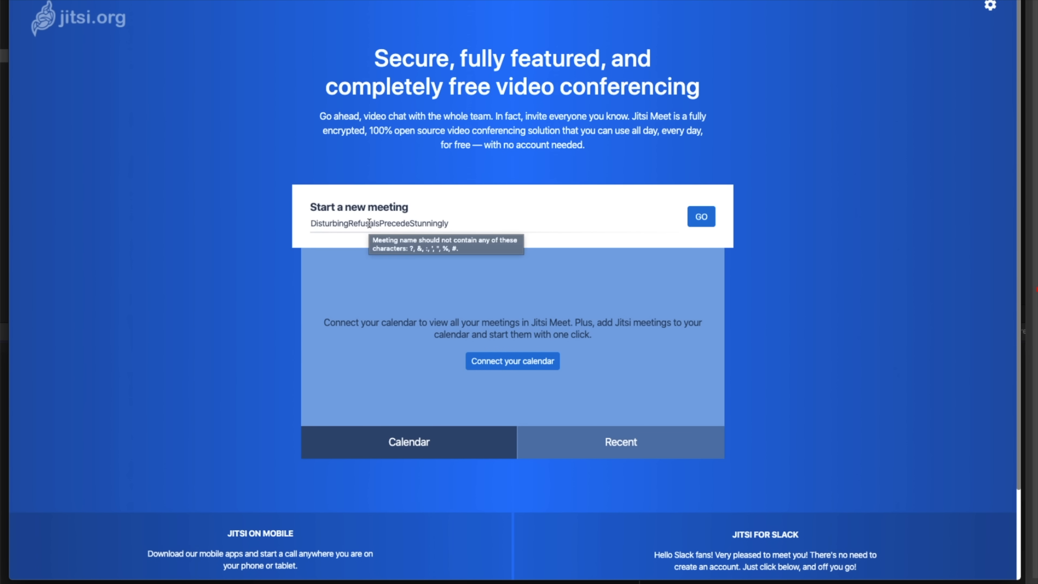
pyautogui.write('VideoCon')
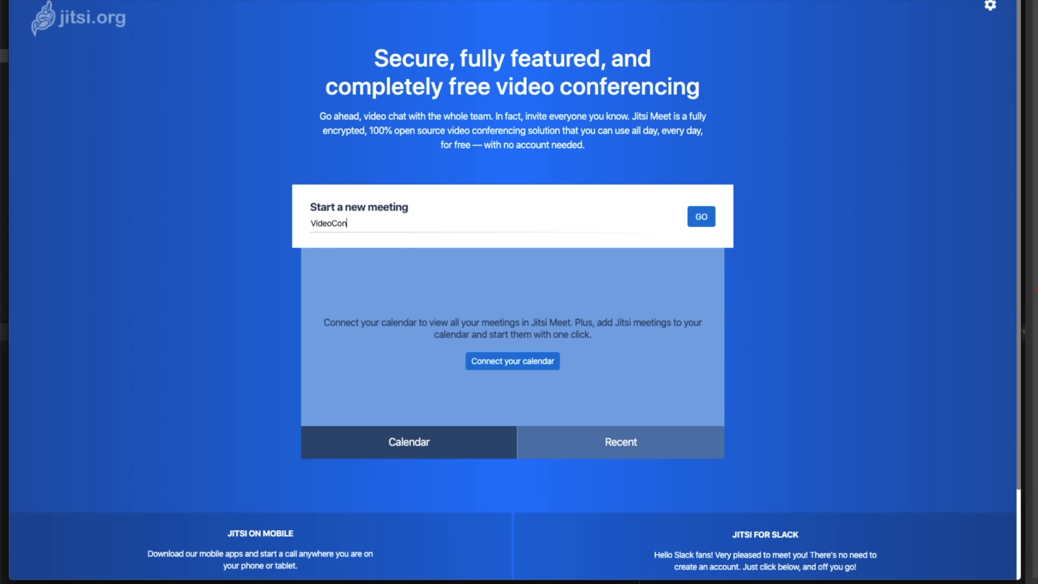
pyautogui.write('ference')
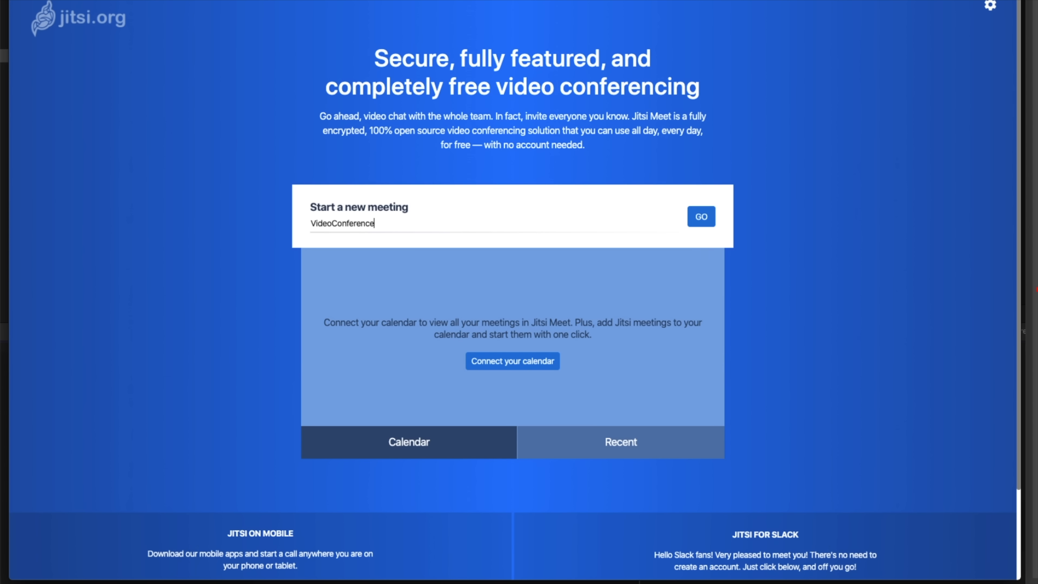
pyautogui.write('Call')
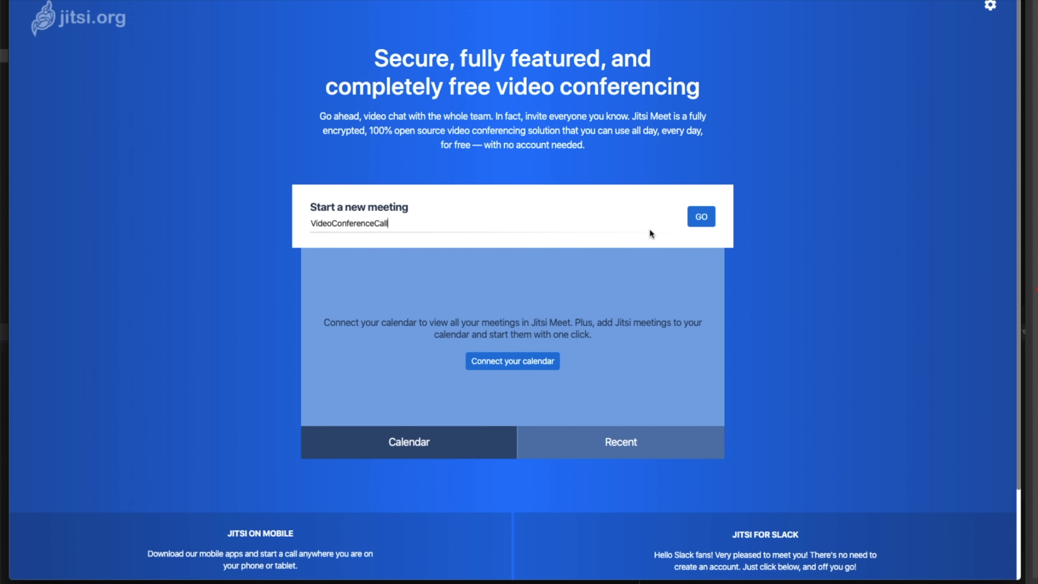
pyautogui.click(701, 218)
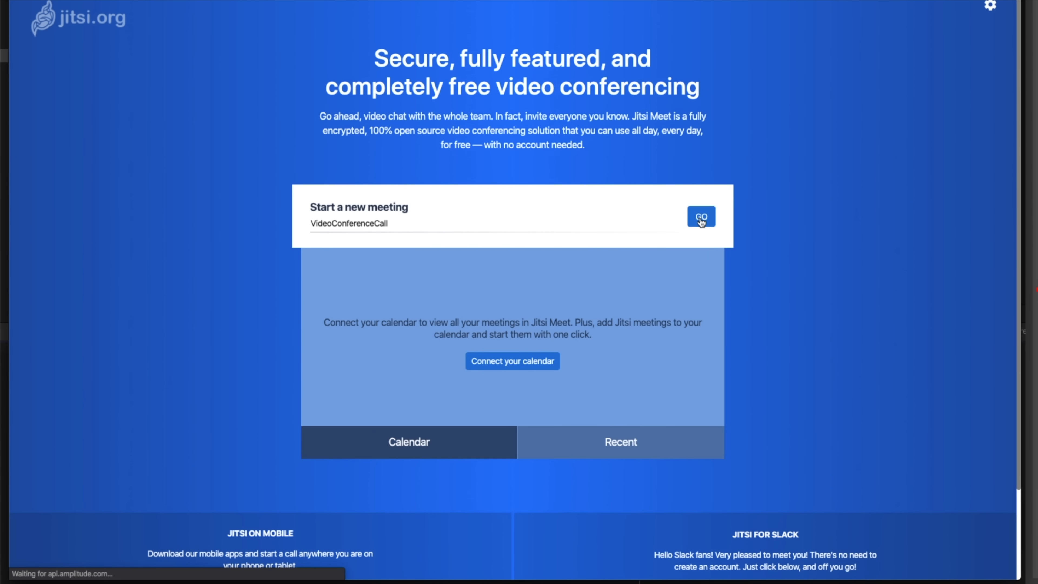
pyautogui.click(701, 216)
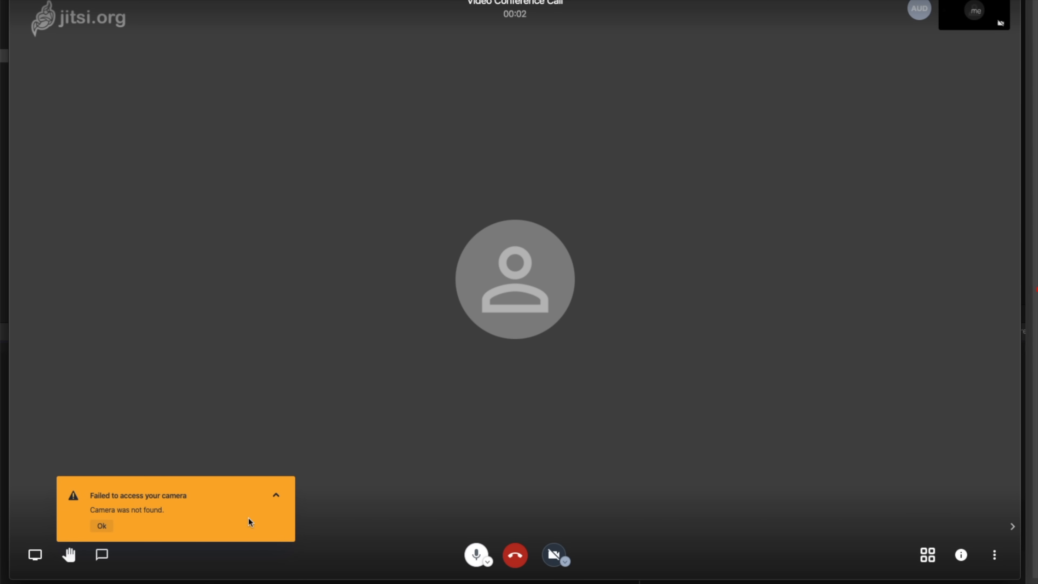
# Dismiss the camera-not-found notice and show the meeting's link and dial-in number.
pyautogui.click(100, 525)
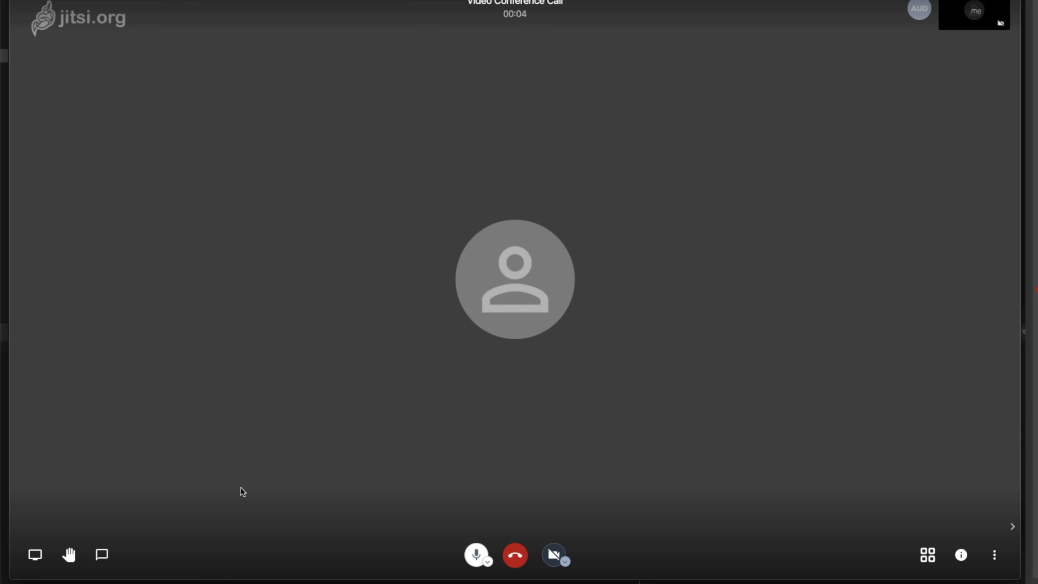
pyautogui.click(961, 554)
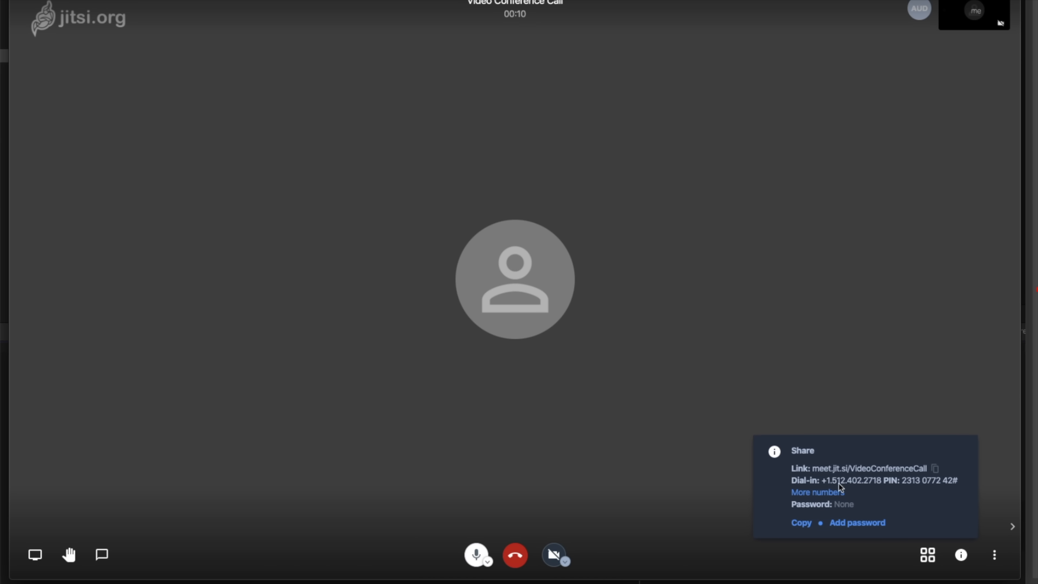
pyautogui.moveTo(816, 504)
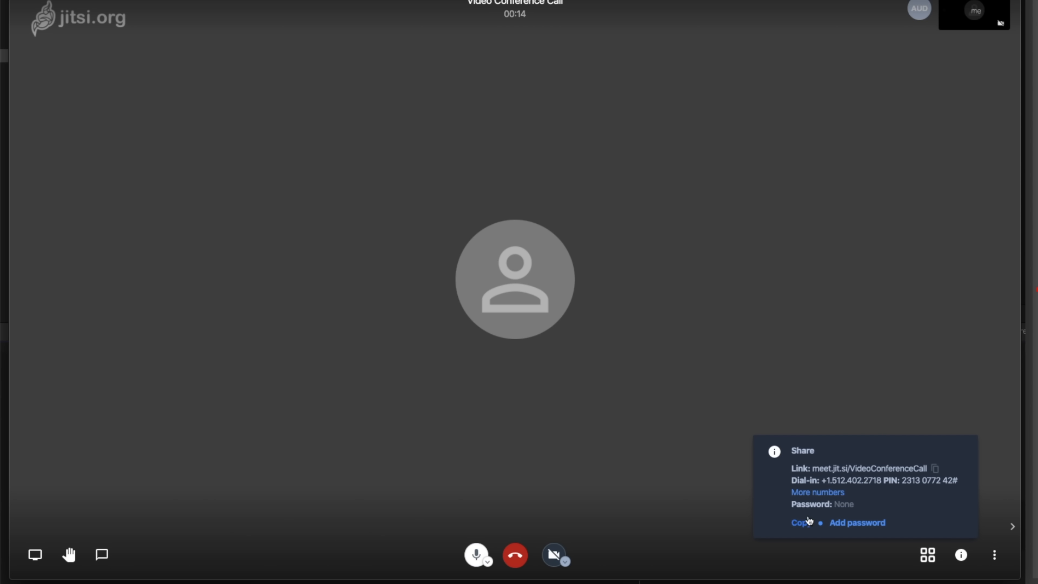
pyautogui.moveTo(817, 492)
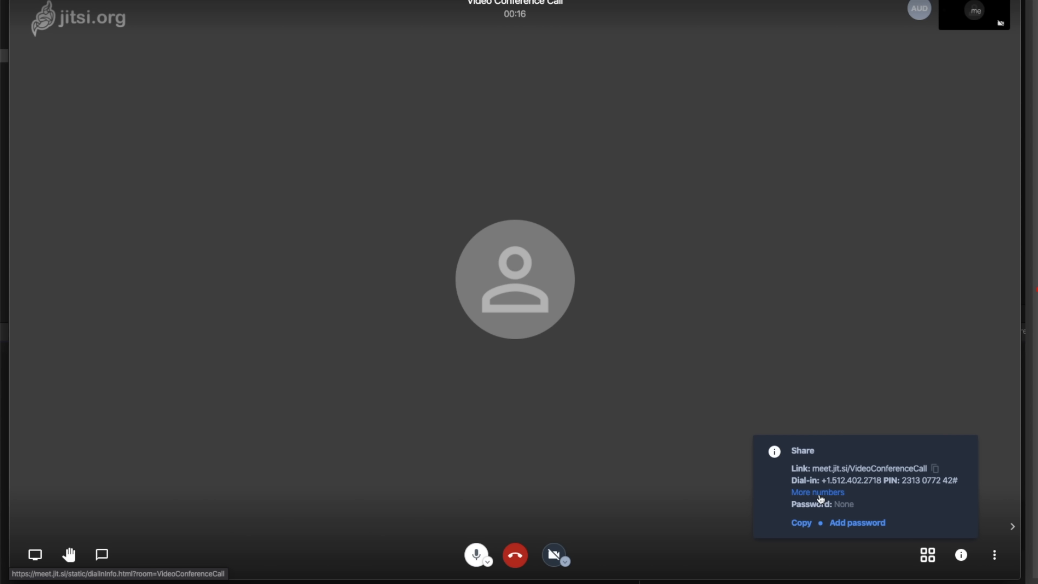
pyautogui.click(817, 492)
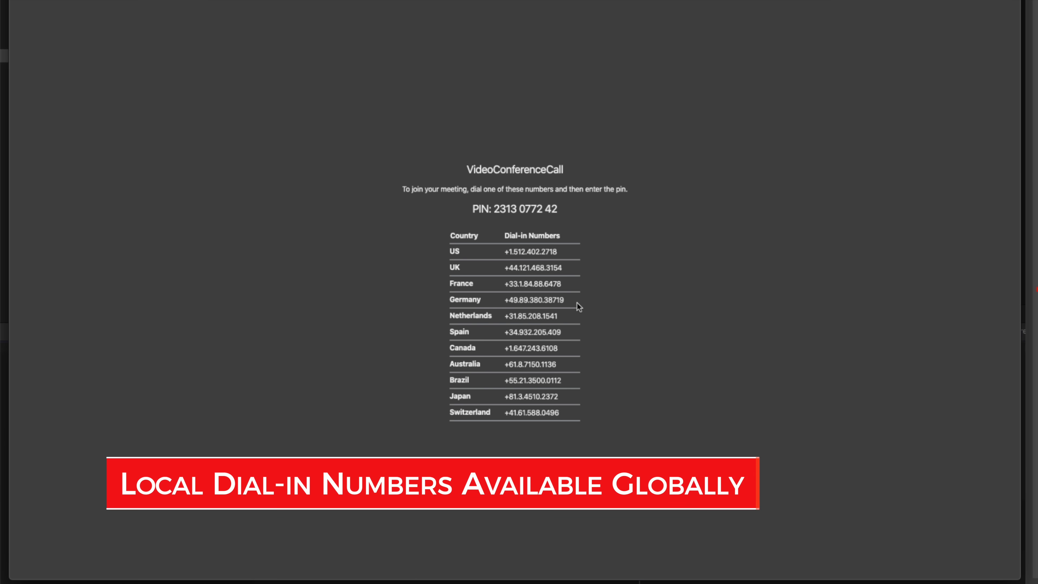
pyautogui.moveTo(601, 62)
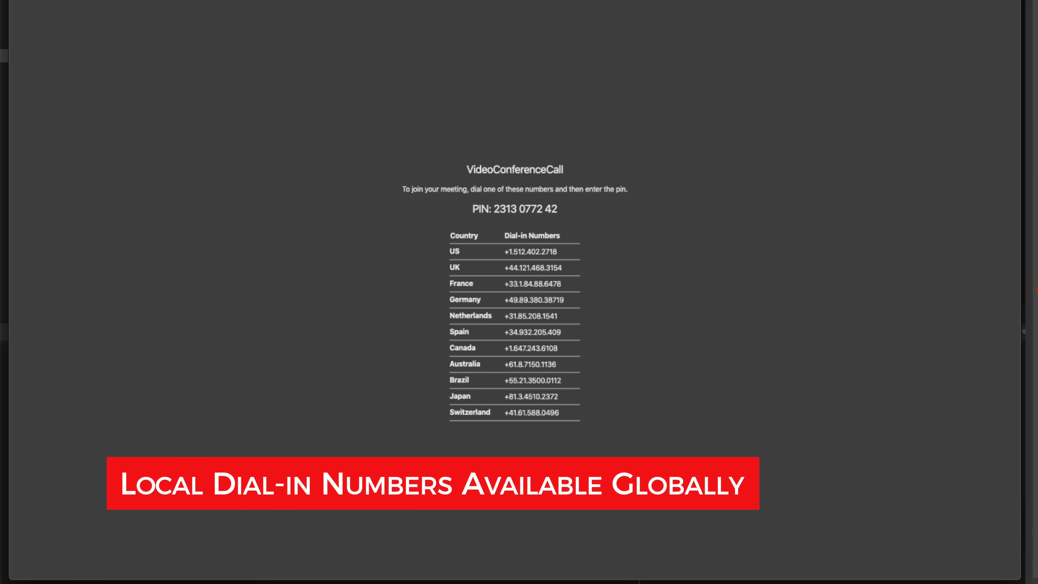
pyautogui.click(960, 555)
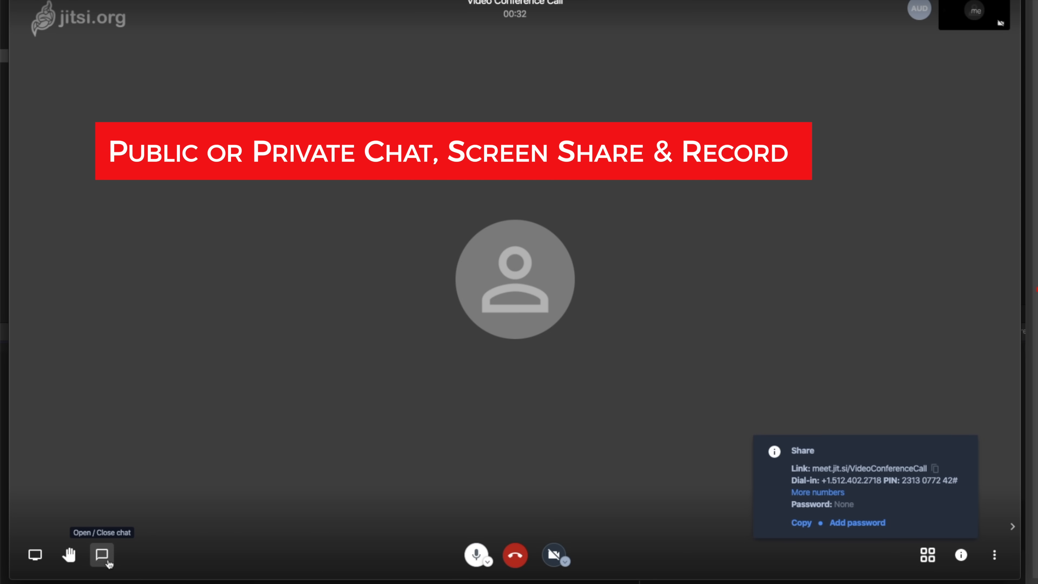
pyautogui.moveTo(554, 554)
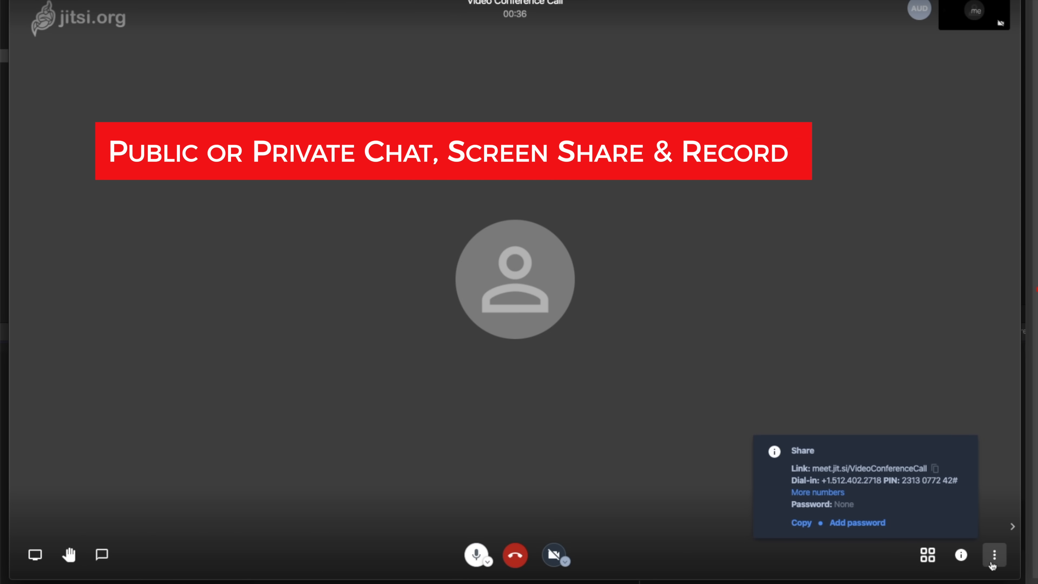
# From More actions, bring up the Jitsi settings for camera, microphone and audio output.
pyautogui.click(993, 555)
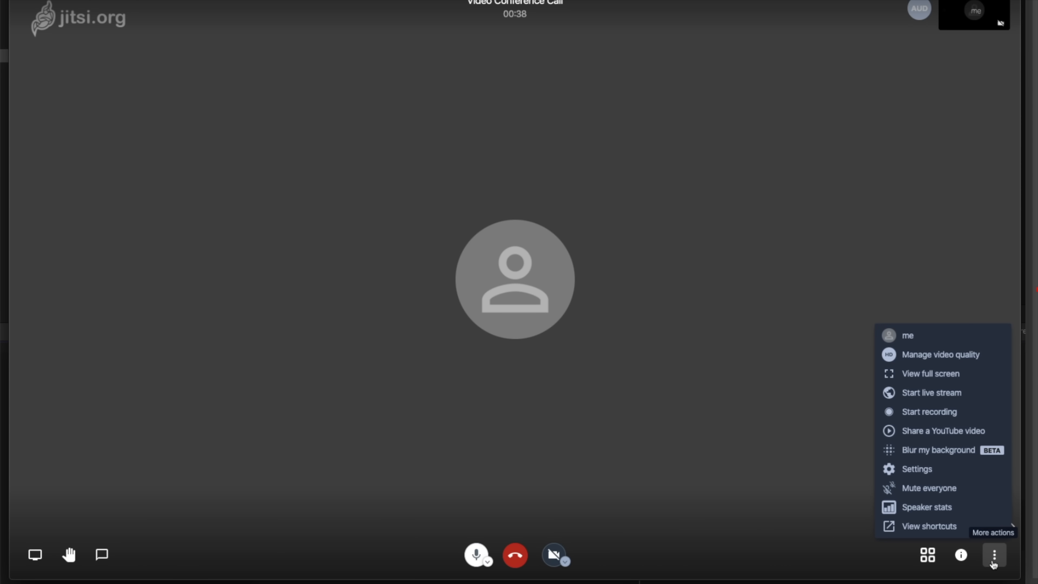
pyautogui.moveTo(957, 363)
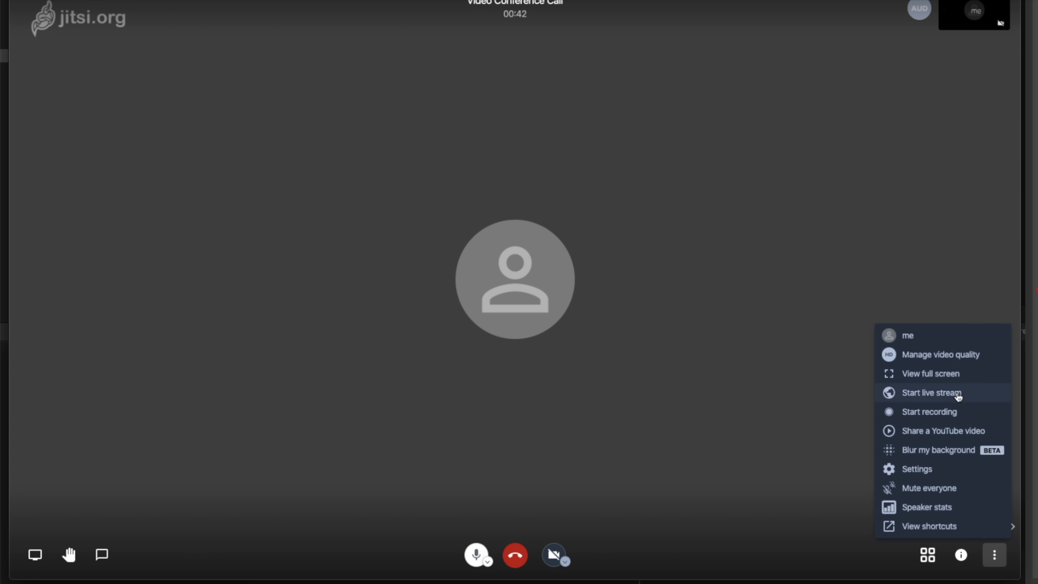
pyautogui.moveTo(954, 411)
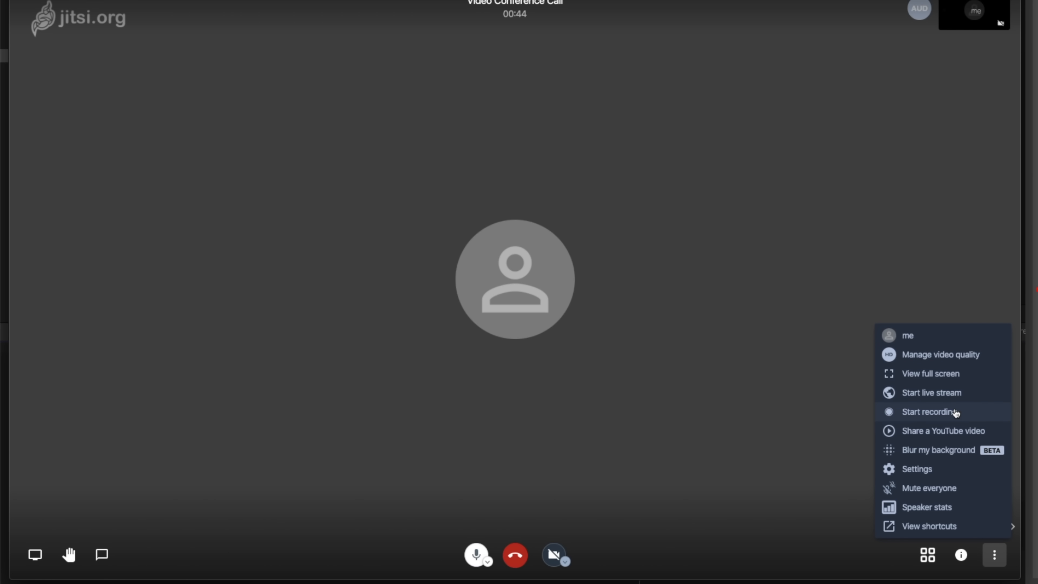
pyautogui.moveTo(969, 457)
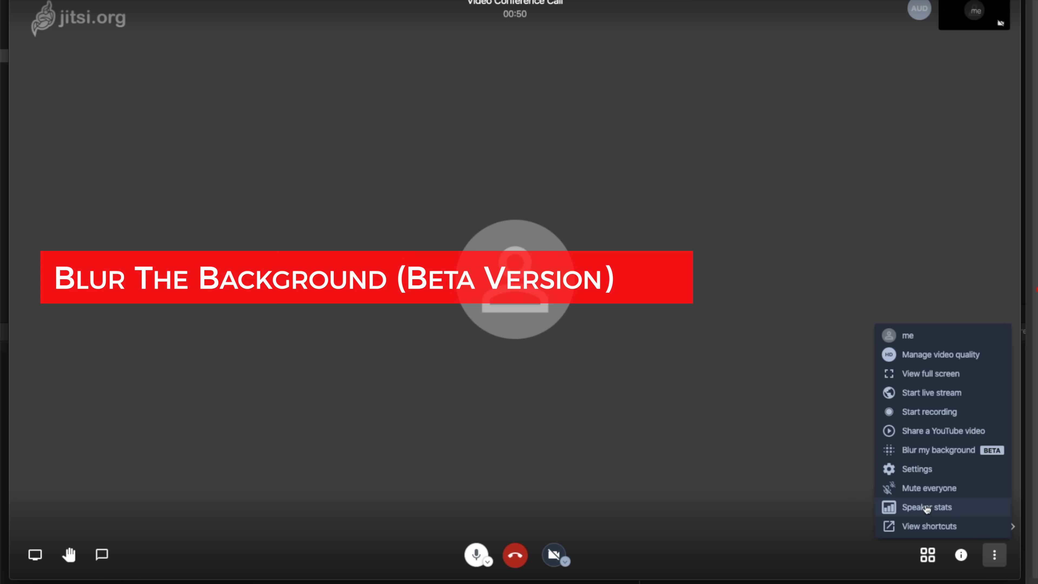
pyautogui.click(916, 469)
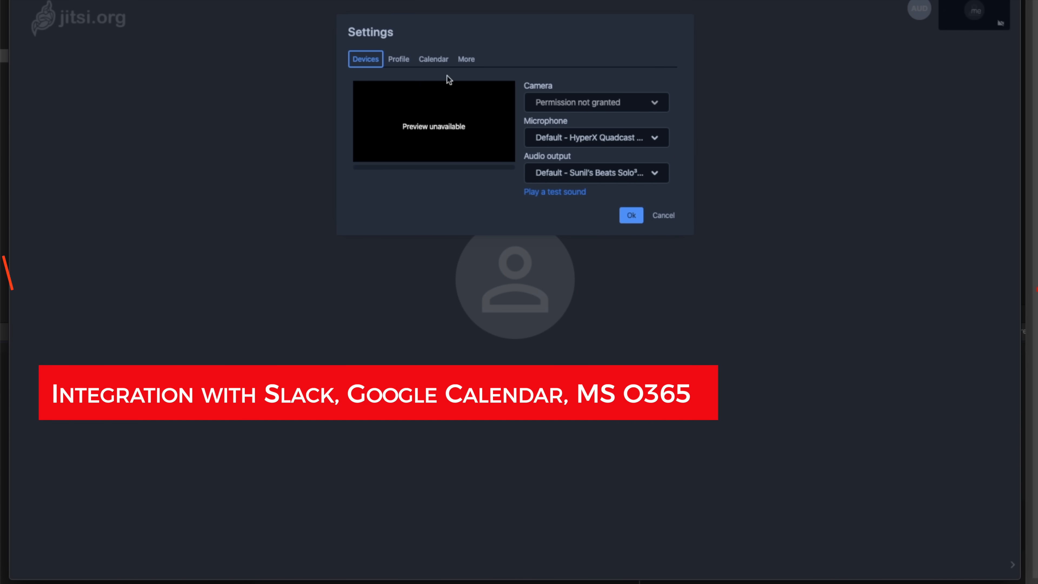
# Review the Profile, Calendar and More settings tabs, then confirm with Ok.
pyautogui.click(398, 59)
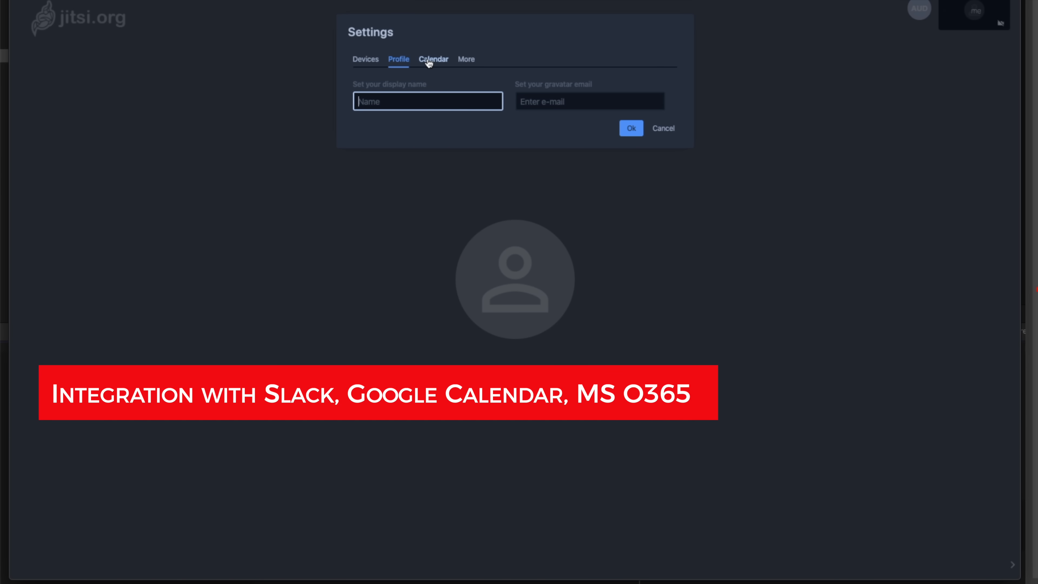
pyautogui.click(433, 59)
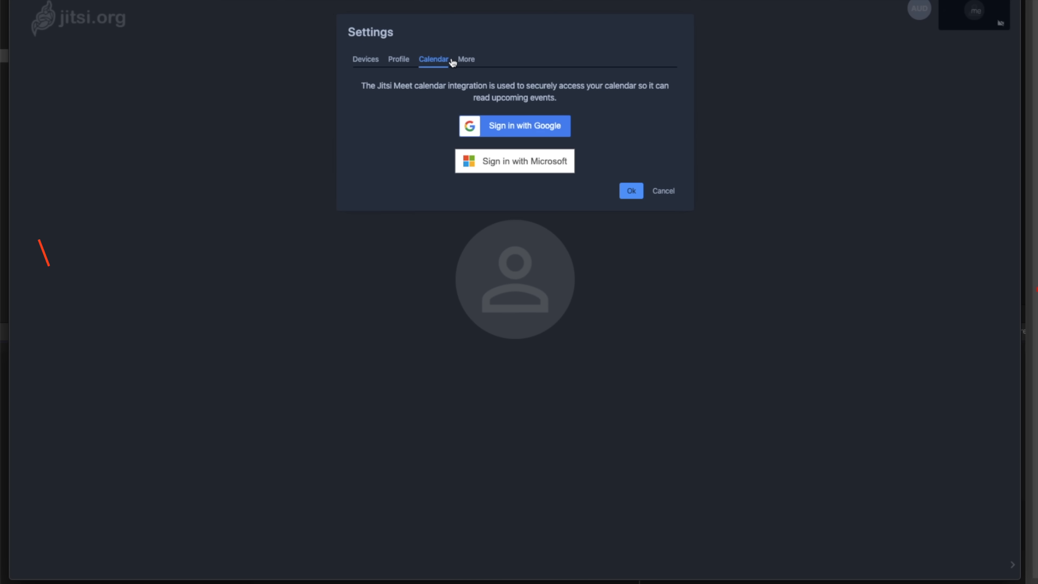
pyautogui.click(466, 59)
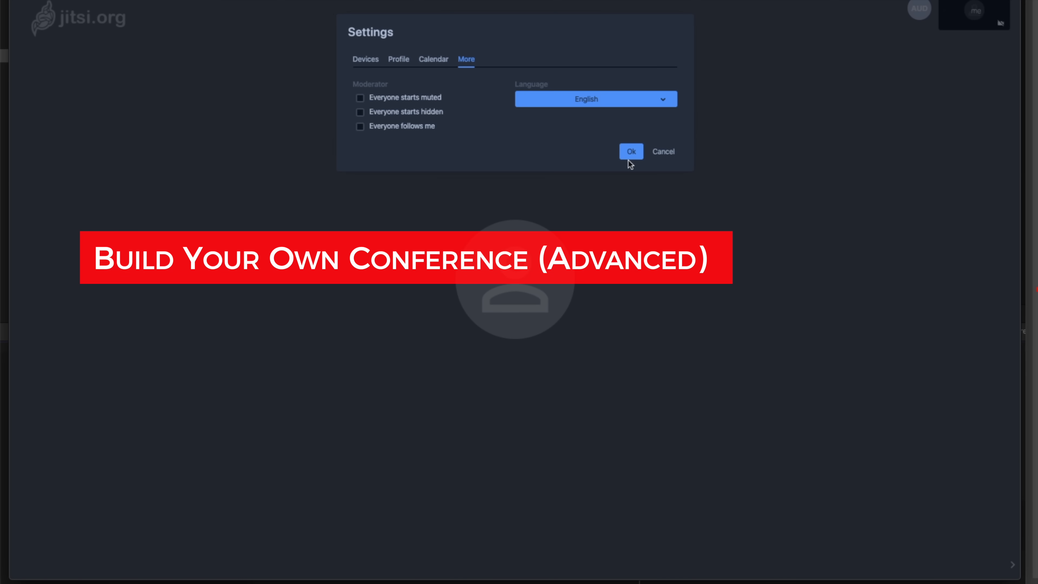
pyautogui.click(630, 151)
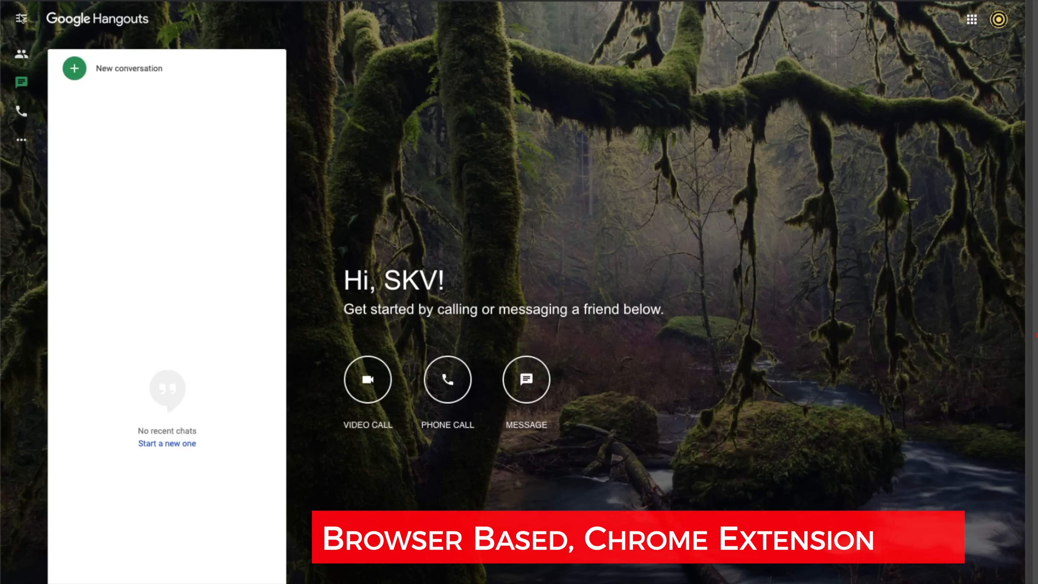
# Bring up the Hangouts main navigation menu.
pyautogui.click(21, 18)
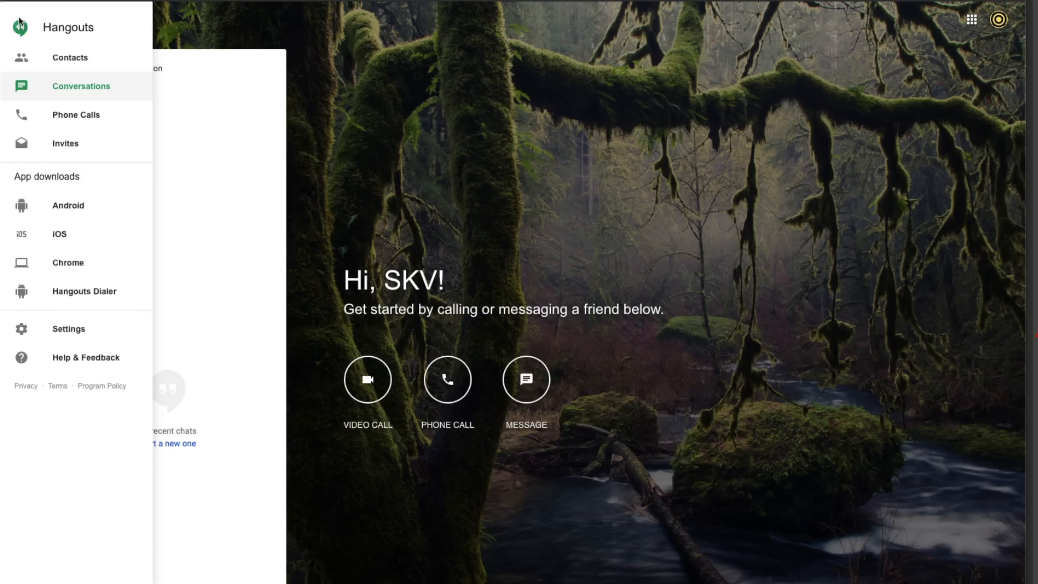
pyautogui.moveTo(70, 62)
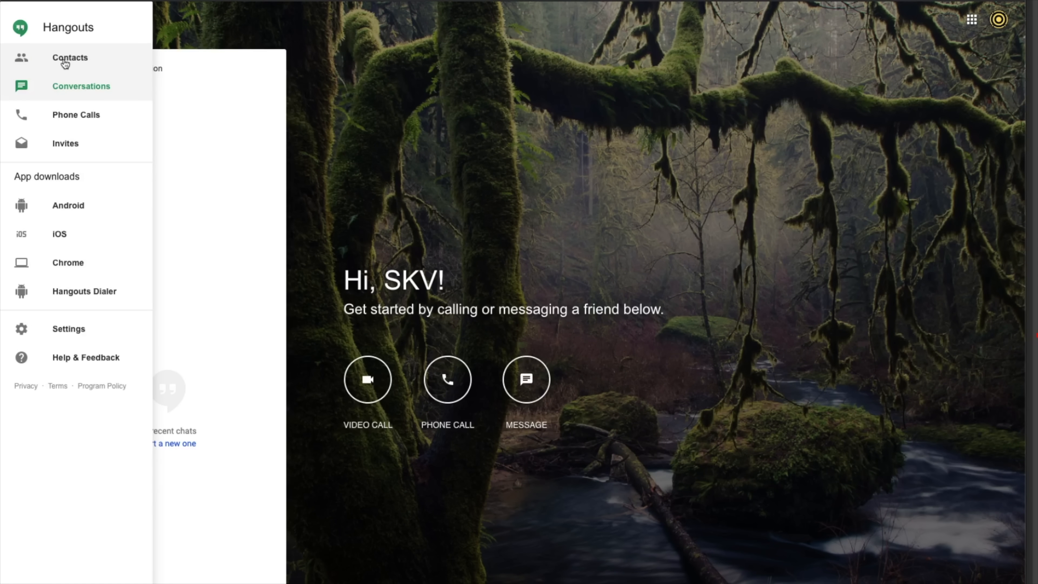
pyautogui.moveTo(76, 115)
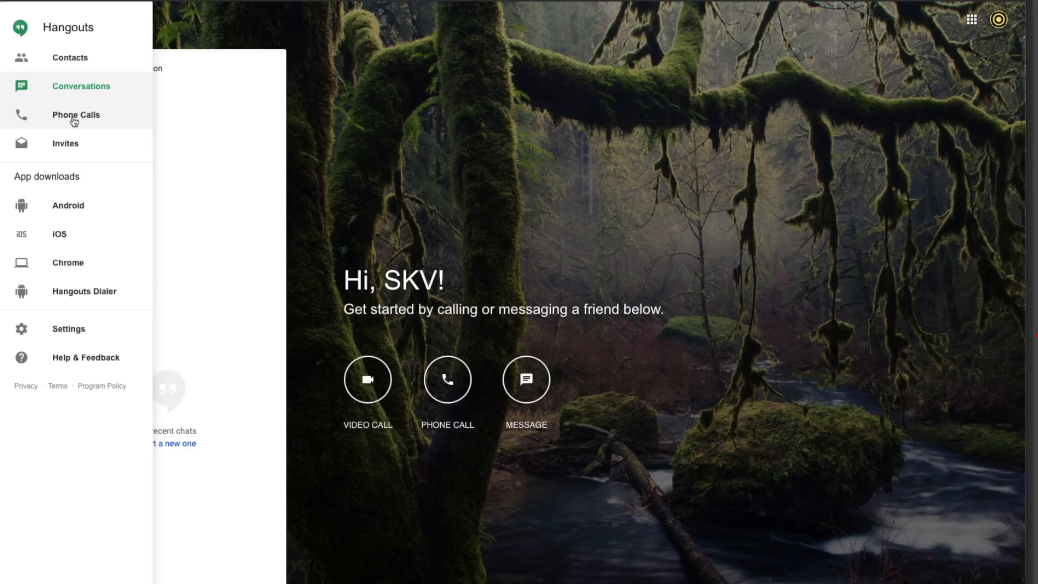
pyautogui.moveTo(71, 144)
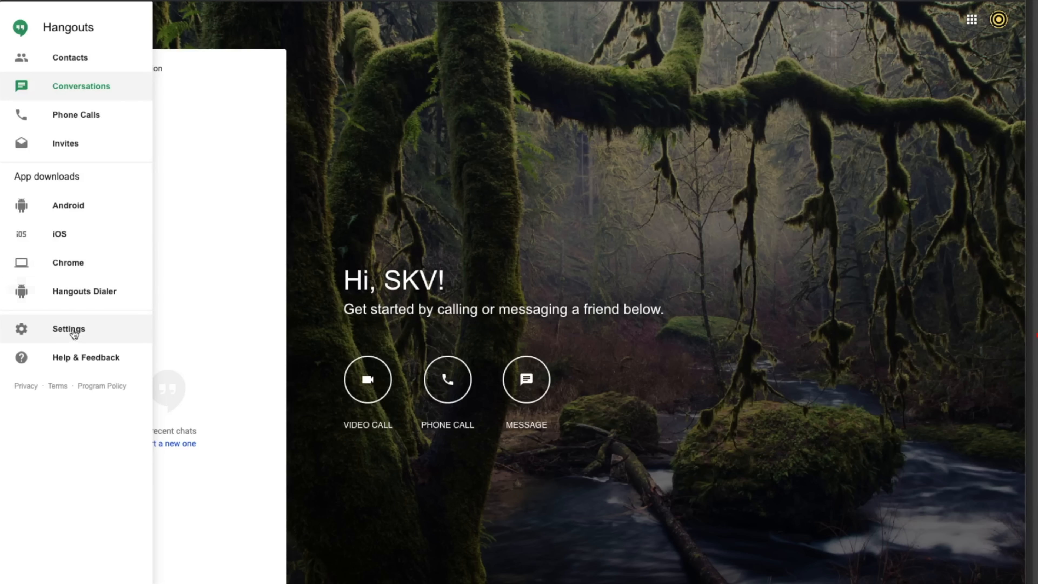
pyautogui.moveTo(60, 97)
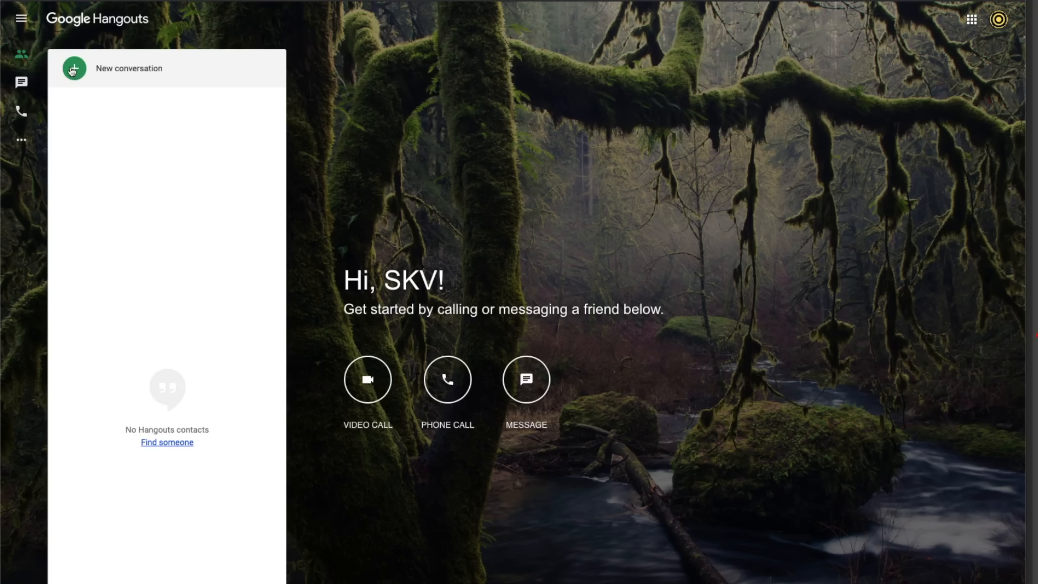
pyautogui.moveTo(166, 396)
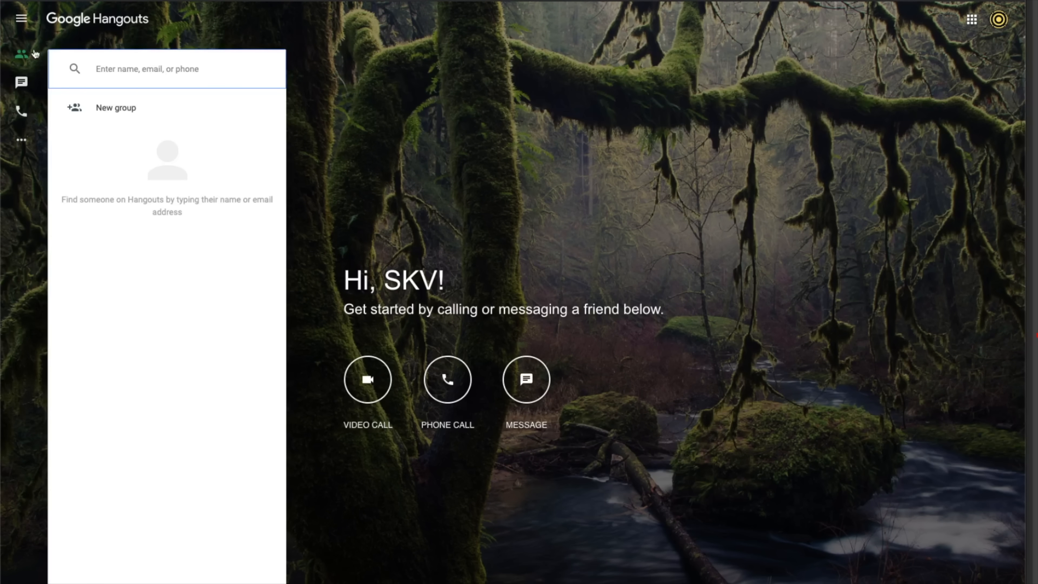
# Go to the Conversations list, then to the Phone Calls section via the menu.
pyautogui.click(20, 19)
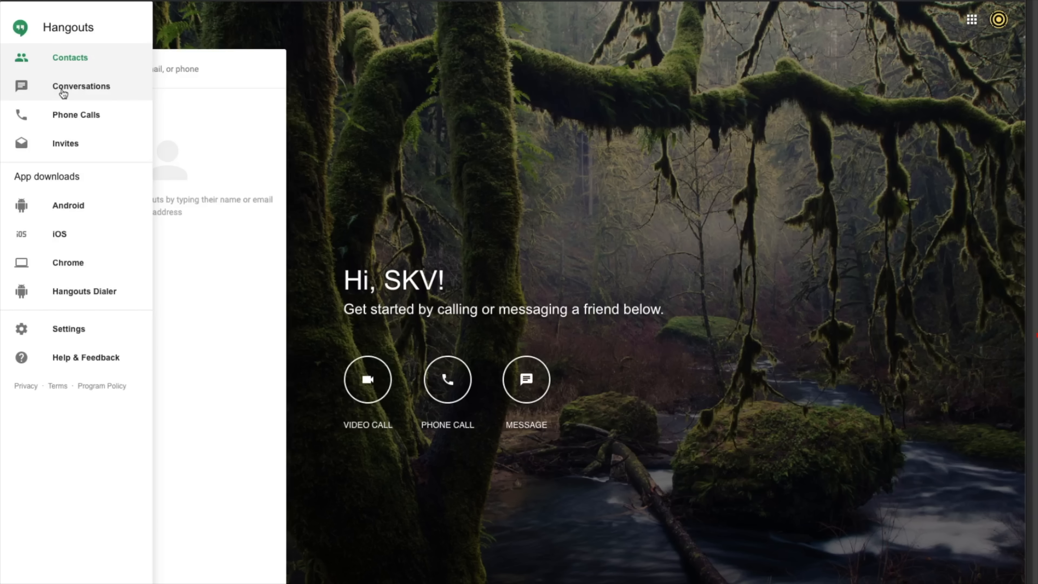
pyautogui.click(81, 86)
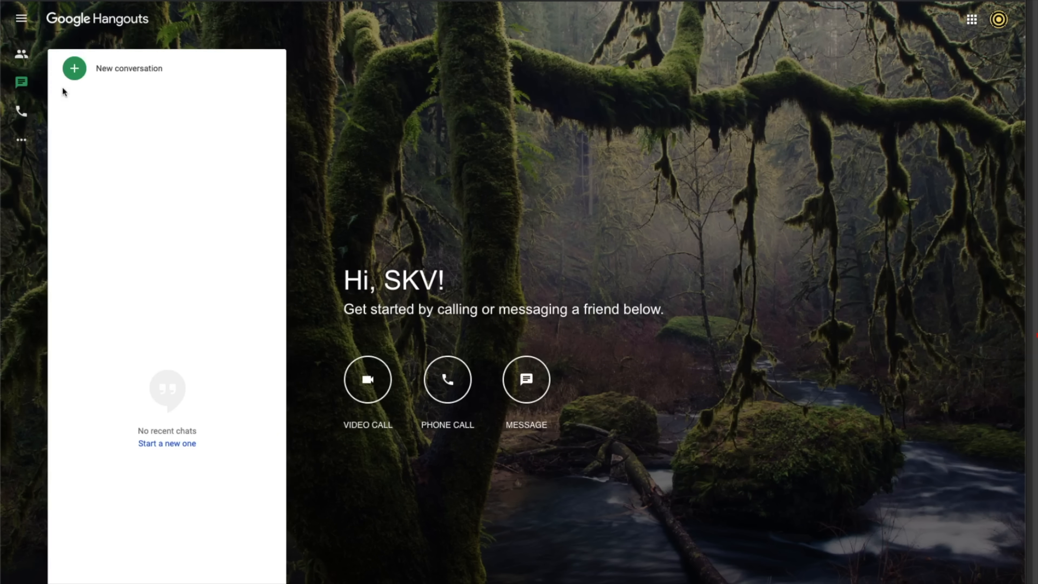
pyautogui.click(20, 18)
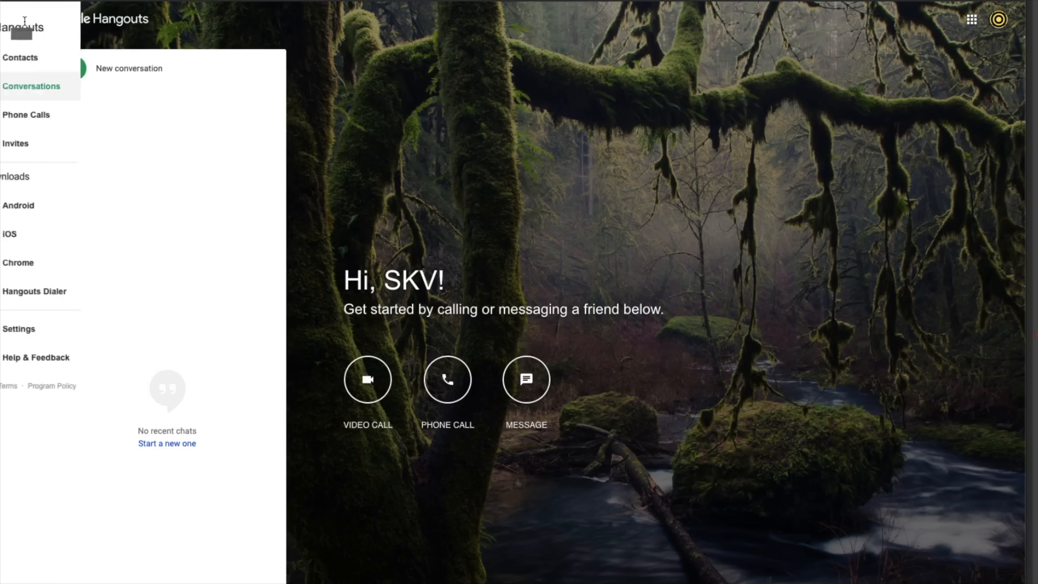
pyautogui.click(21, 17)
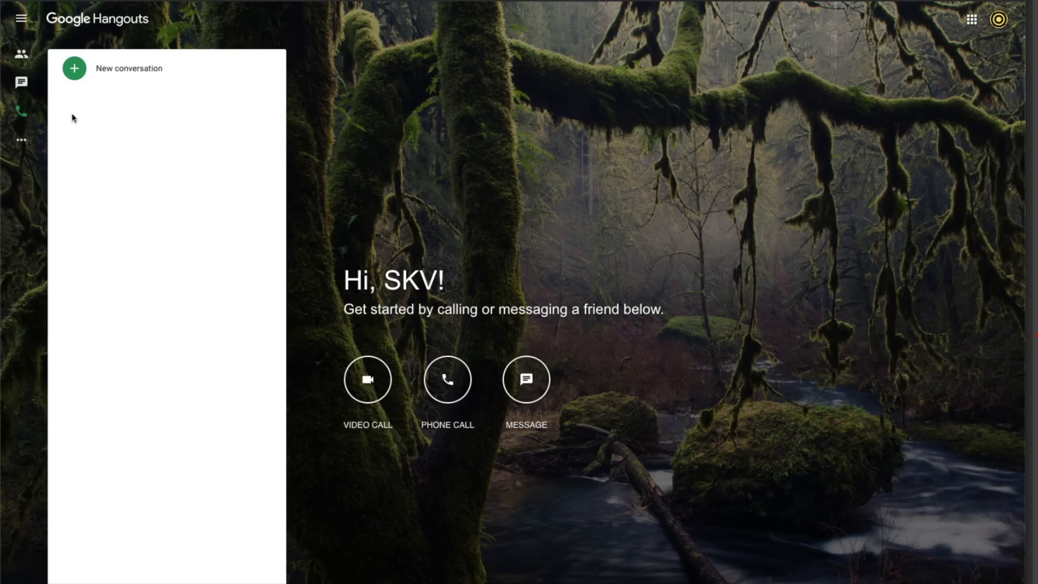
pyautogui.moveTo(21, 111)
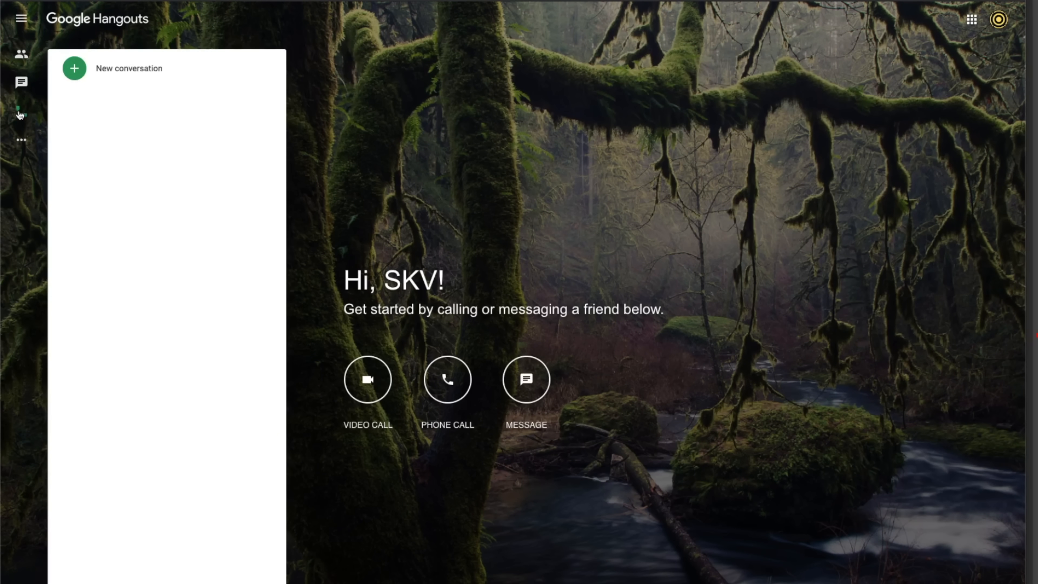
pyautogui.moveTo(20, 110)
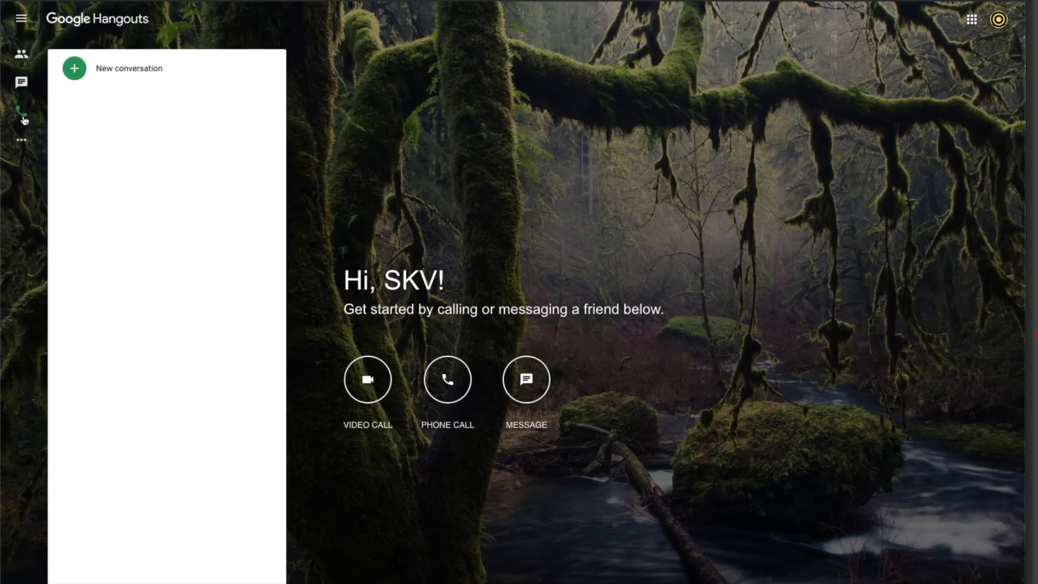
# Switch Hangouts to the Invites section and bring the navigation menu back up.
pyautogui.click(21, 18)
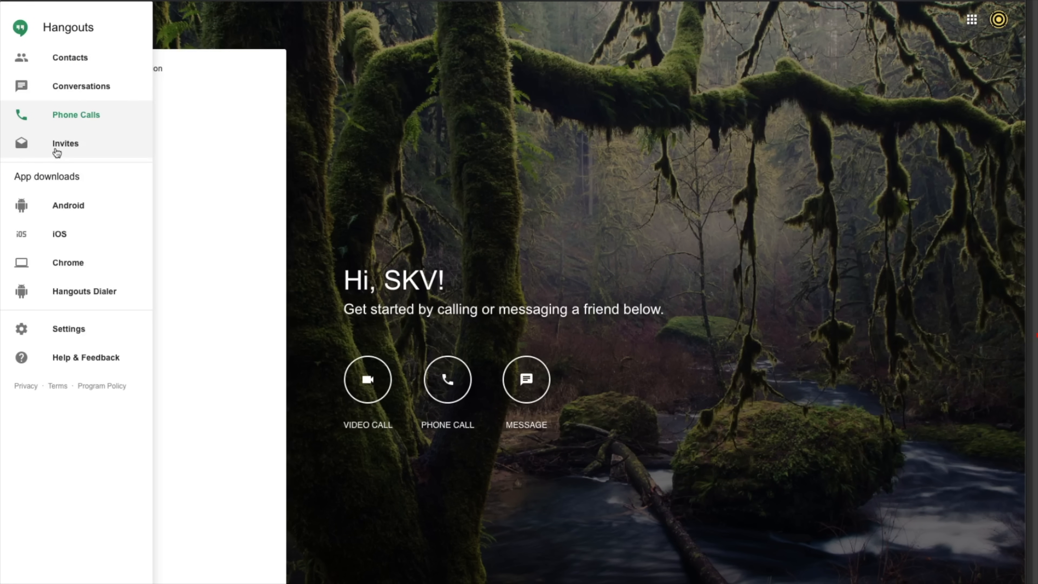
pyautogui.moveTo(65, 142)
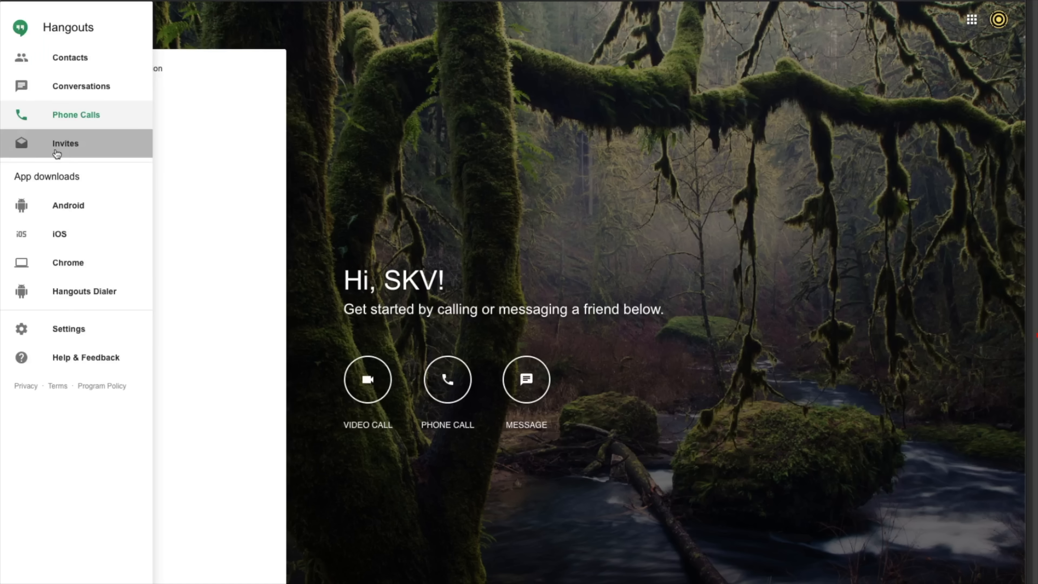
pyautogui.click(65, 143)
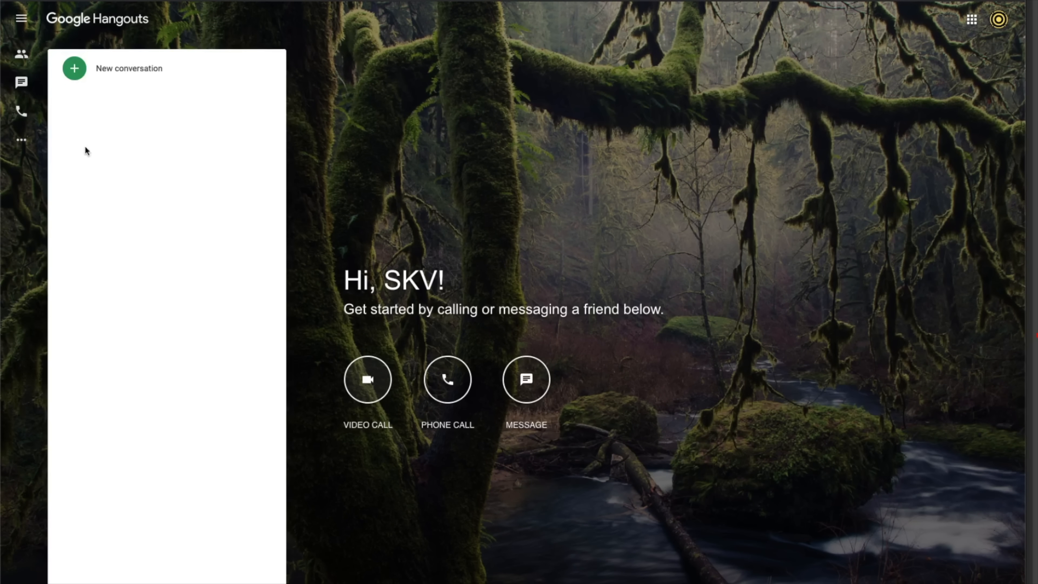
pyautogui.click(22, 18)
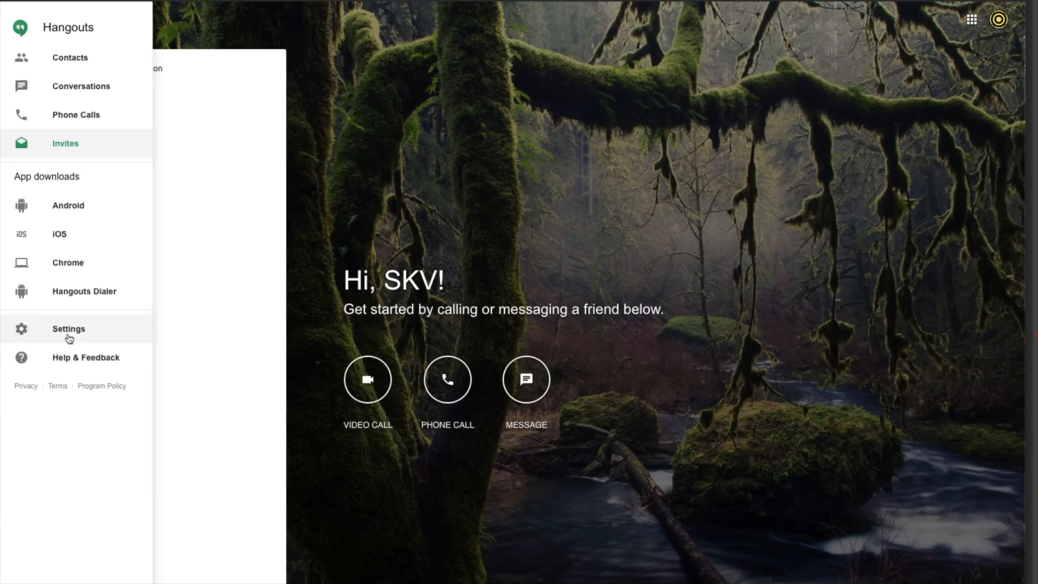
# Show the Hangouts settings for status sharing, notifications and general options.
pyautogui.click(69, 329)
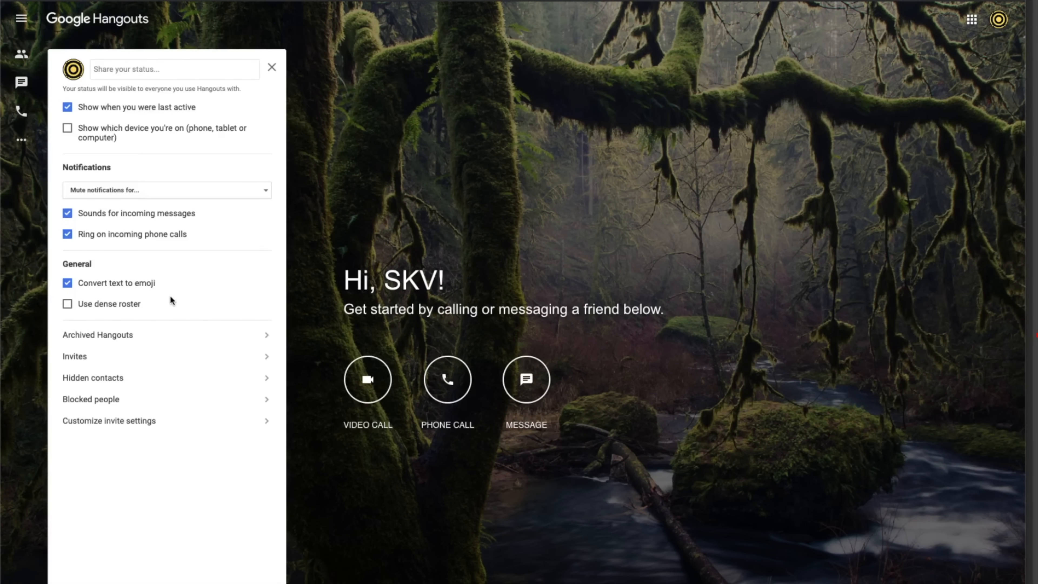
pyautogui.moveTo(280, 103)
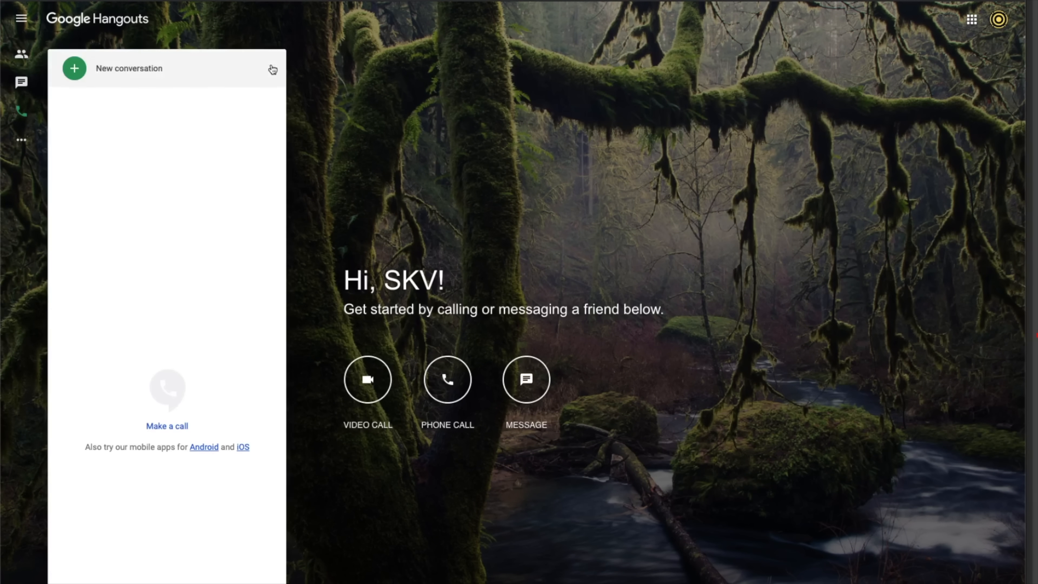
pyautogui.moveTo(367, 379)
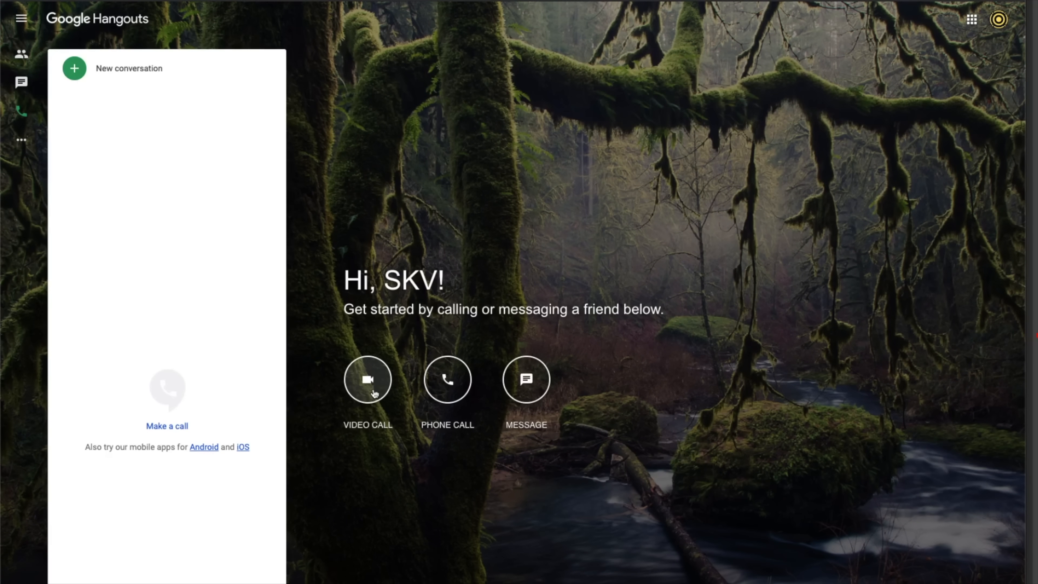
# Start a Hangouts video call, dismiss the Invite people dialog and bring up its device settings.
pyautogui.click(368, 380)
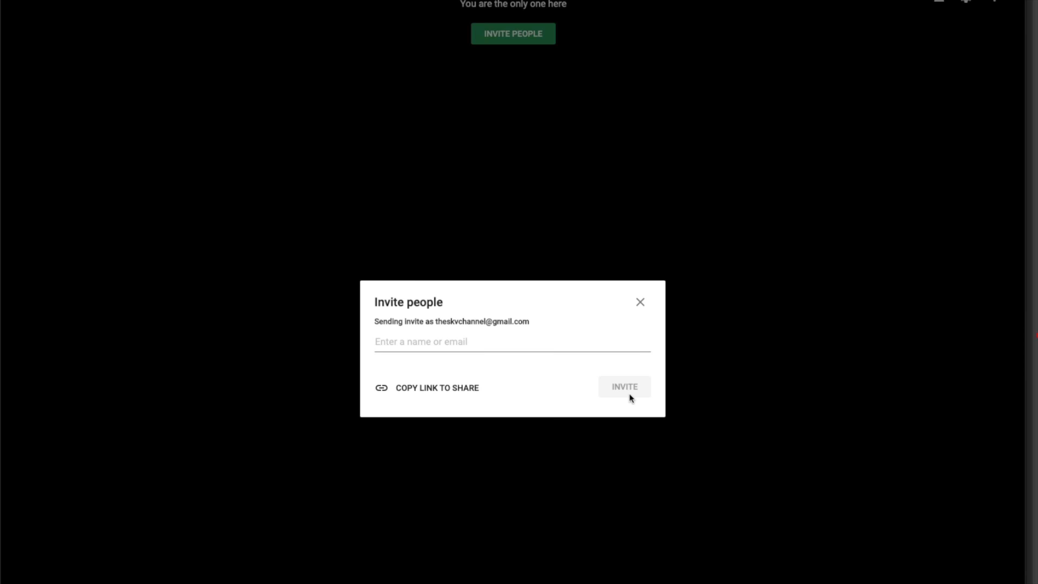
pyautogui.moveTo(640, 302)
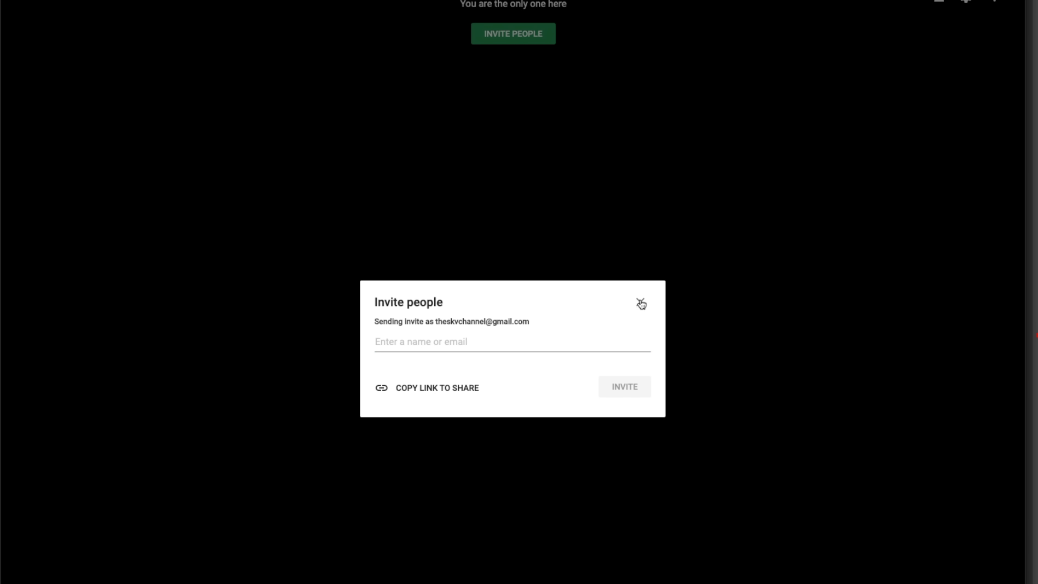
pyautogui.moveTo(491, 15)
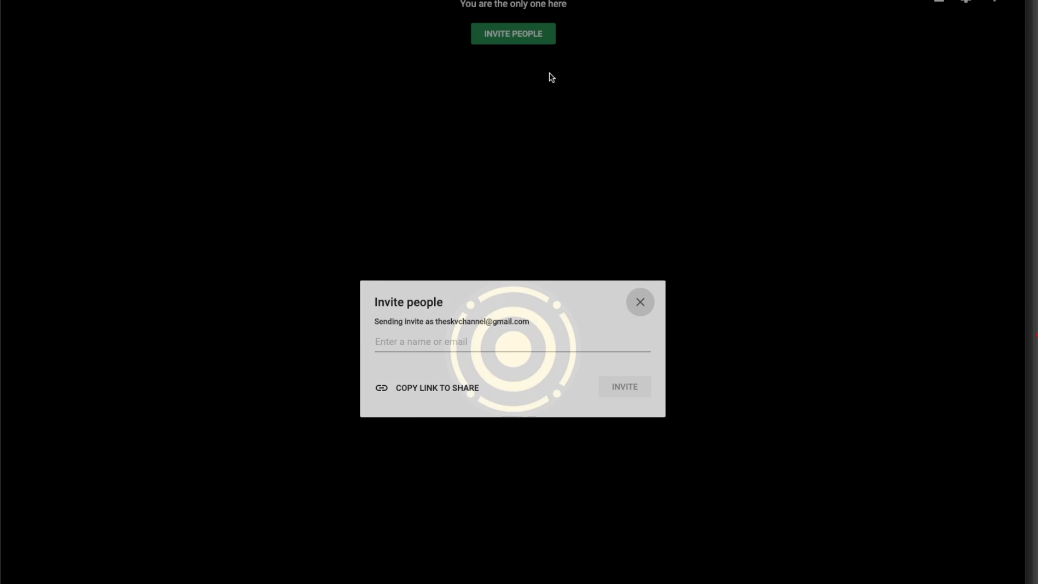
pyautogui.click(640, 301)
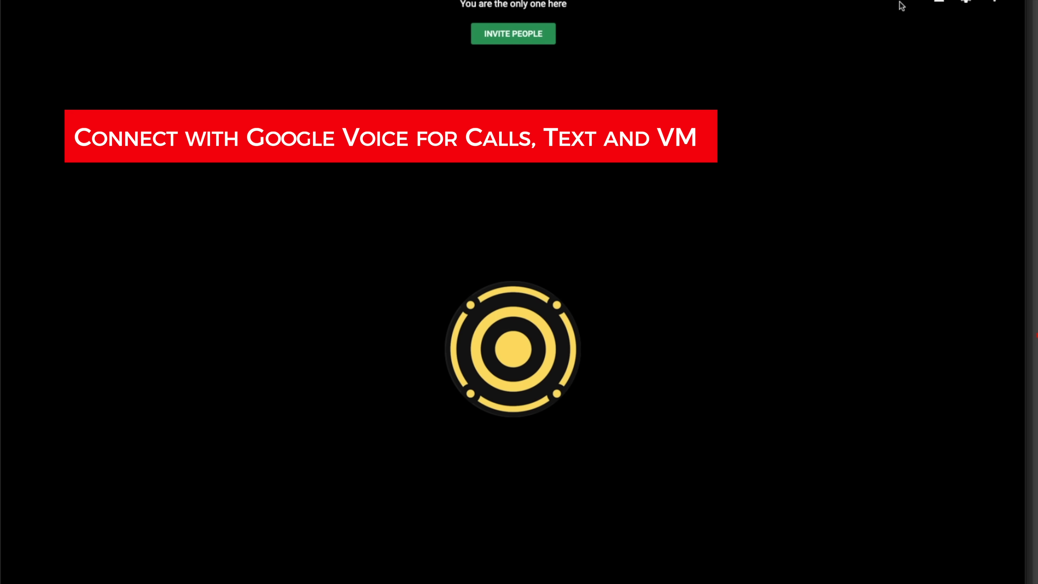
pyautogui.click(513, 33)
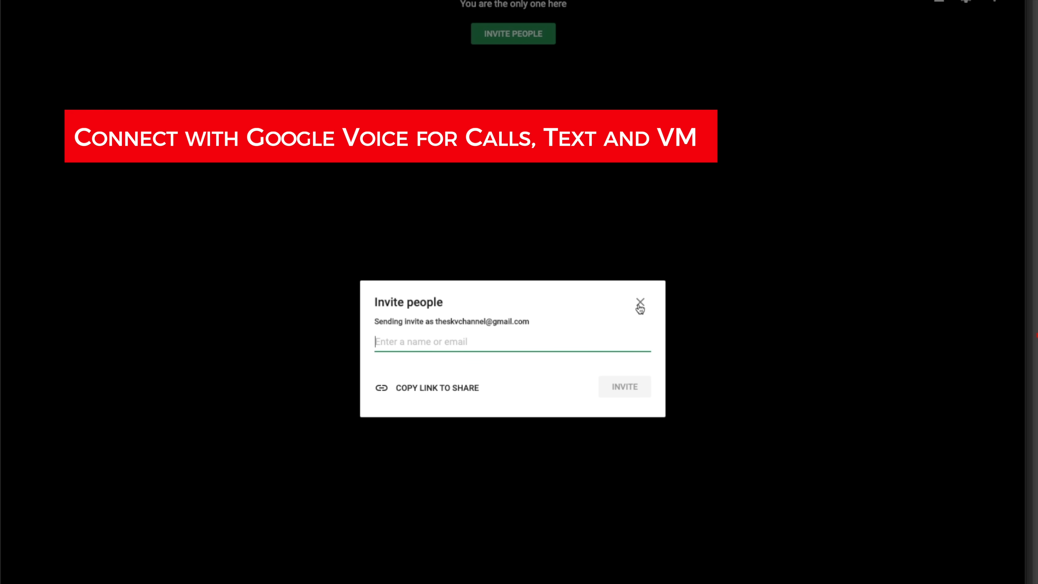
pyautogui.click(640, 304)
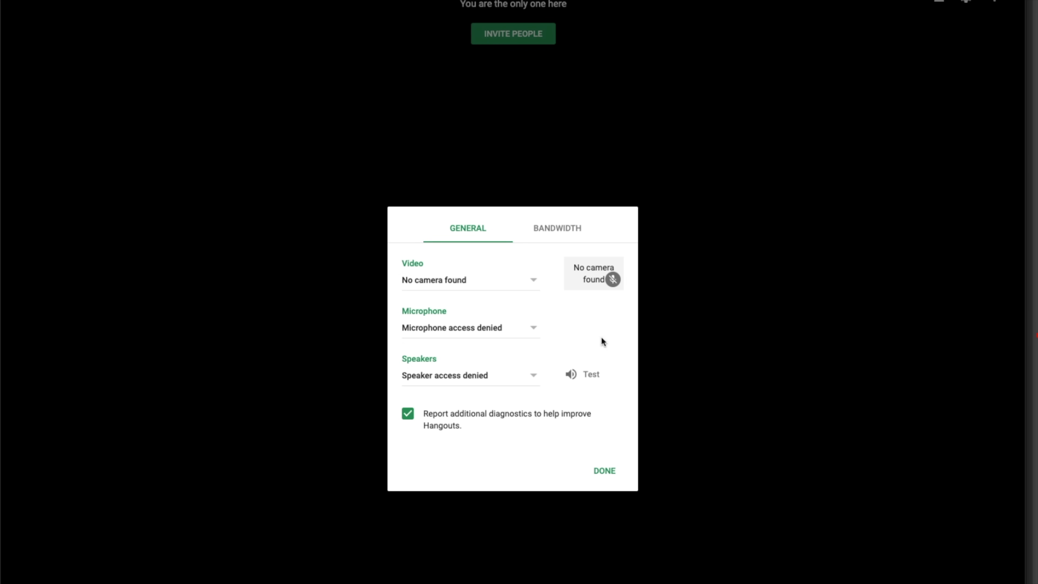
# Close the call's device settings with DONE and return to the Hangouts home page.
pyautogui.click(604, 471)
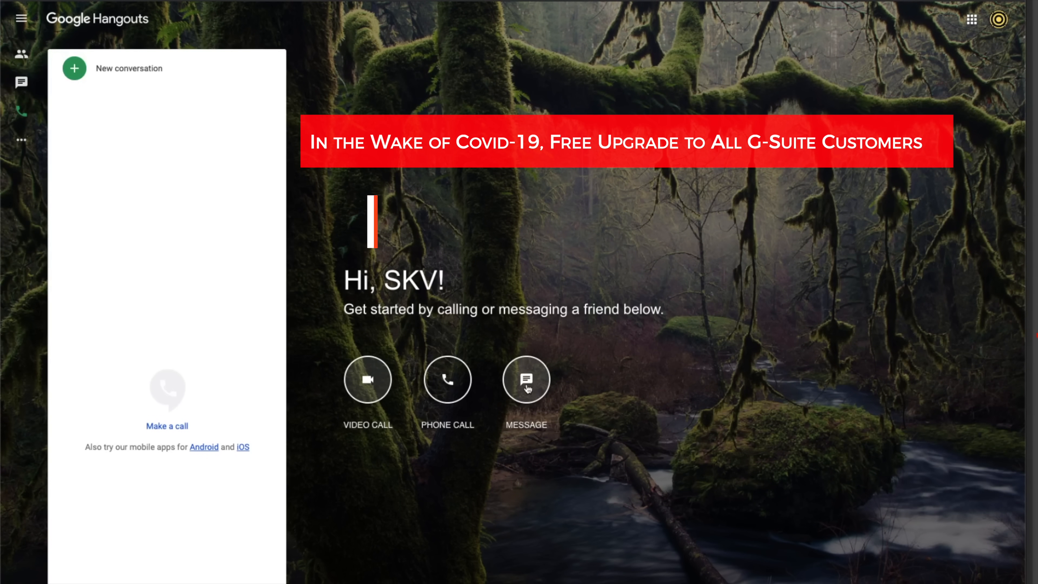
pyautogui.click(74, 68)
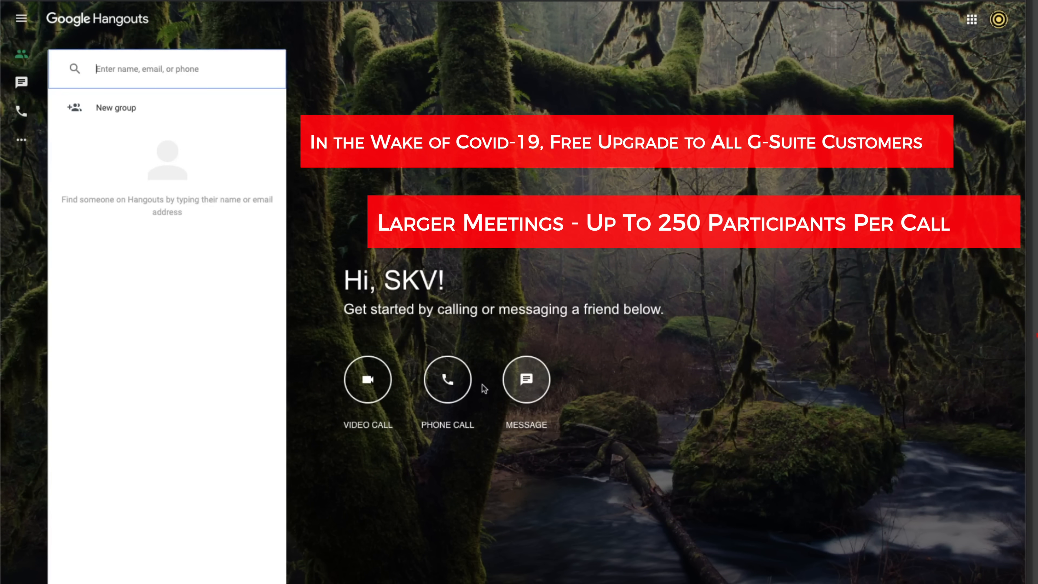
pyautogui.click(20, 110)
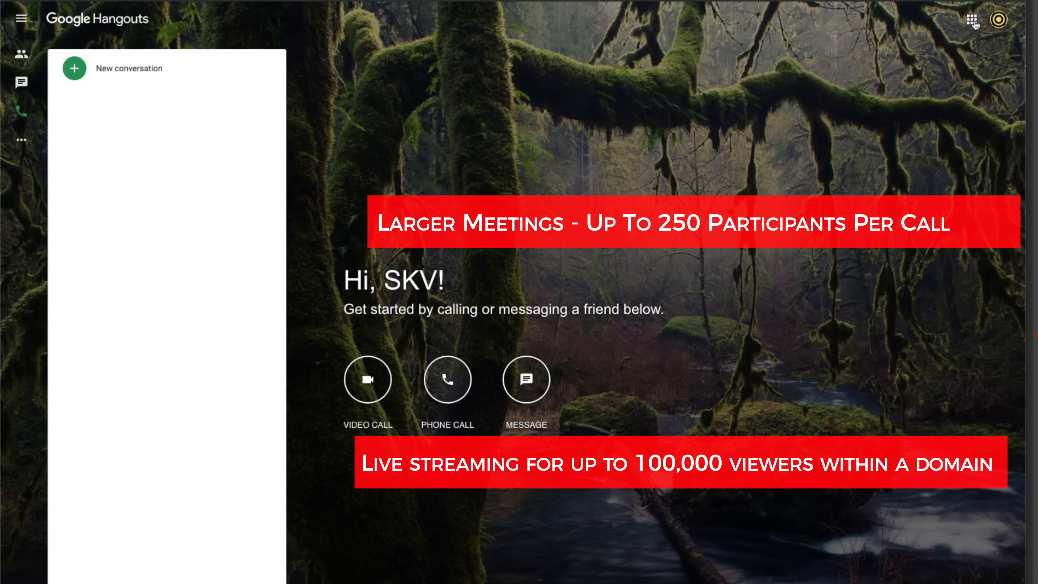
pyautogui.click(973, 19)
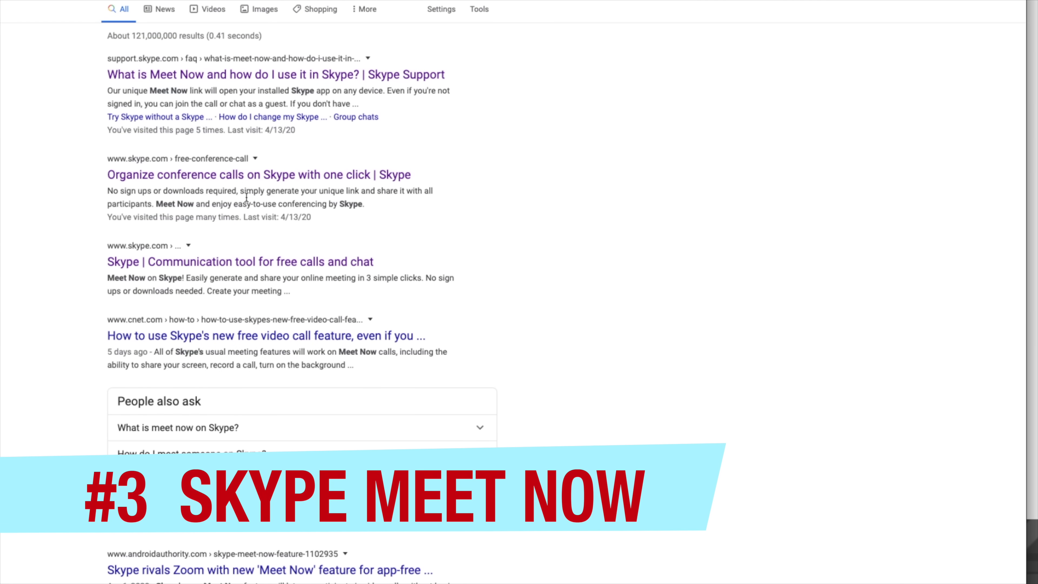
# Open Skype's free conference call page from the results and browse its features top to bottom and back.
pyautogui.click(259, 174)
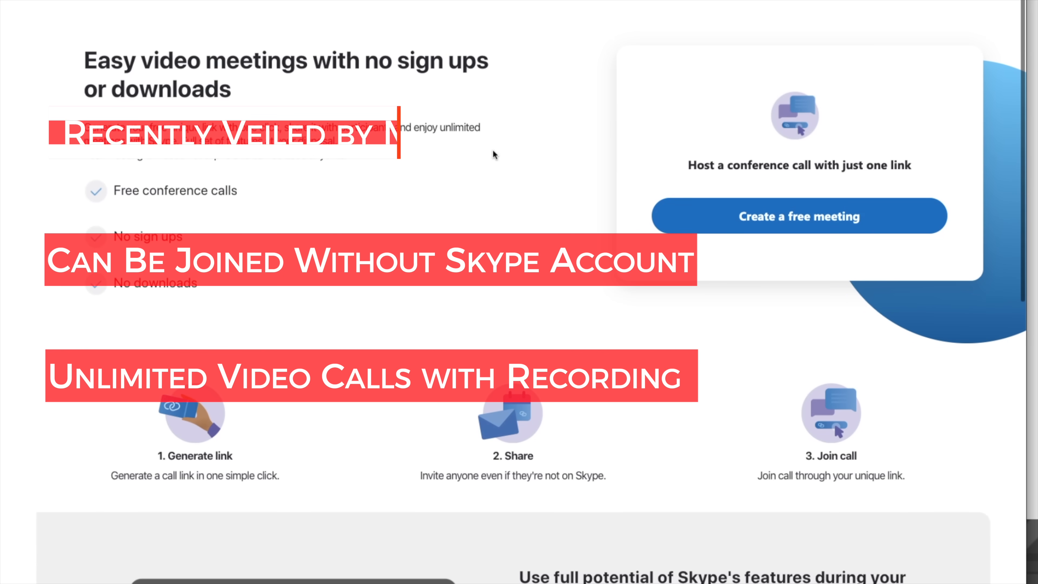
pyautogui.scroll(-3)
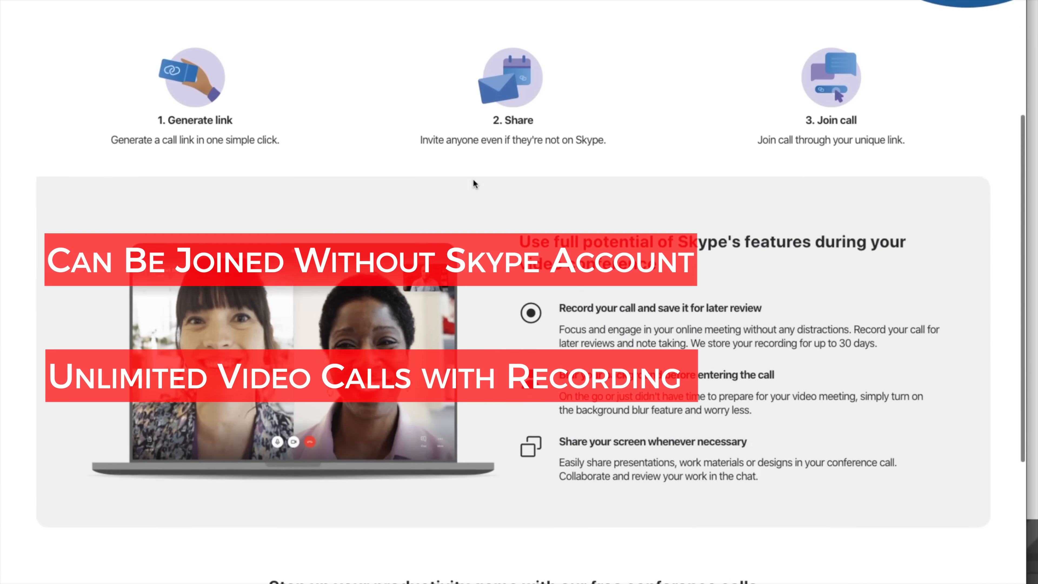
pyautogui.scroll(-3)
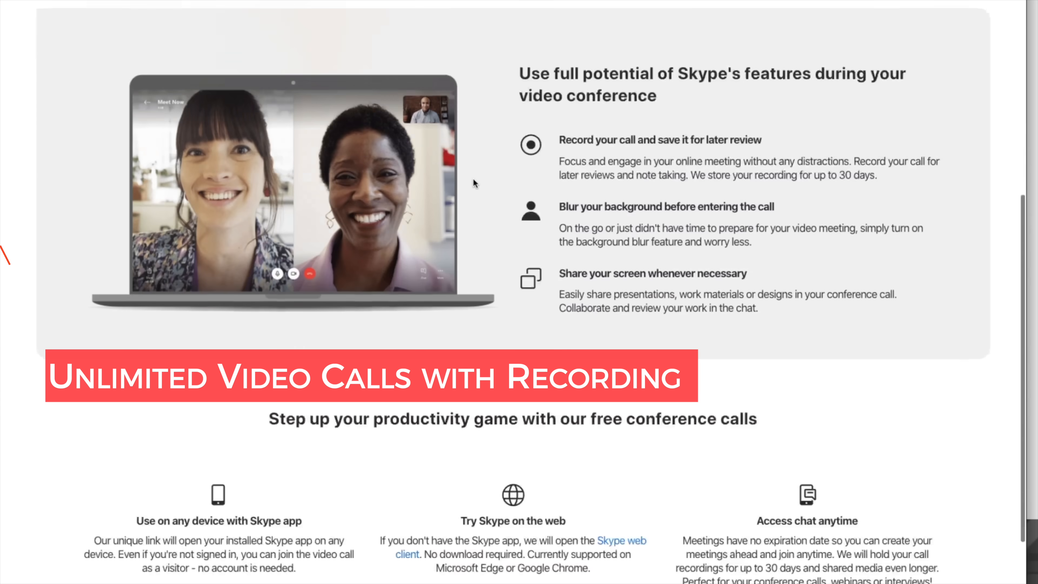
pyautogui.scroll(-3)
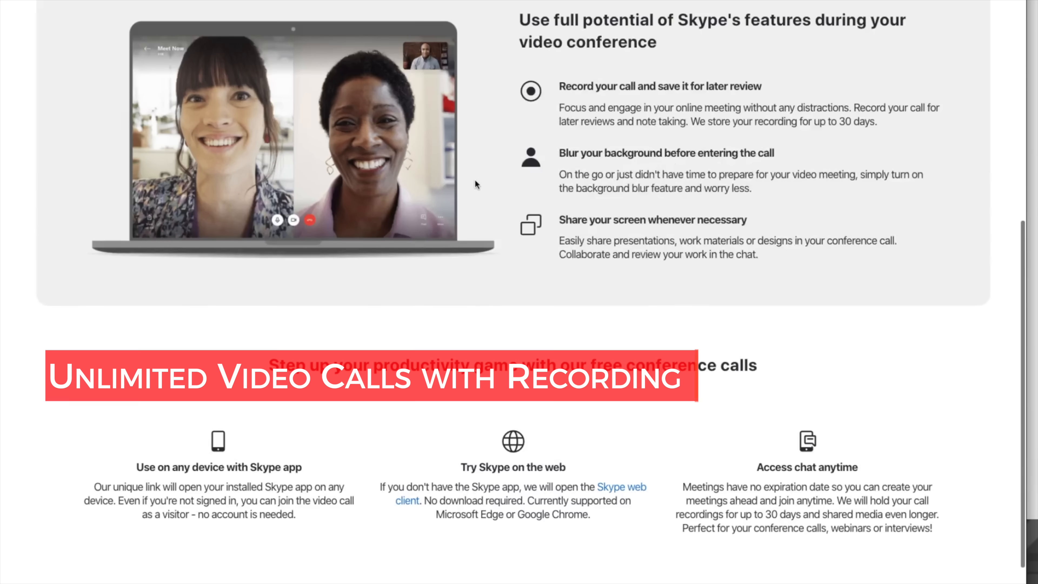
pyautogui.scroll(3)
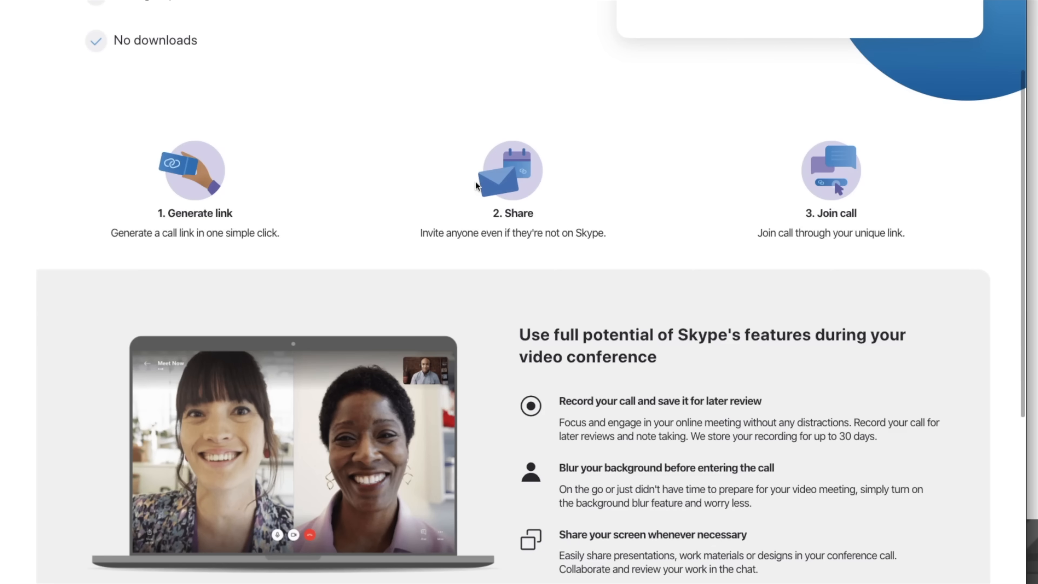
pyautogui.scroll(3)
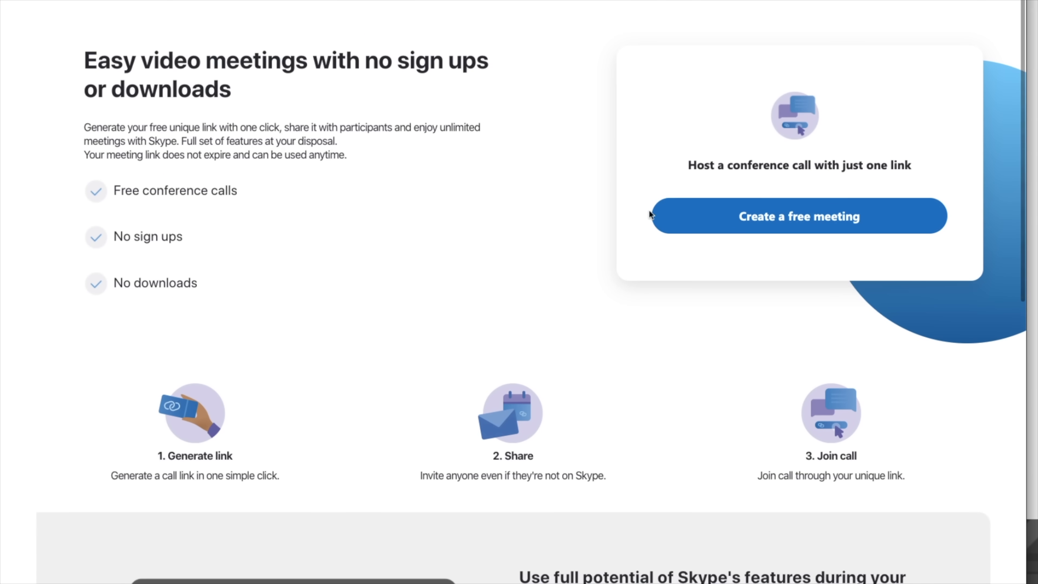
# Create a free Skype meeting link, copy it, and view the Share invite options.
pyautogui.click(798, 215)
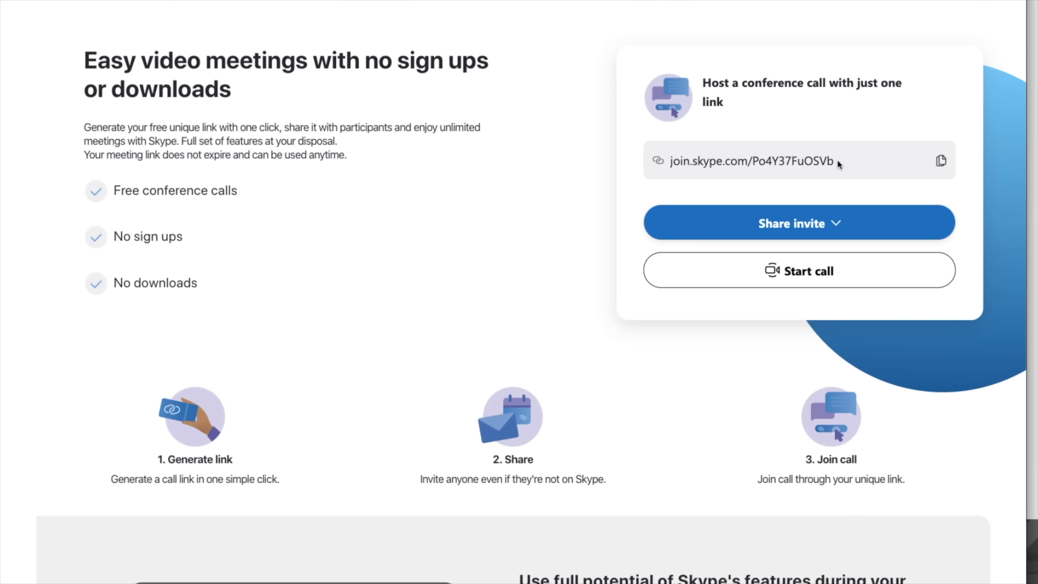
pyautogui.doubleClick(749, 161)
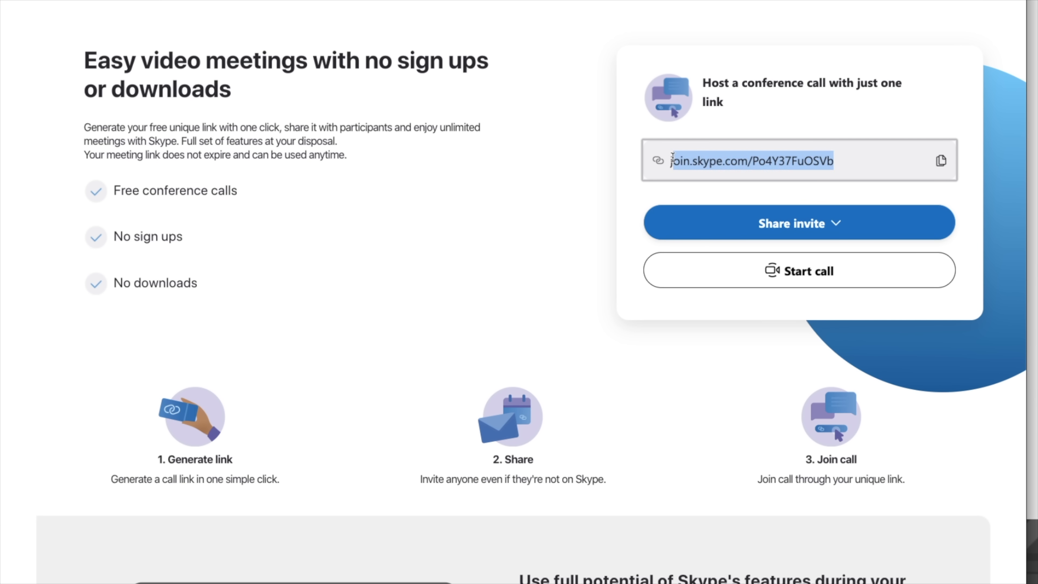
pyautogui.click(940, 160)
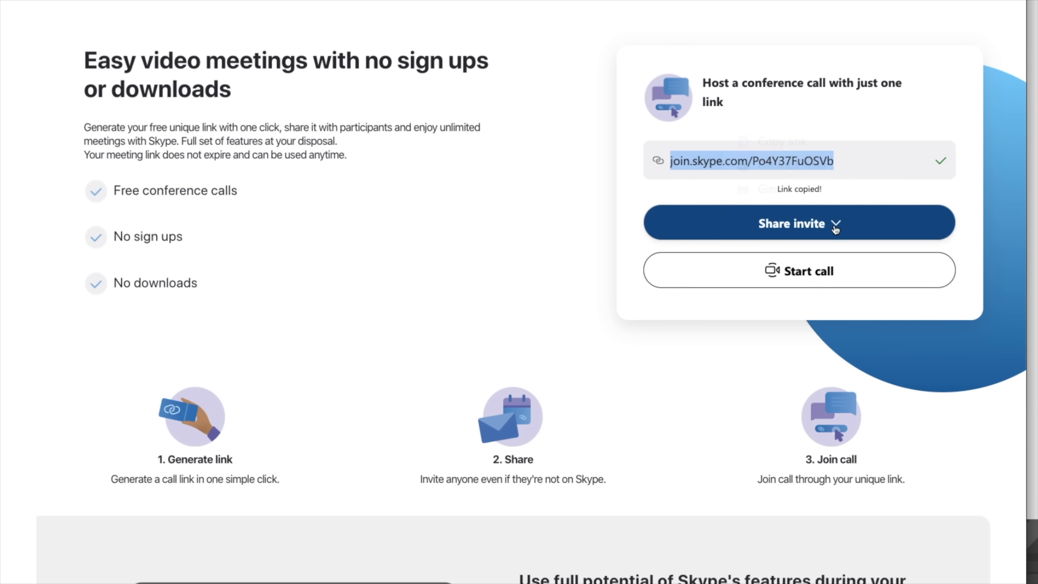
pyautogui.click(798, 224)
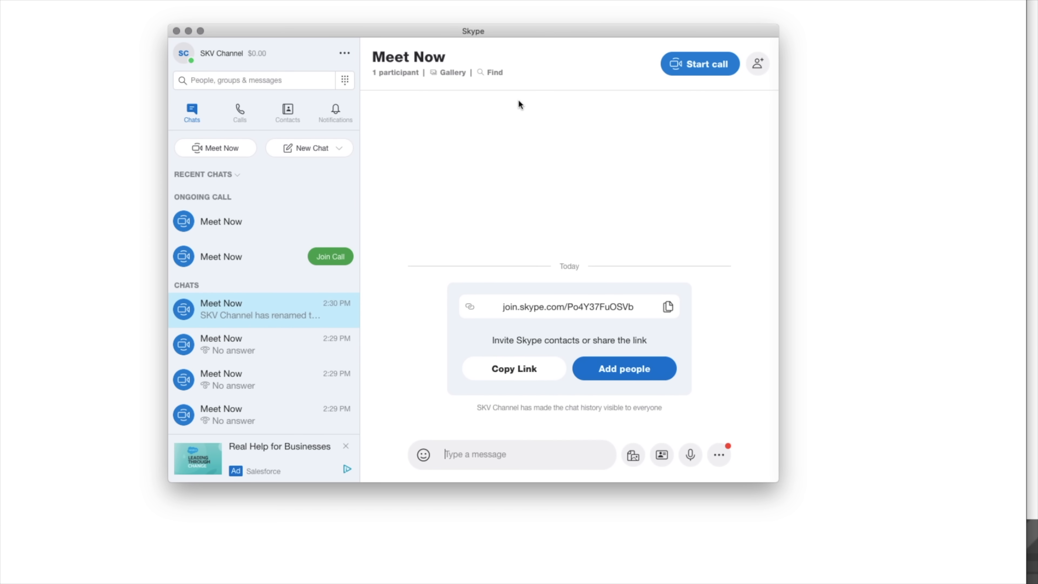
pyautogui.moveTo(234, 151)
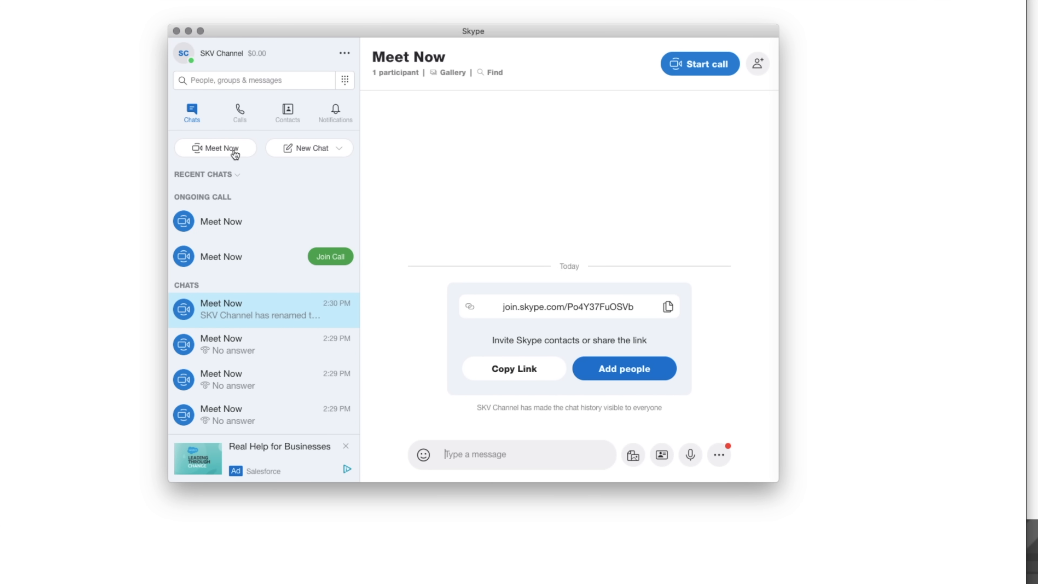
# Open Skype Settings from the profile's ... menu onto the Account & Profile page.
pyautogui.click(344, 53)
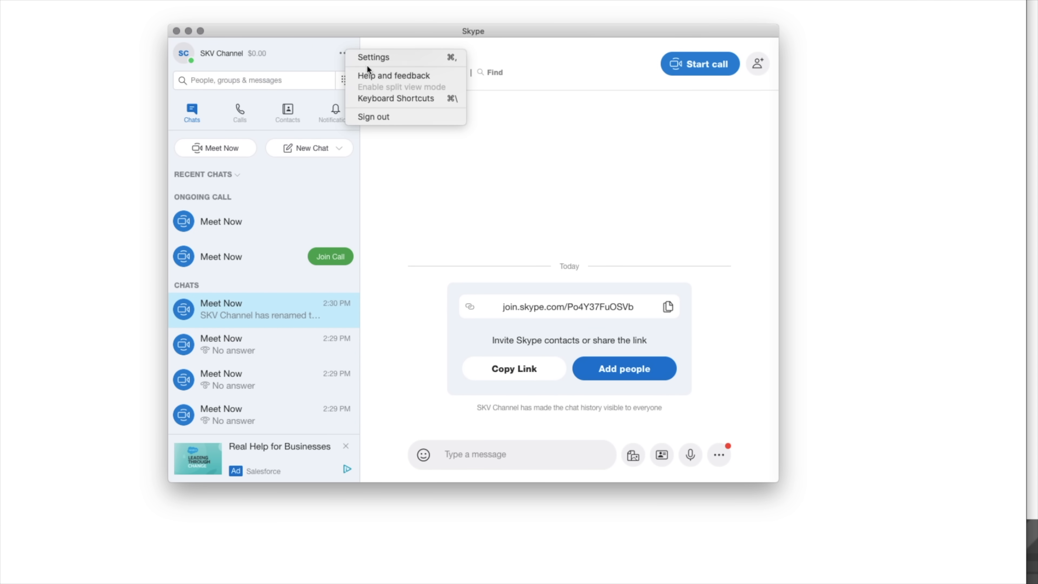
pyautogui.click(374, 57)
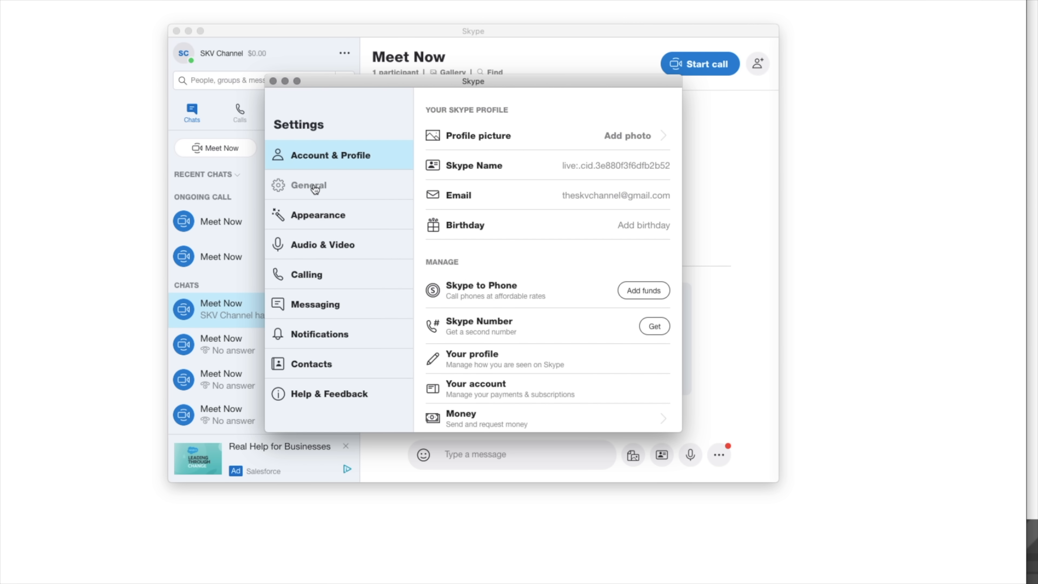
pyautogui.moveTo(313, 245)
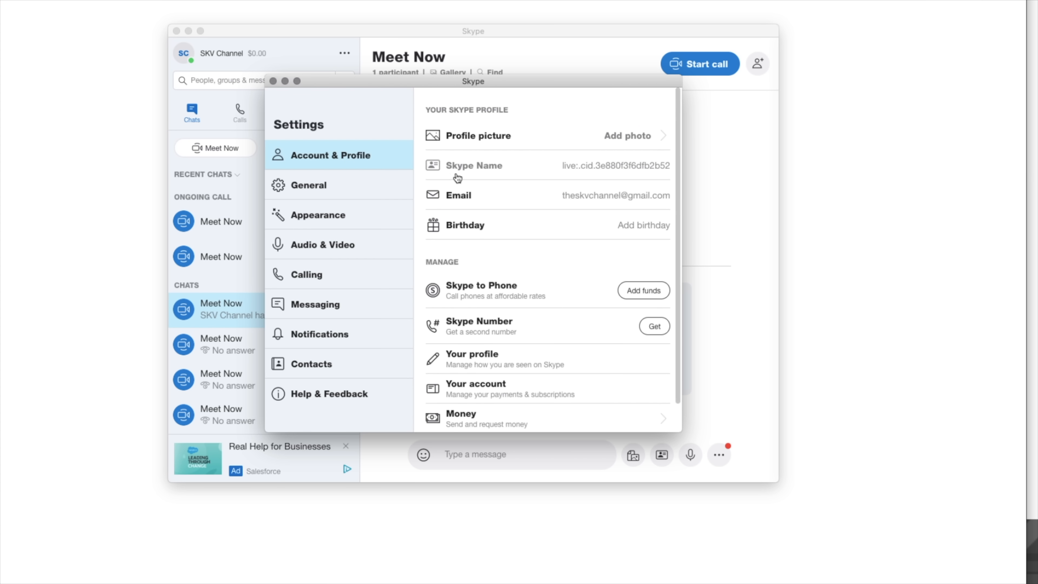
pyautogui.moveTo(356, 162)
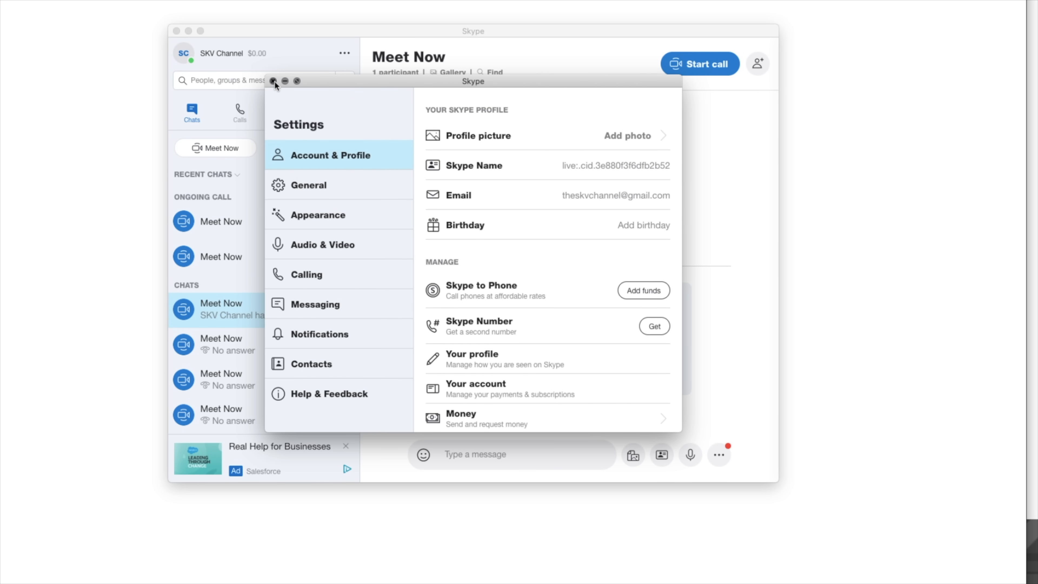
# Close Settings, peek at the phone dial pad, and dismiss it back to the Meet Now chat.
pyautogui.click(273, 80)
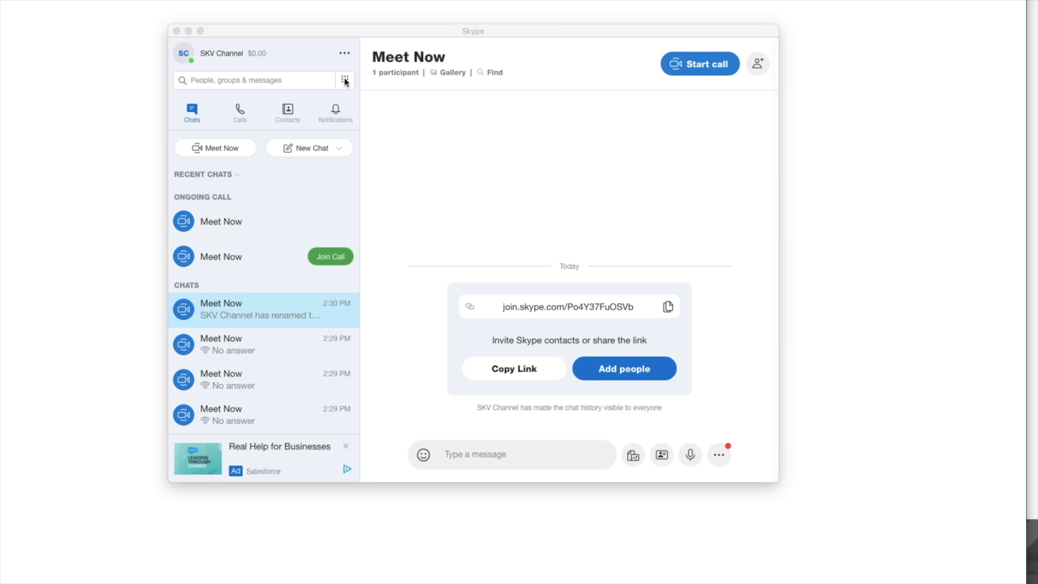
pyautogui.click(344, 80)
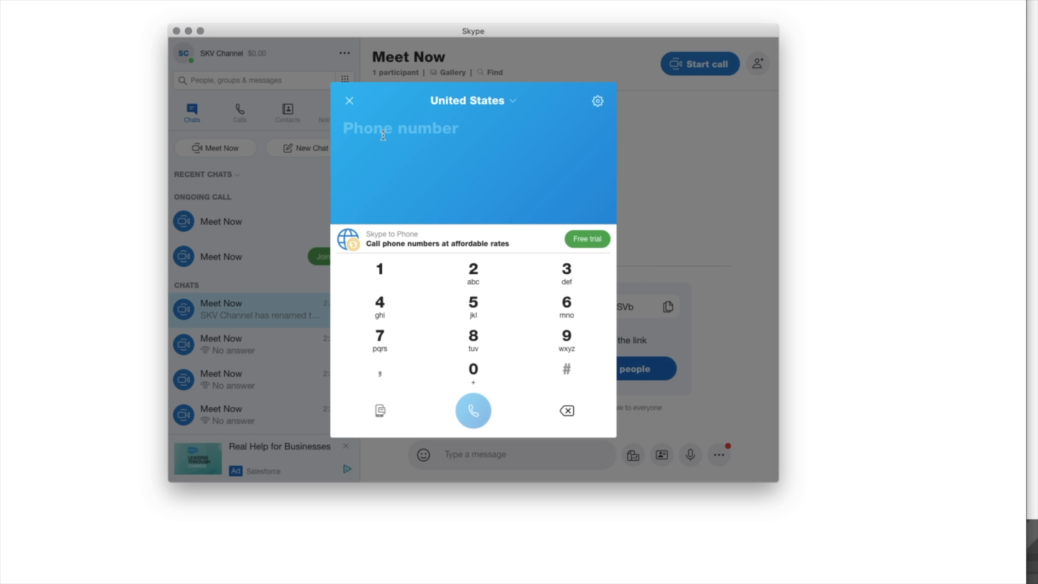
pyautogui.moveTo(436, 209)
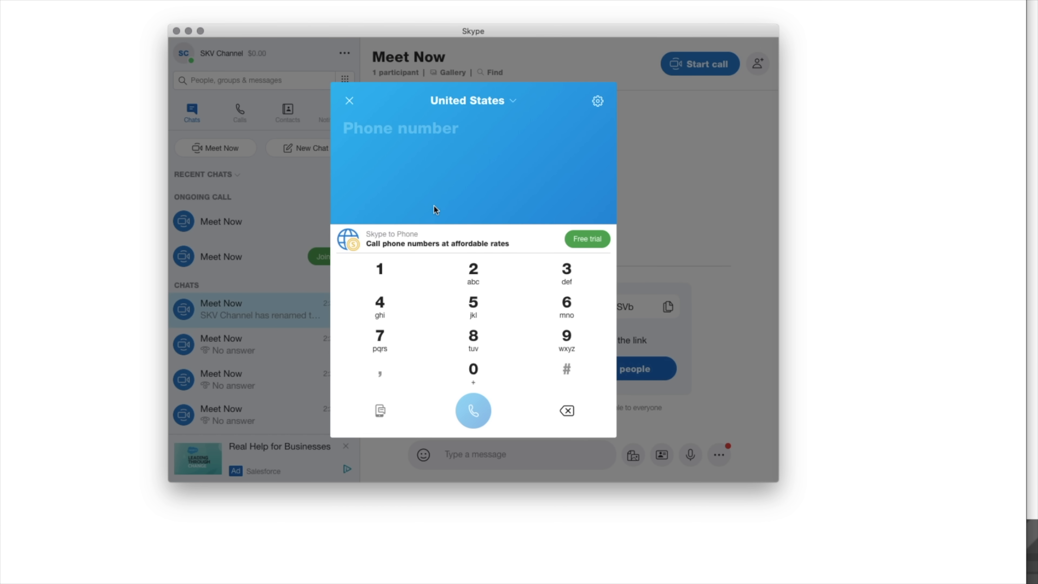
pyautogui.click(349, 100)
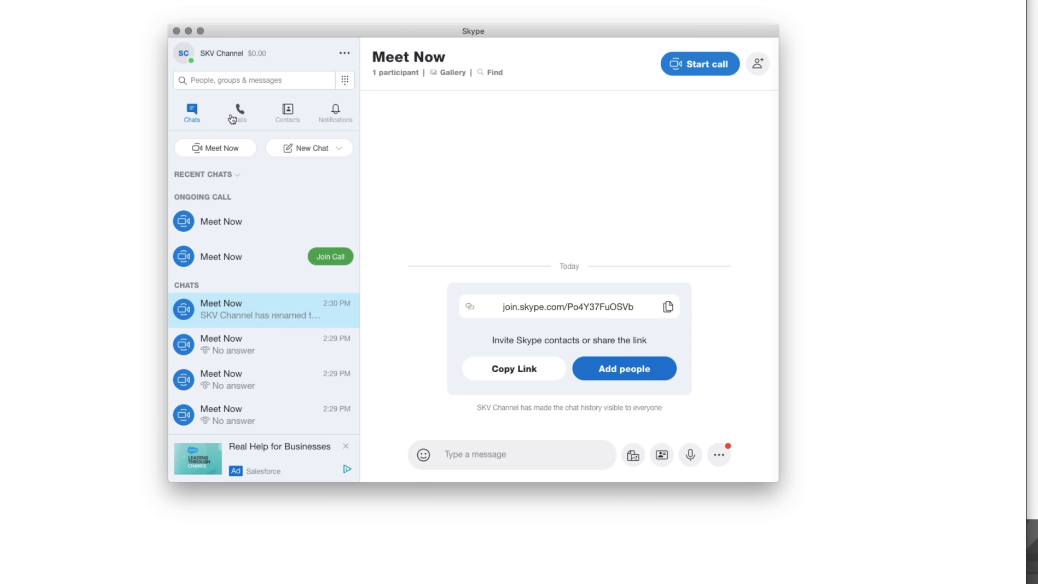
pyautogui.click(237, 109)
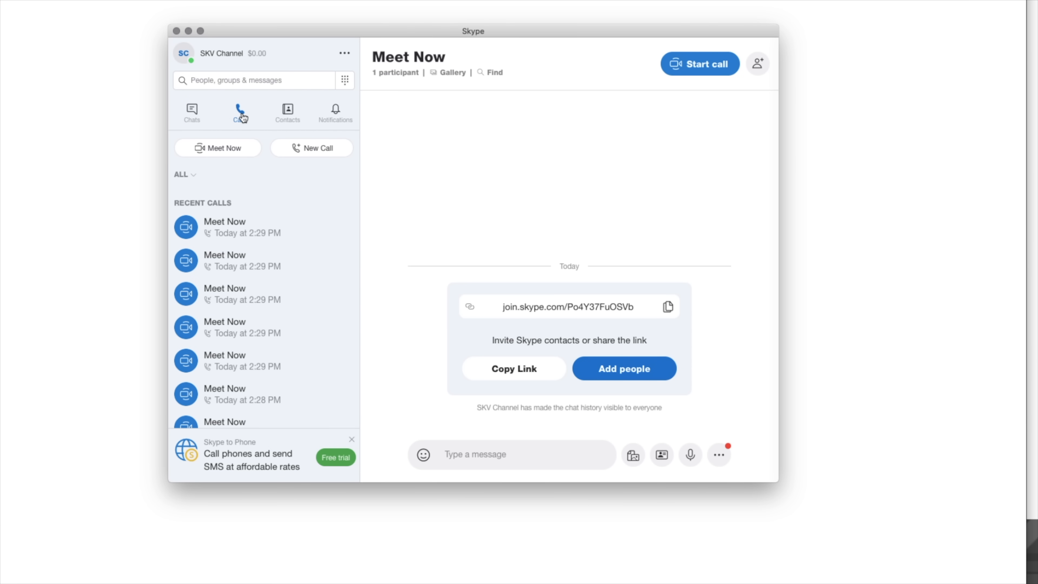
pyautogui.click(287, 111)
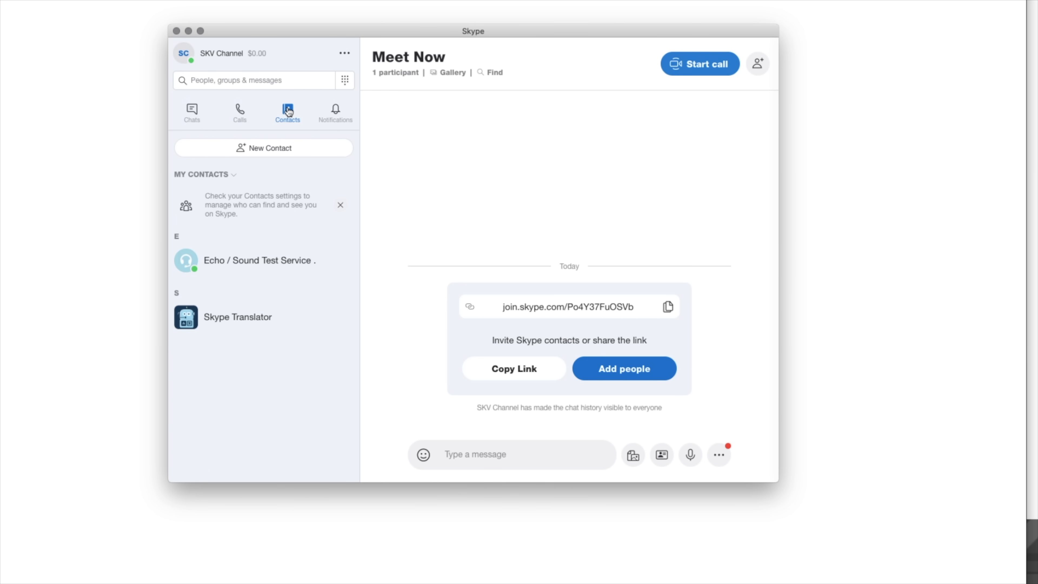
pyautogui.moveTo(337, 110)
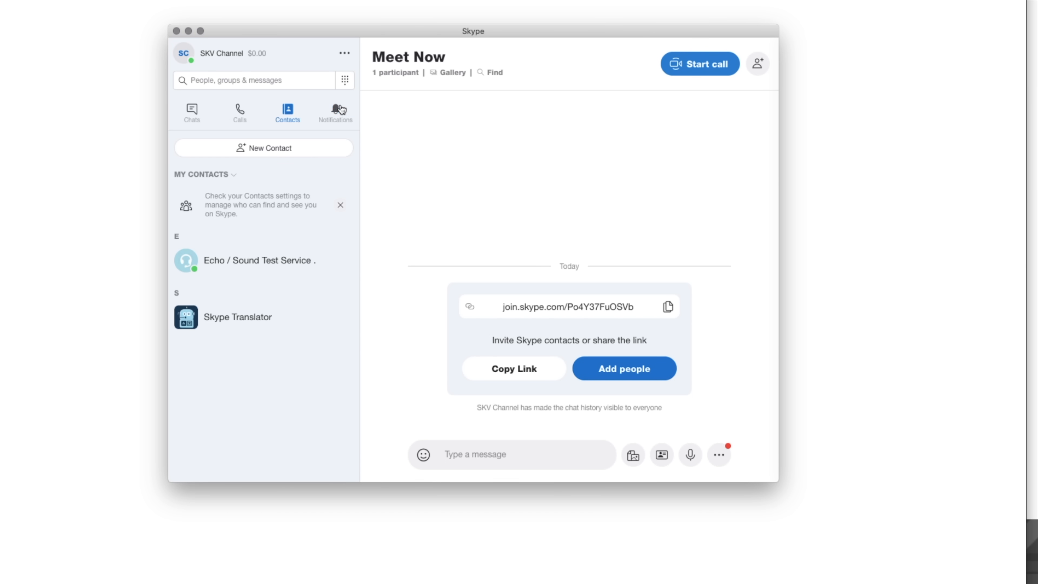
pyautogui.click(335, 112)
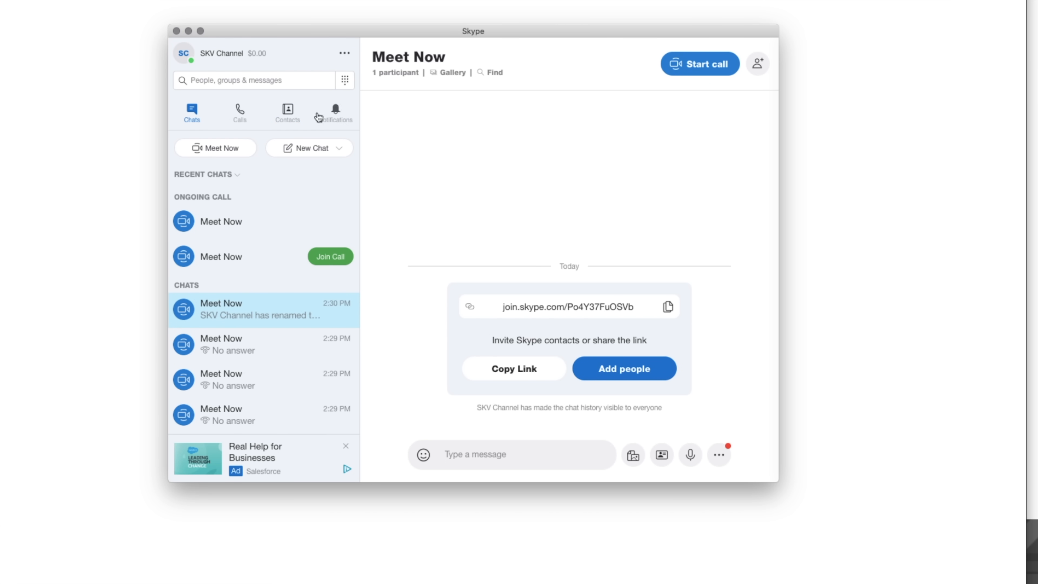
pyautogui.moveTo(703, 112)
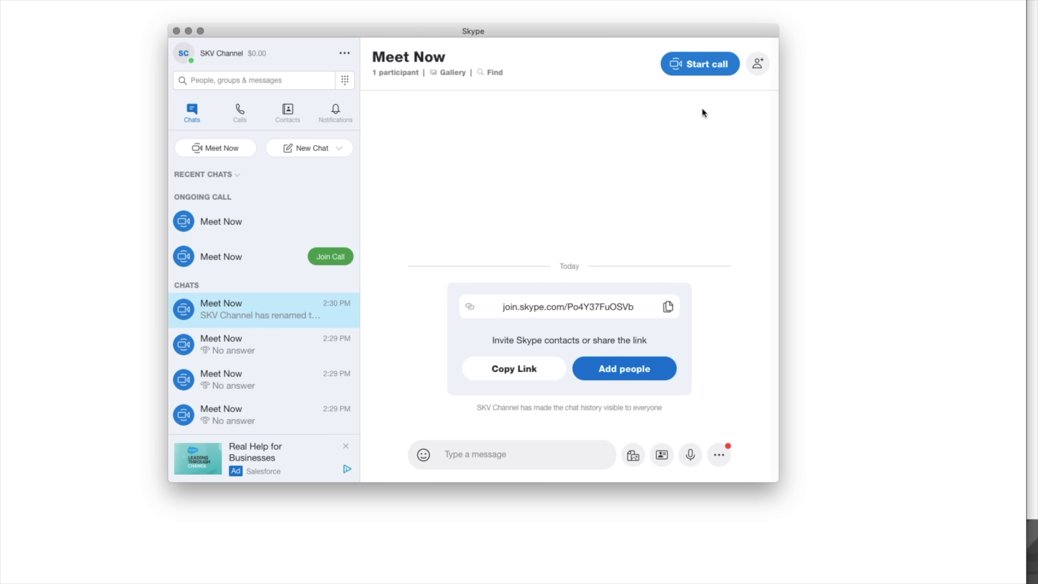
pyautogui.moveTo(700, 64)
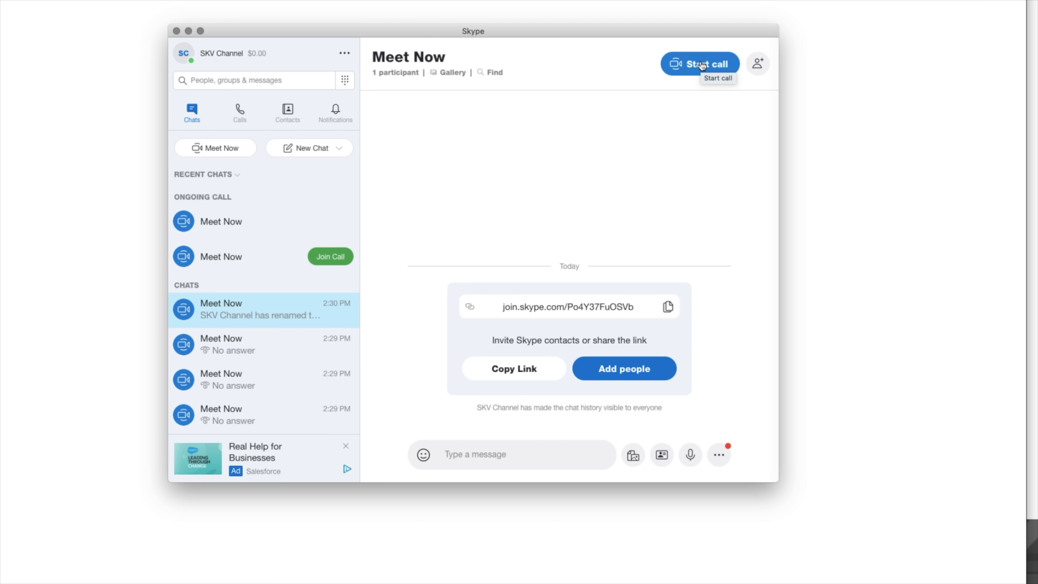
pyautogui.moveTo(701, 145)
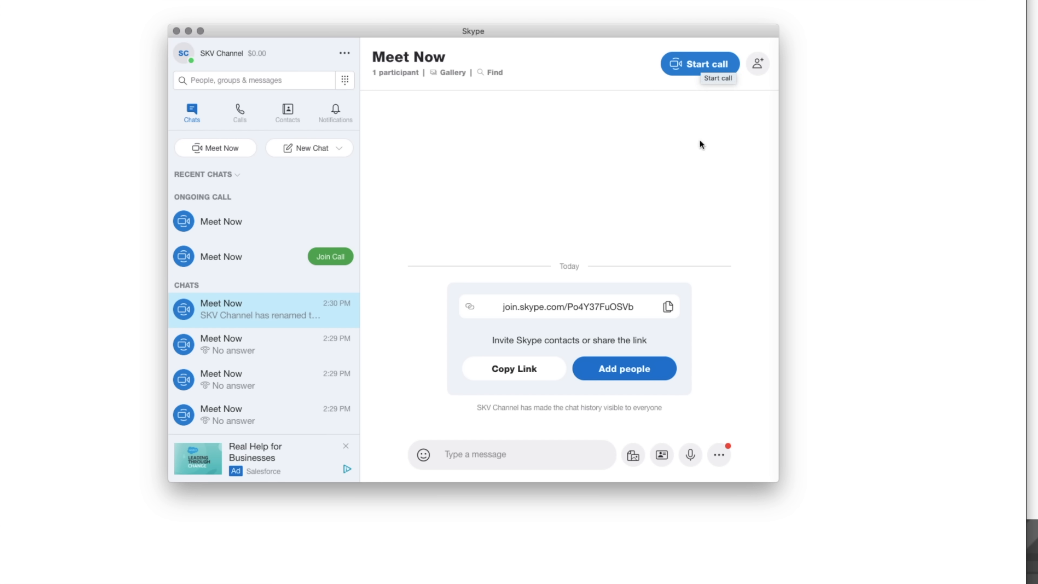
pyautogui.moveTo(632, 455)
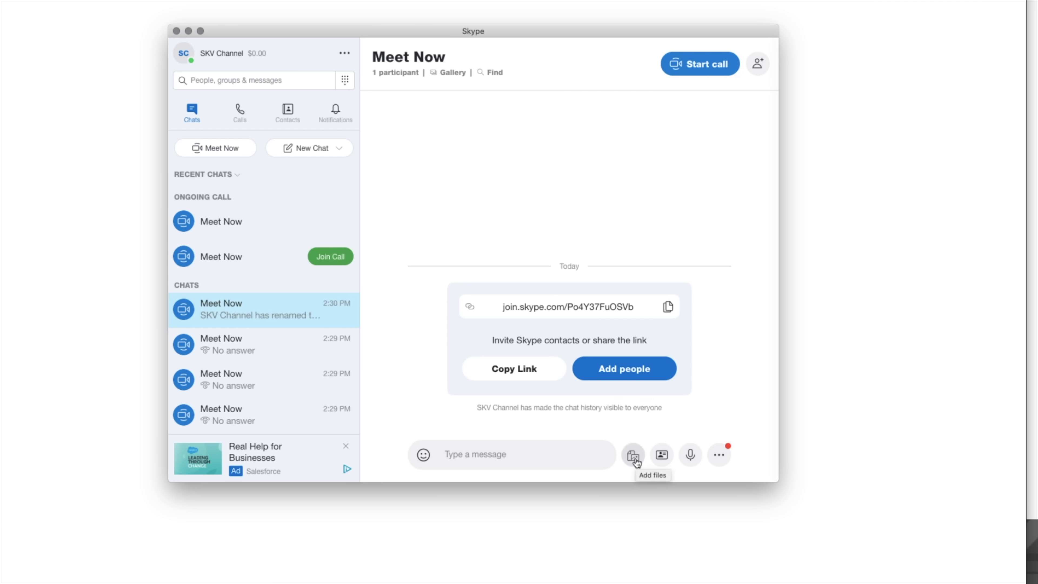
pyautogui.moveTo(660, 454)
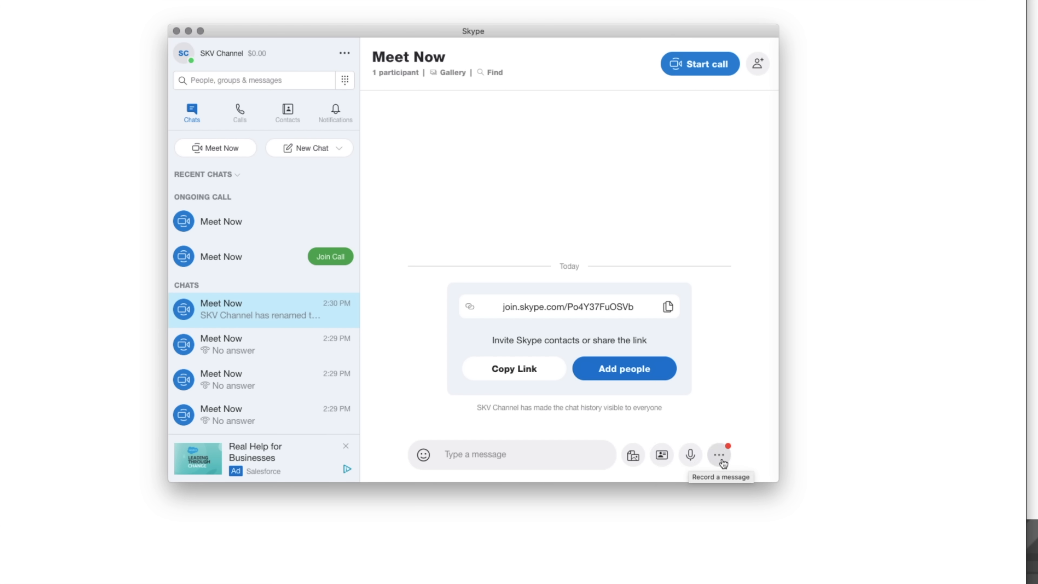
pyautogui.moveTo(684, 65)
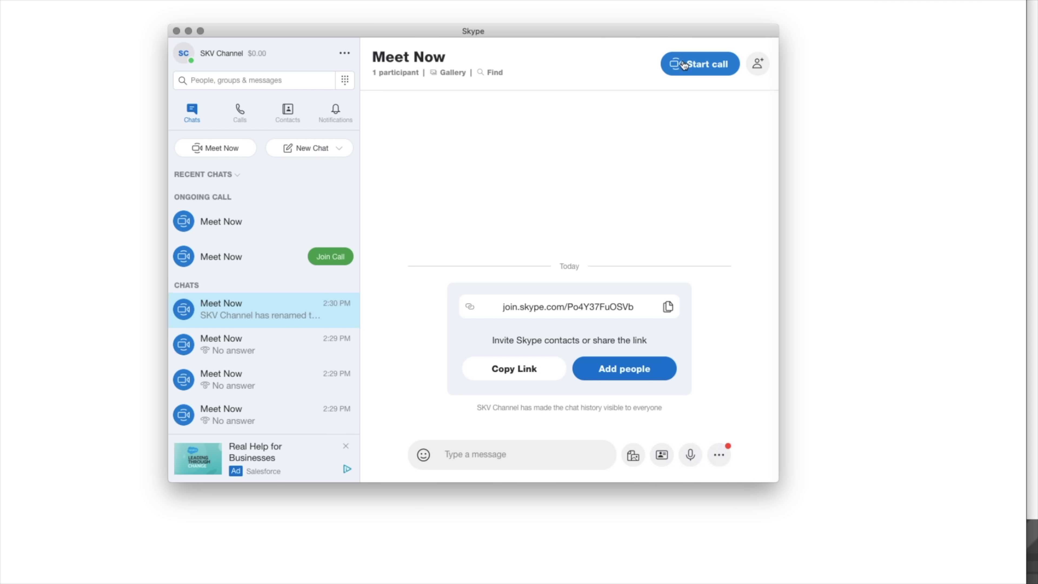
# Start and join the Meet Now call, then bring up the ••• options to hide the sidebar.
pyautogui.click(699, 64)
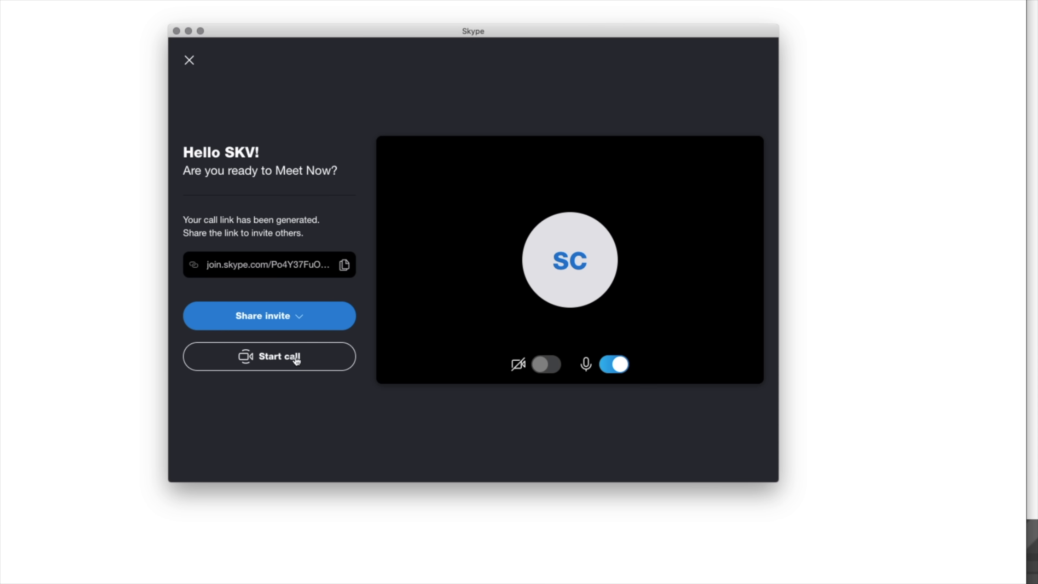
pyautogui.click(268, 357)
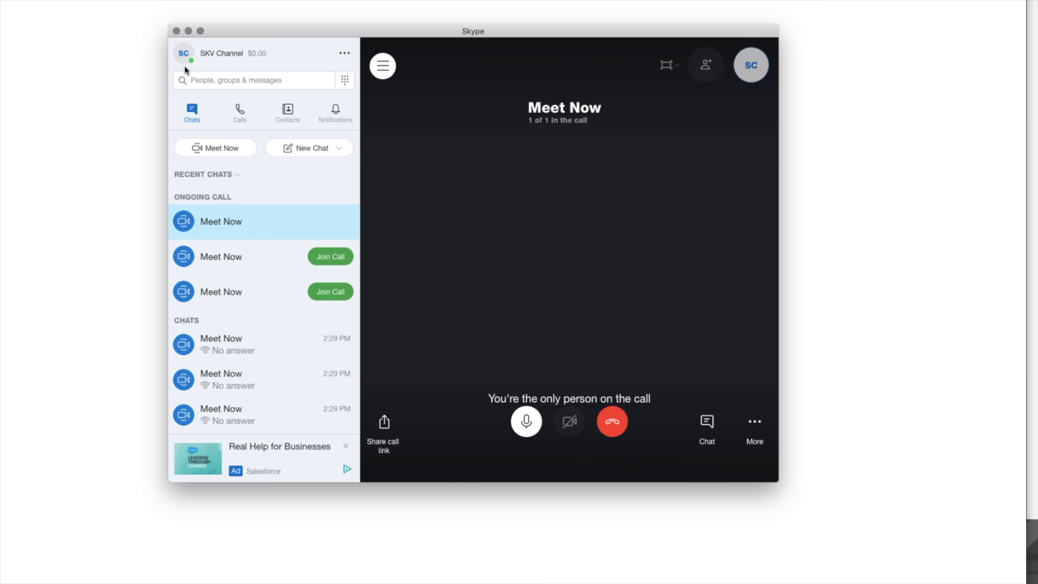
pyautogui.moveTo(344, 55)
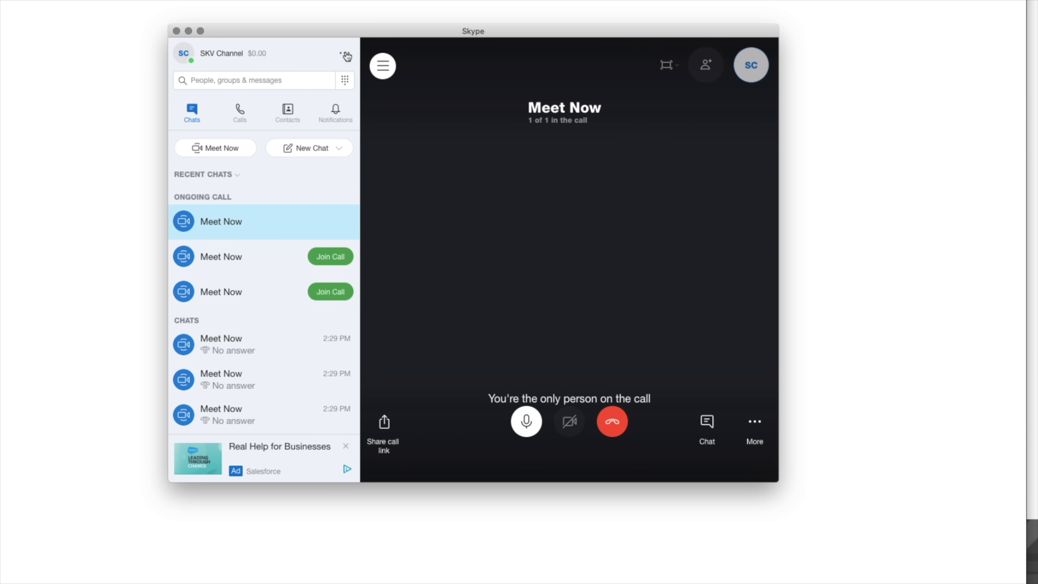
pyautogui.click(345, 56)
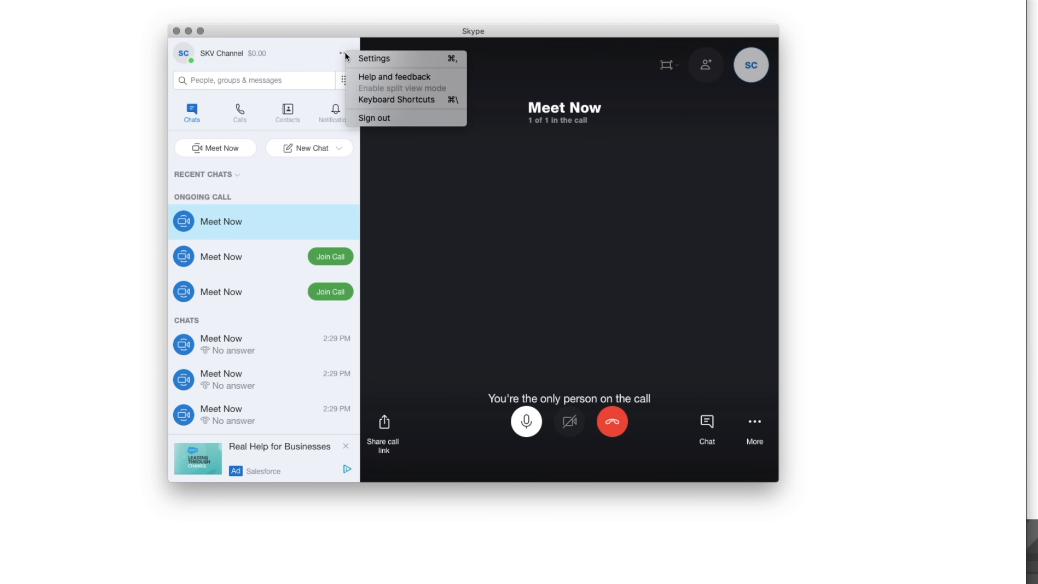
pyautogui.moveTo(371, 138)
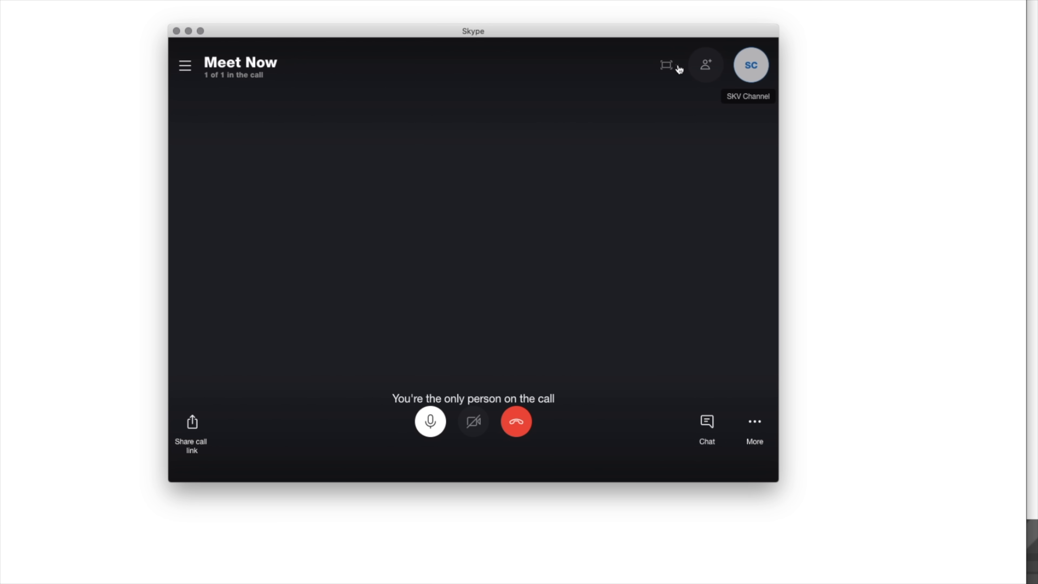
pyautogui.click(666, 64)
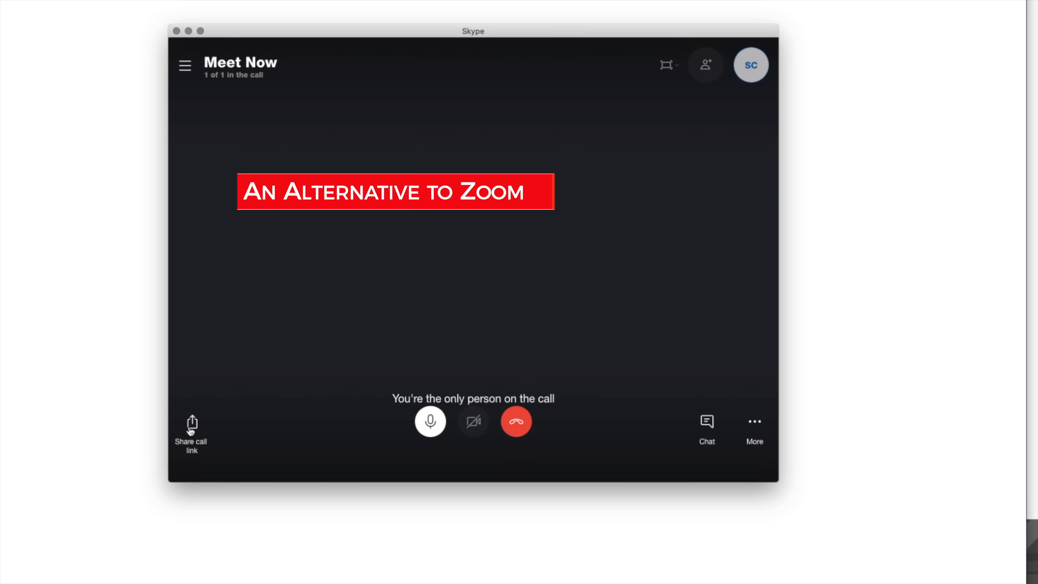
pyautogui.click(192, 421)
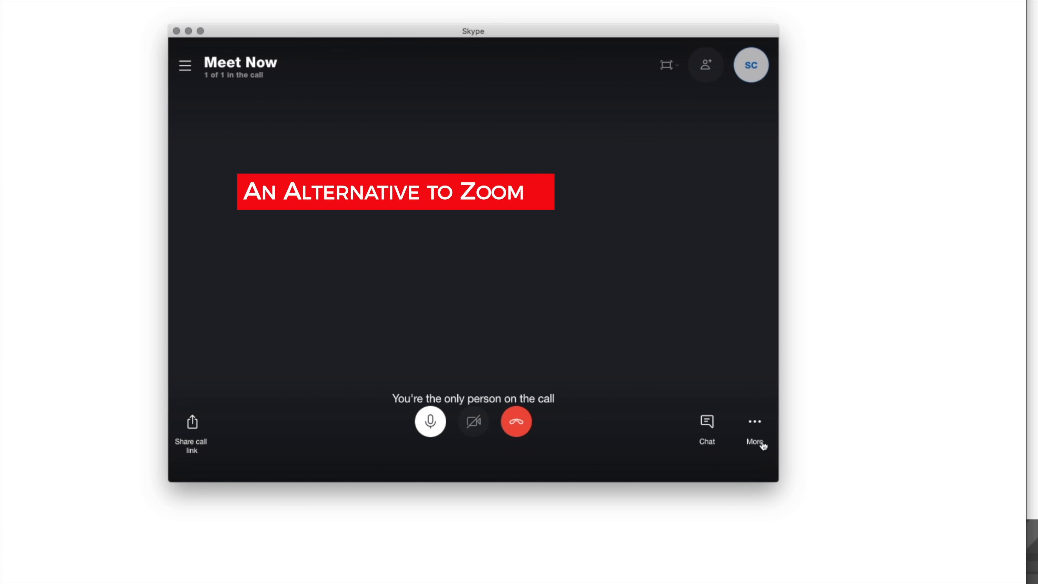
pyautogui.click(472, 421)
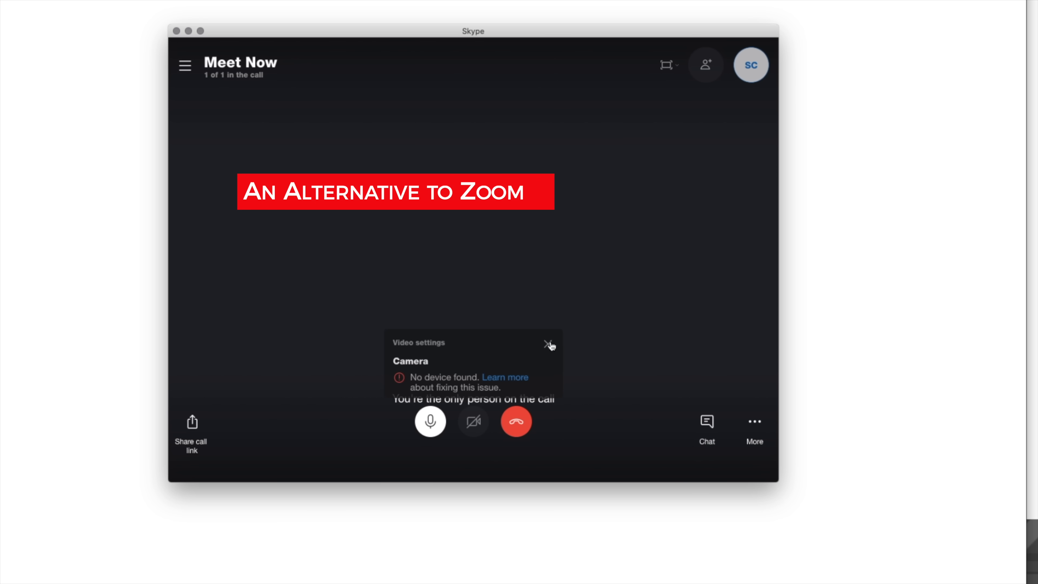
pyautogui.click(707, 426)
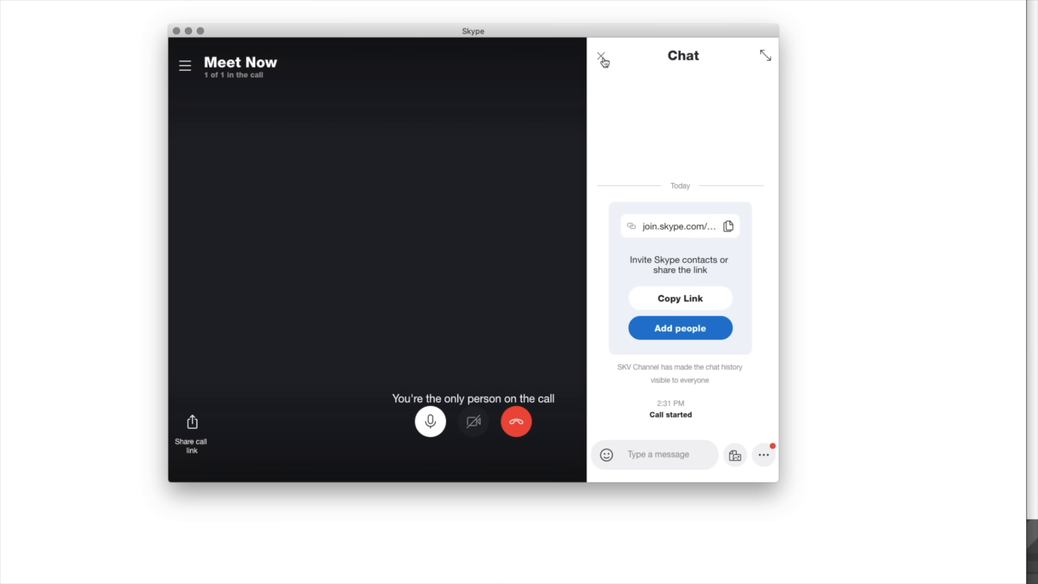
pyautogui.click(602, 58)
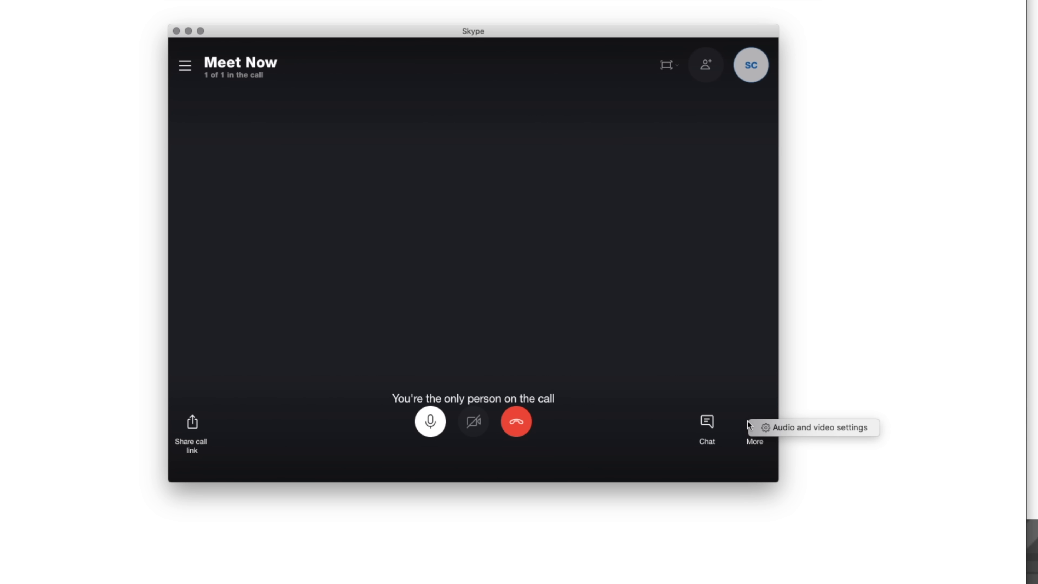
pyautogui.moveTo(828, 365)
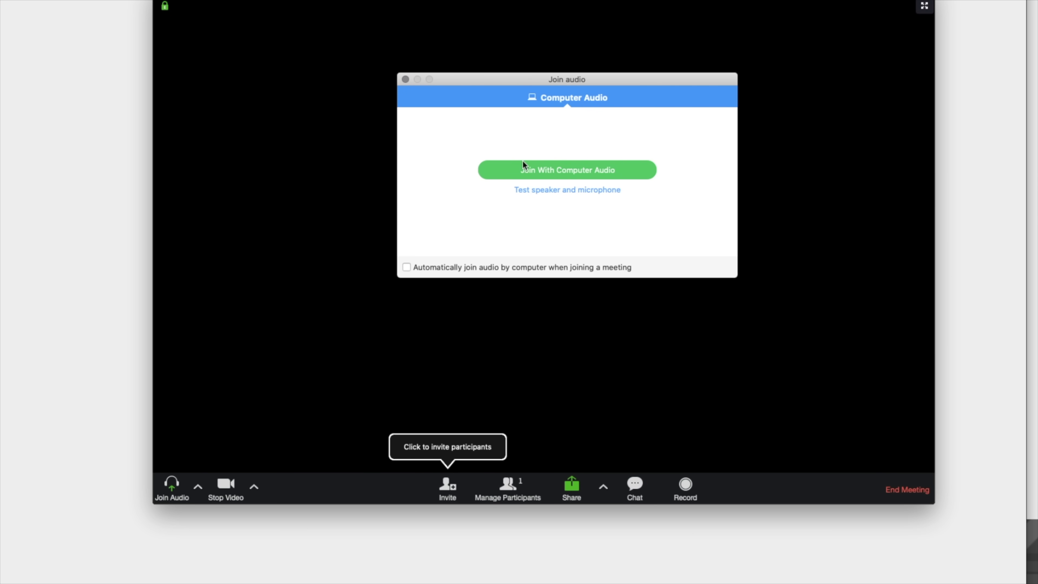
# Join the Zoom meeting with computer audio so the call runs with one participant.
pyautogui.click(566, 169)
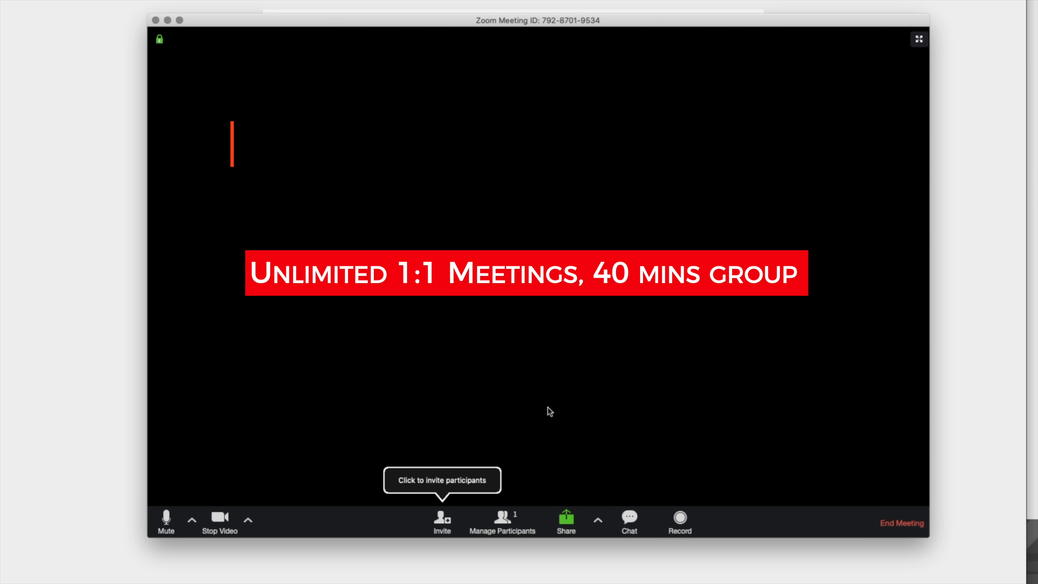
pyautogui.moveTo(192, 520)
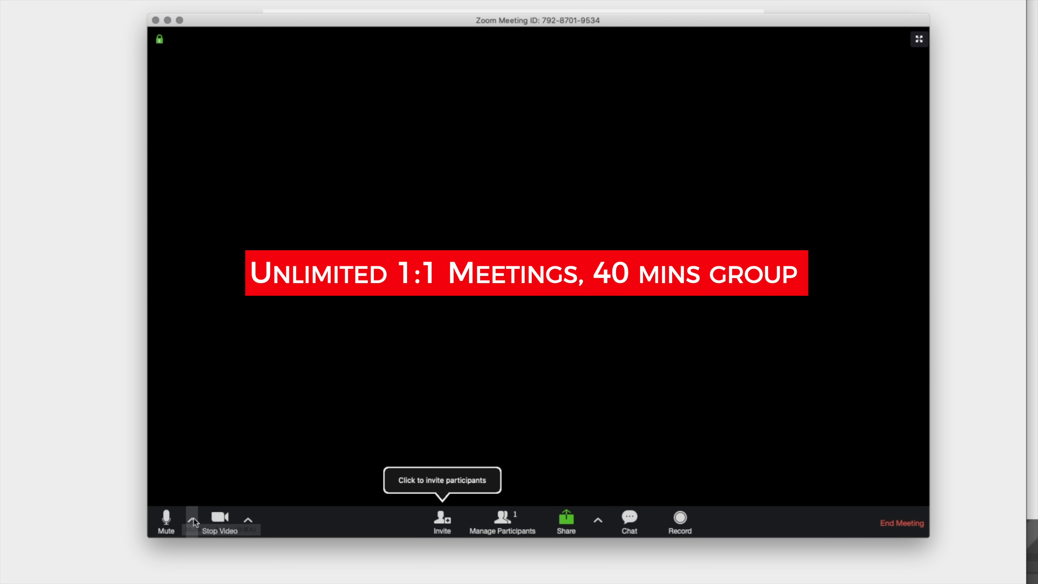
pyautogui.click(193, 520)
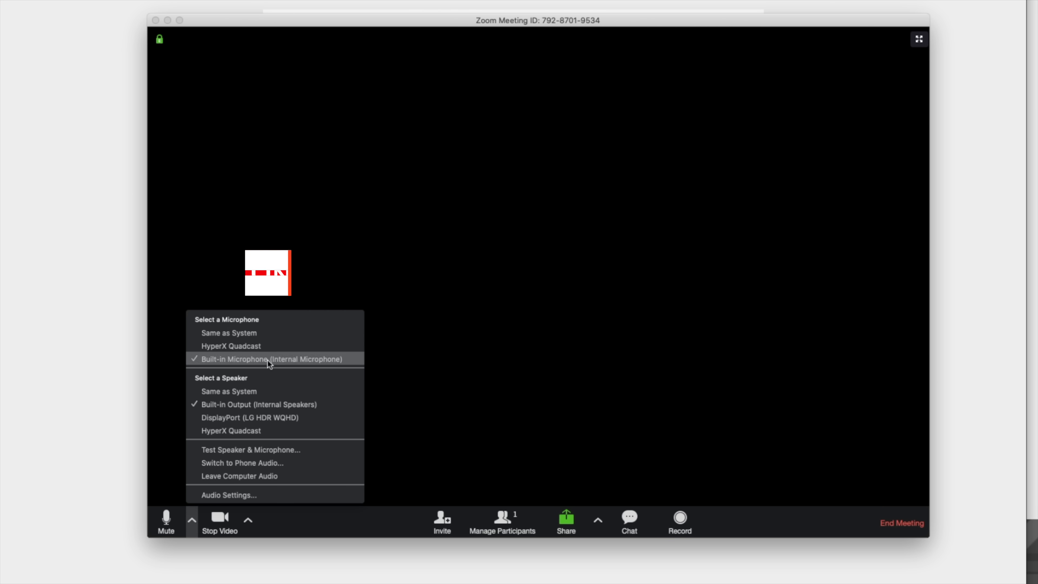
pyautogui.moveTo(246, 494)
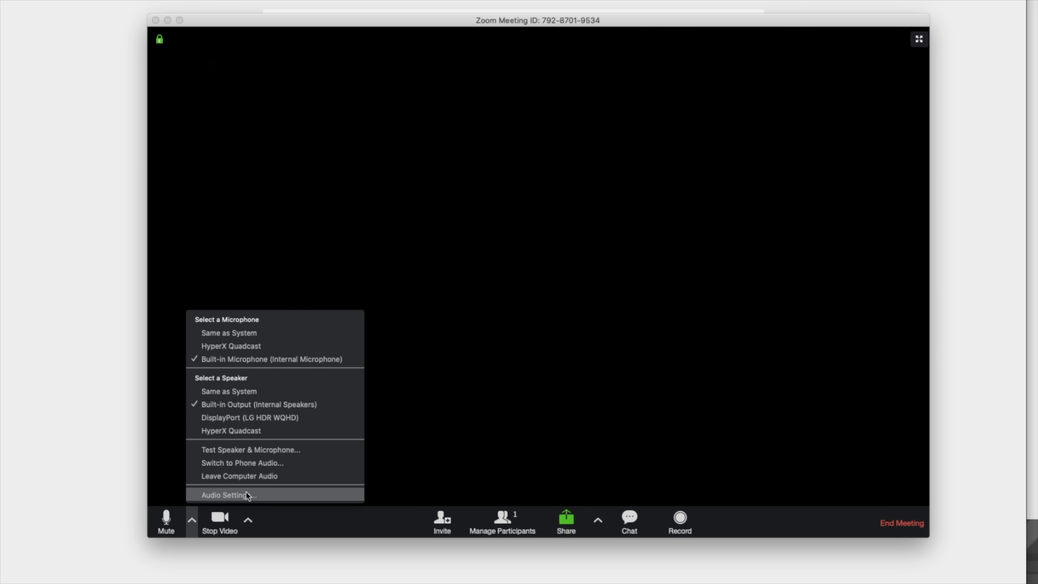
pyautogui.click(228, 495)
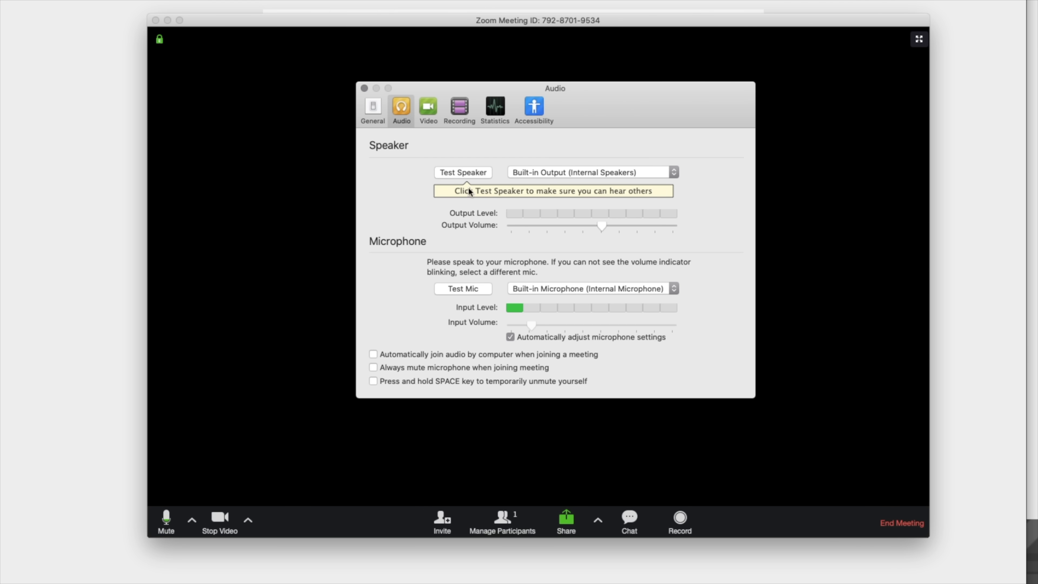
pyautogui.click(463, 288)
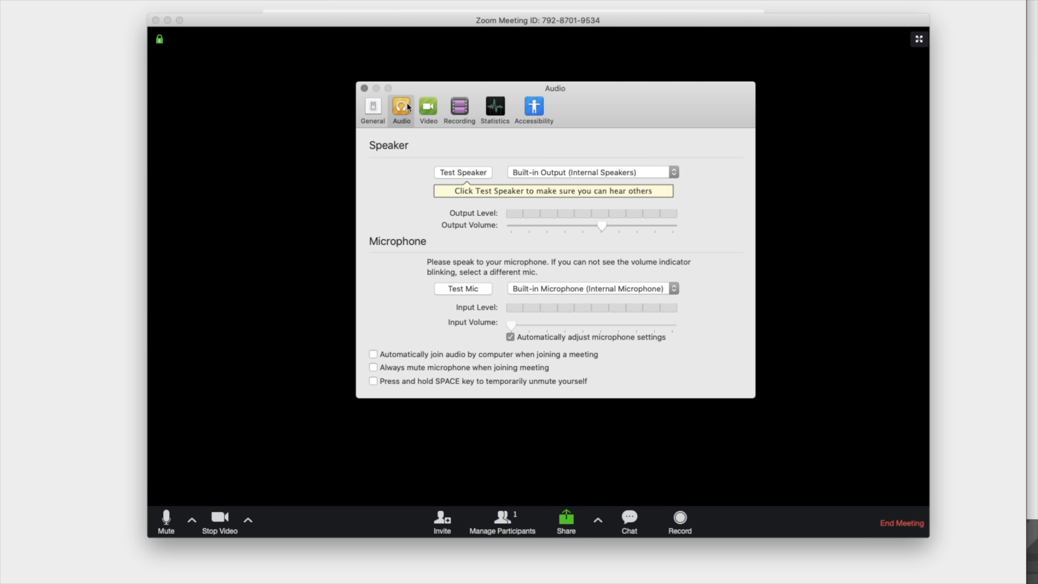
pyautogui.moveTo(554, 117)
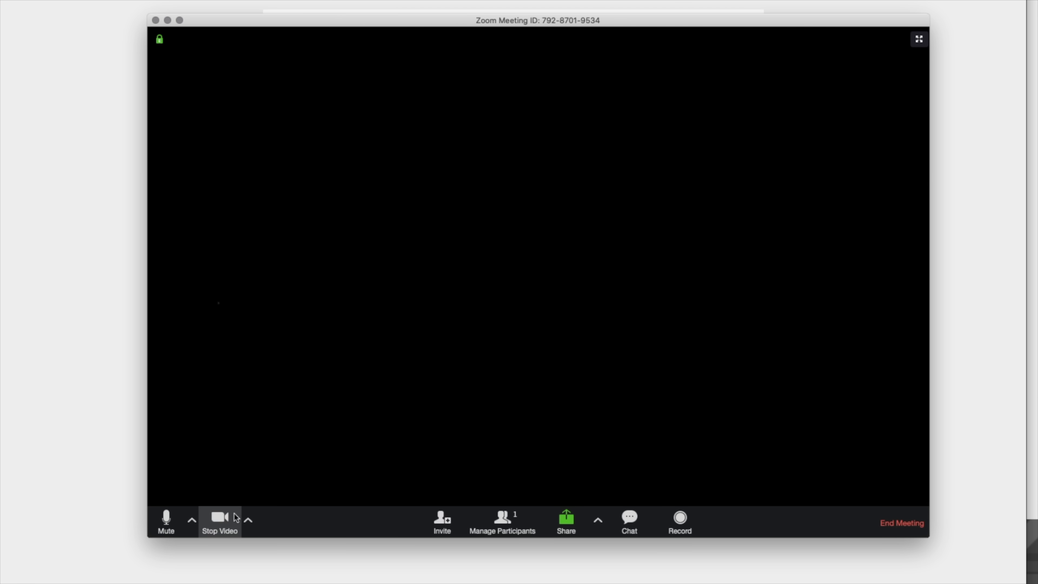
pyautogui.click(248, 520)
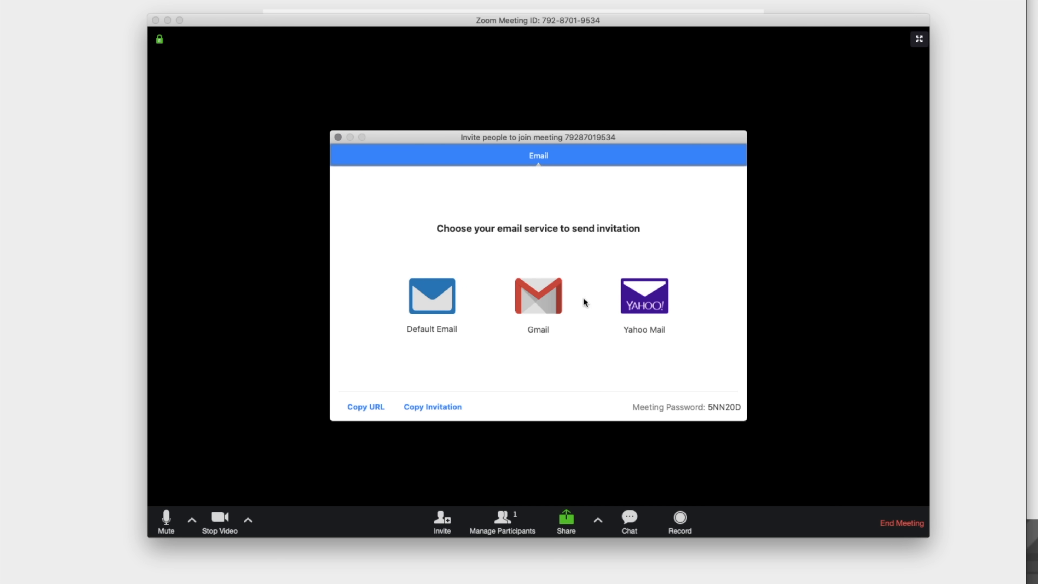
pyautogui.moveTo(457, 399)
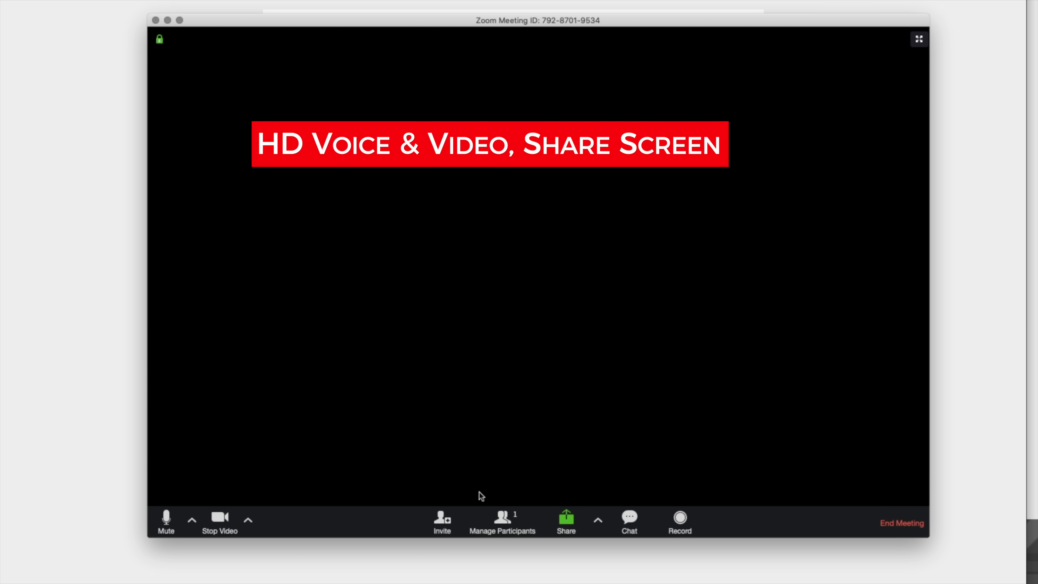
pyautogui.click(502, 522)
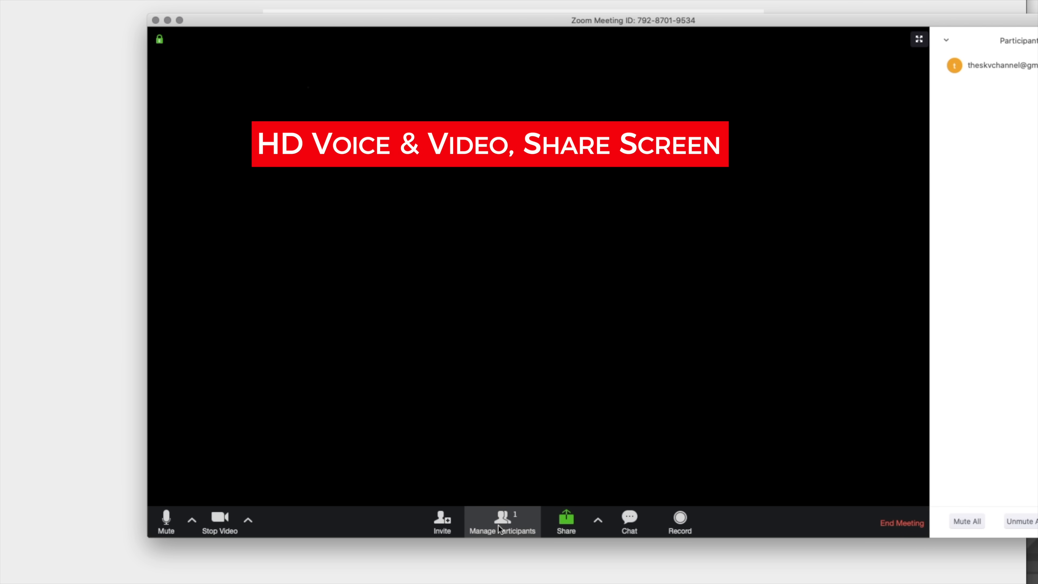
pyautogui.click(502, 522)
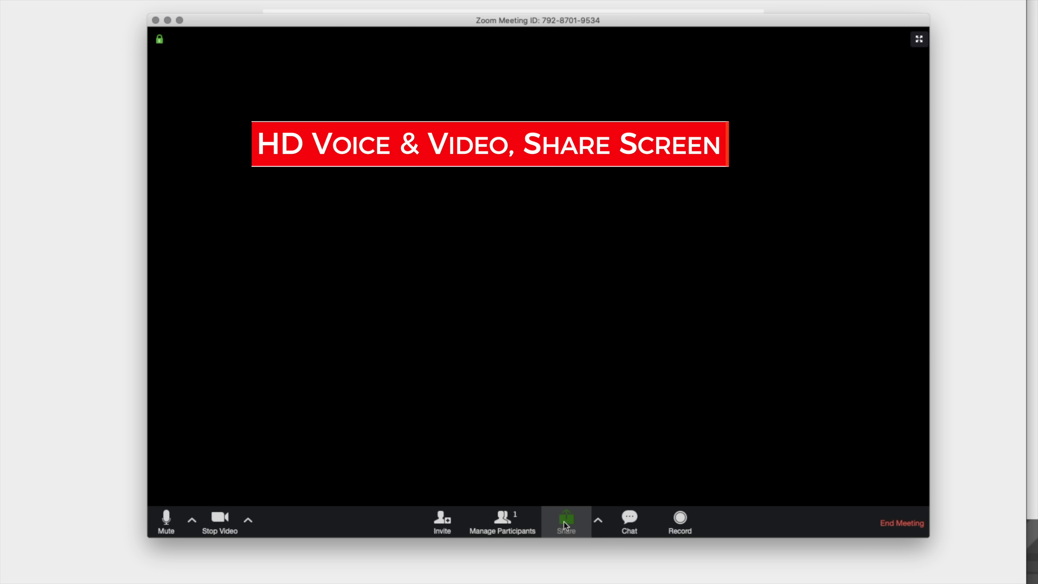
pyautogui.click(565, 522)
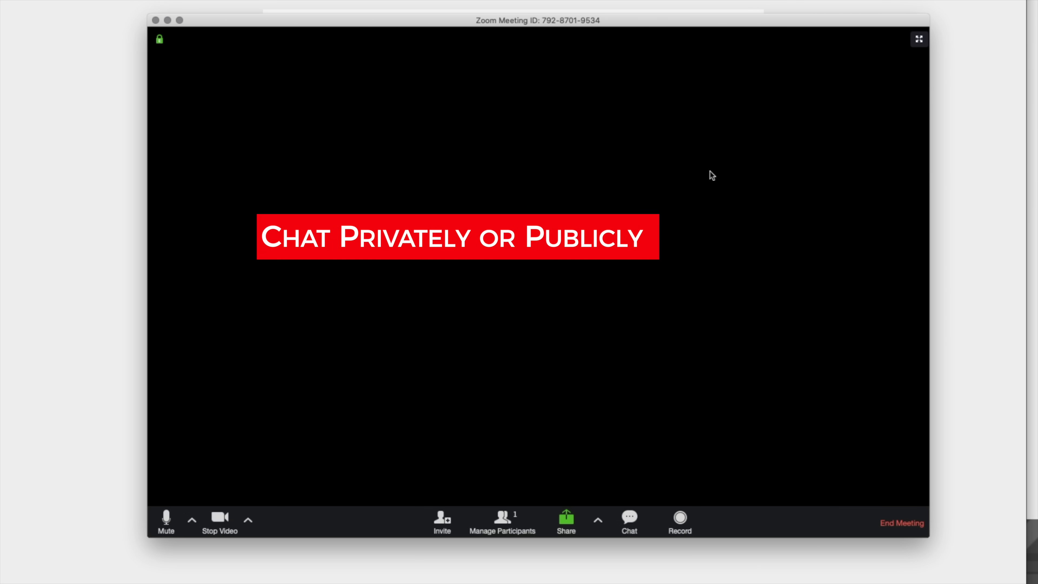
# Show the Zoom meeting chat beside the video, toggle Record, and end the meeting.
pyautogui.click(627, 517)
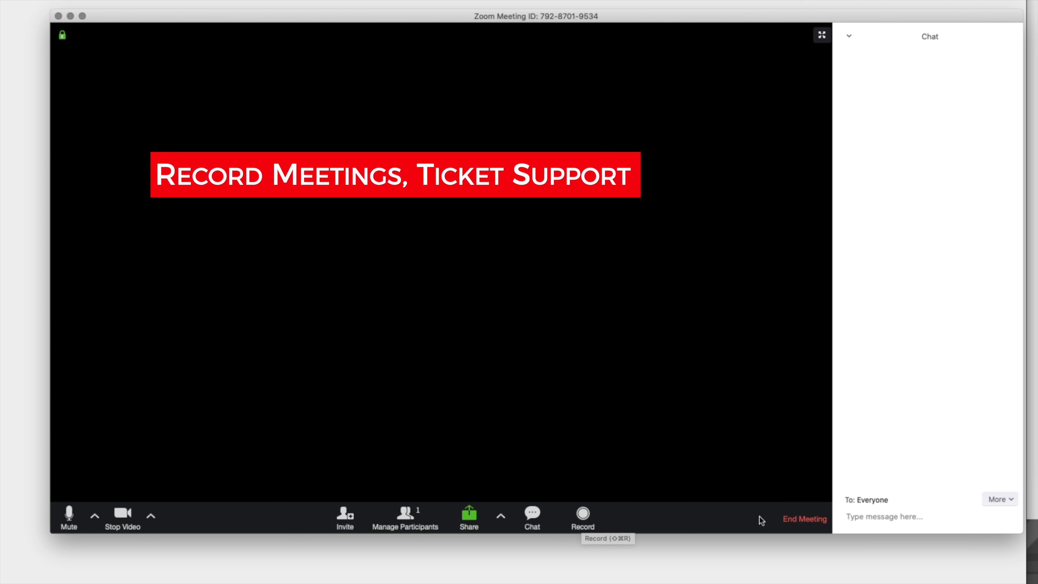
pyautogui.click(581, 514)
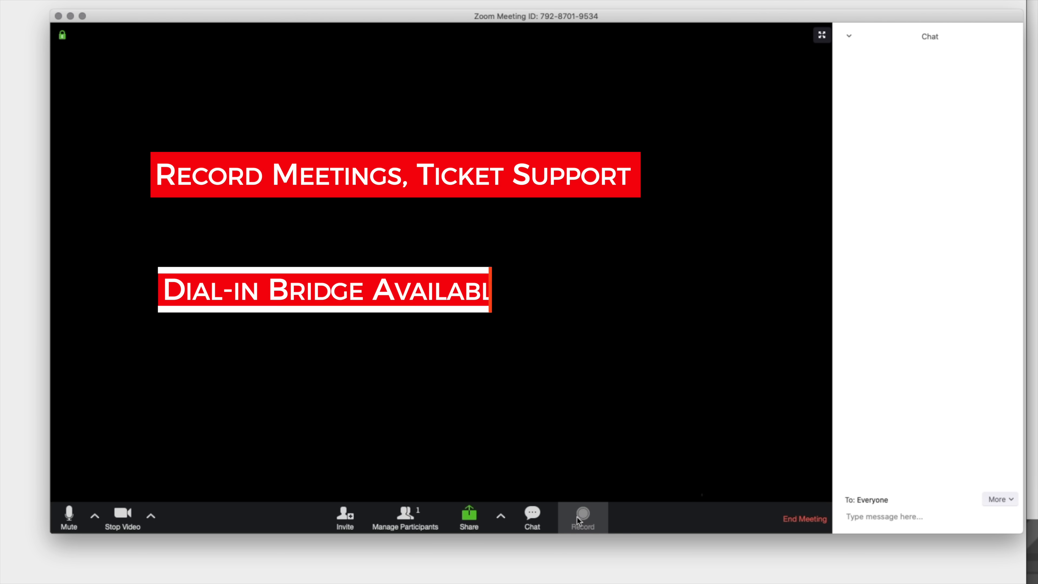
pyautogui.click(582, 518)
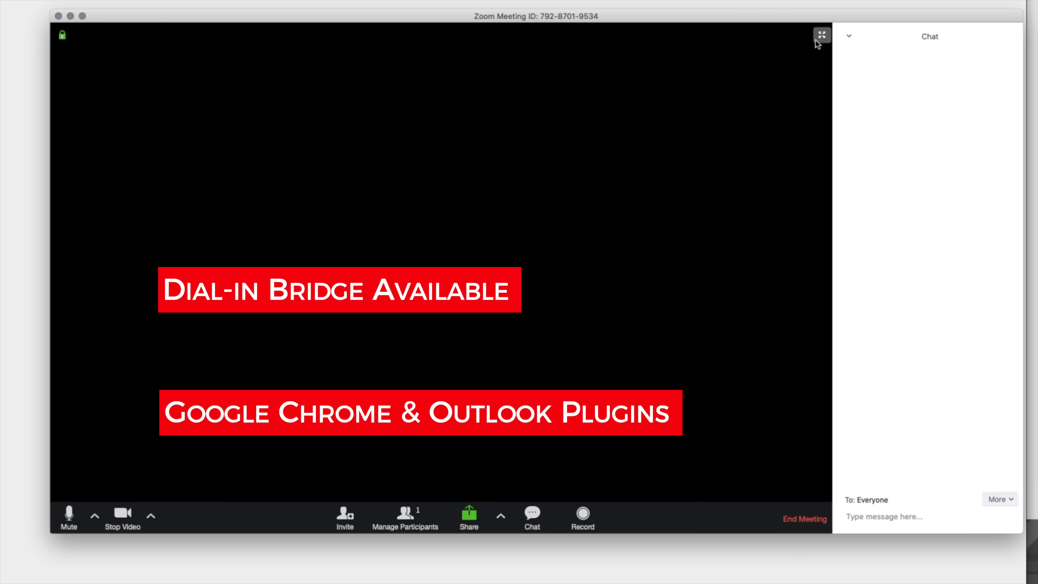
pyautogui.moveTo(822, 35)
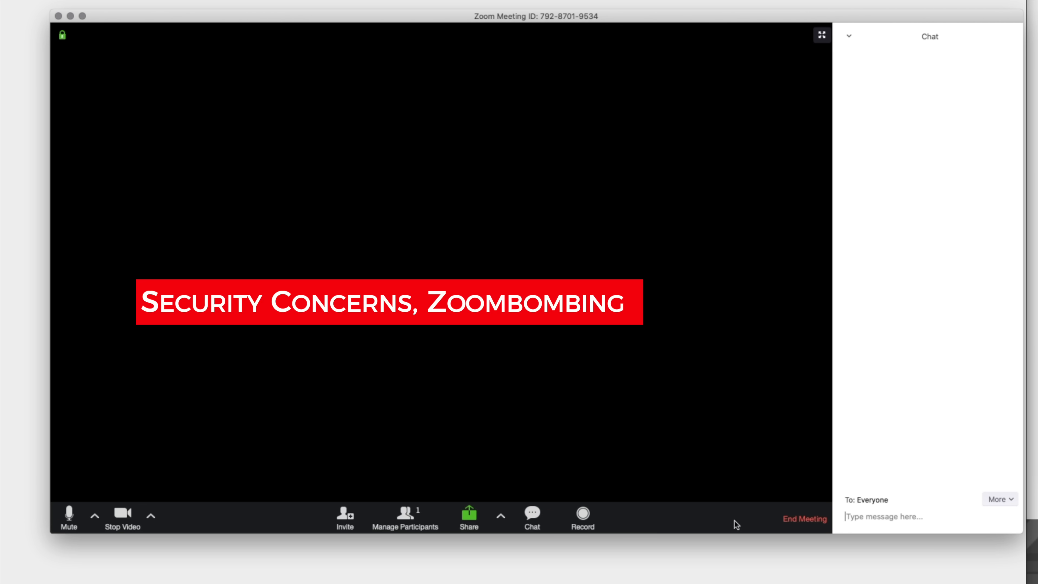
pyautogui.moveTo(804, 519)
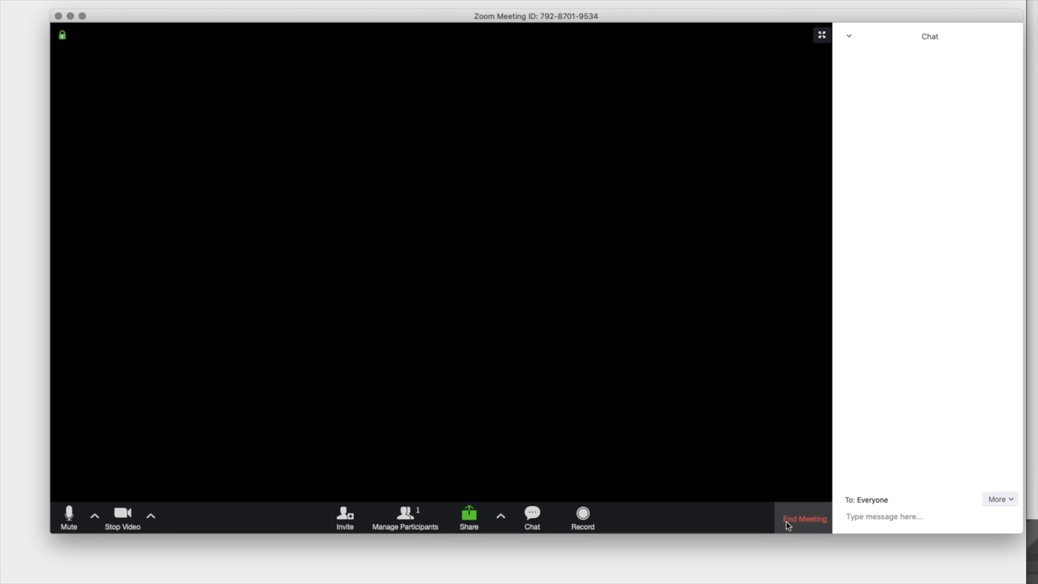
pyautogui.click(804, 518)
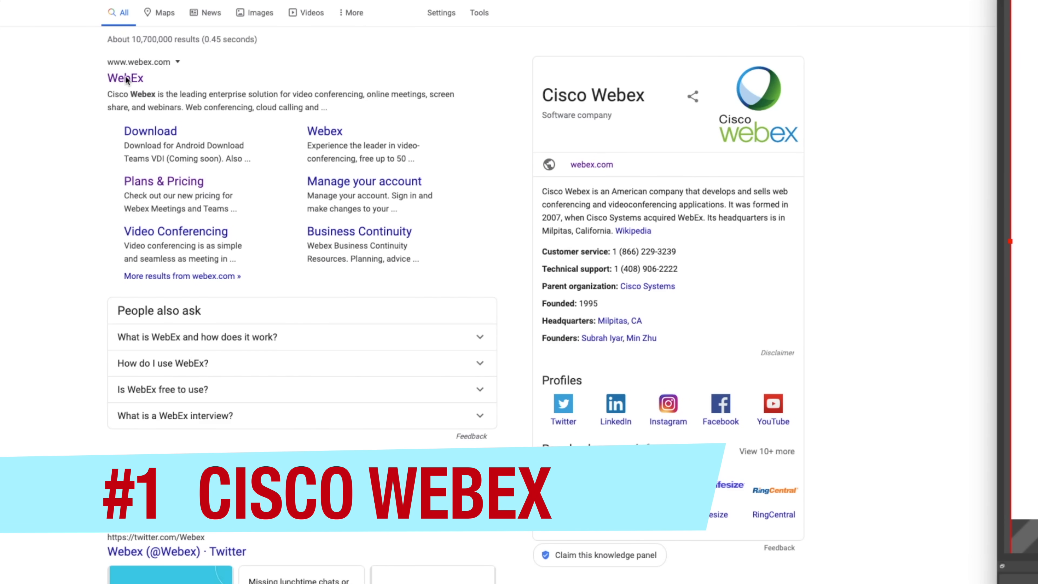
# Go to the Webex site and sign in with the account email and password to reach the personal room.
pyautogui.click(125, 78)
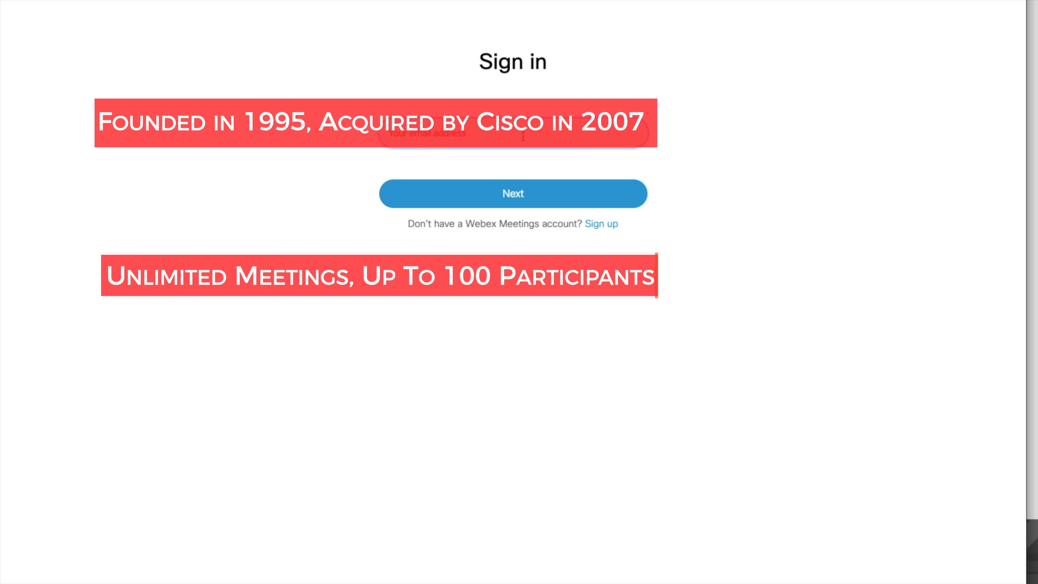
pyautogui.write('thesi')
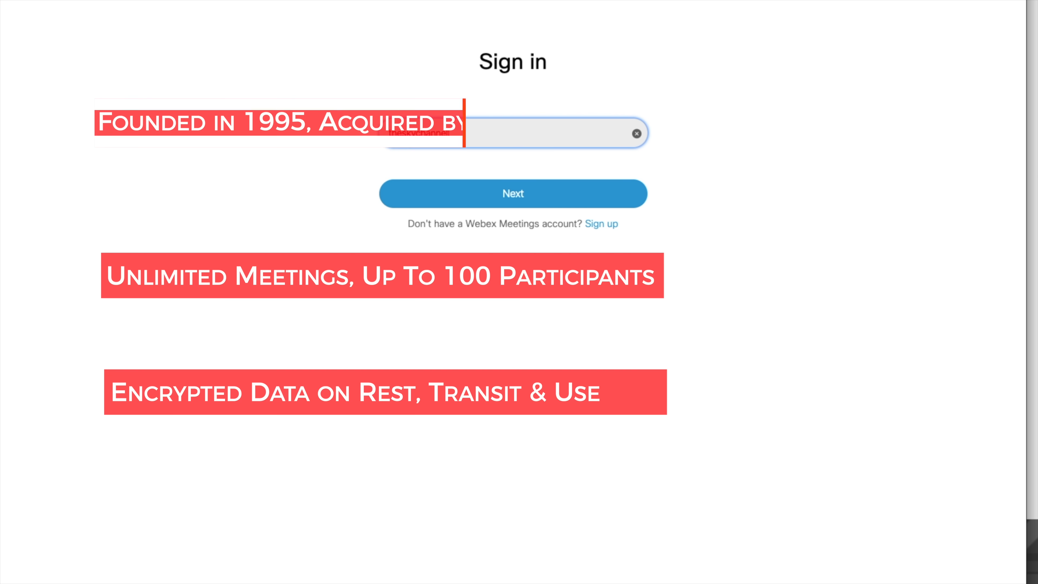
pyautogui.click(512, 193)
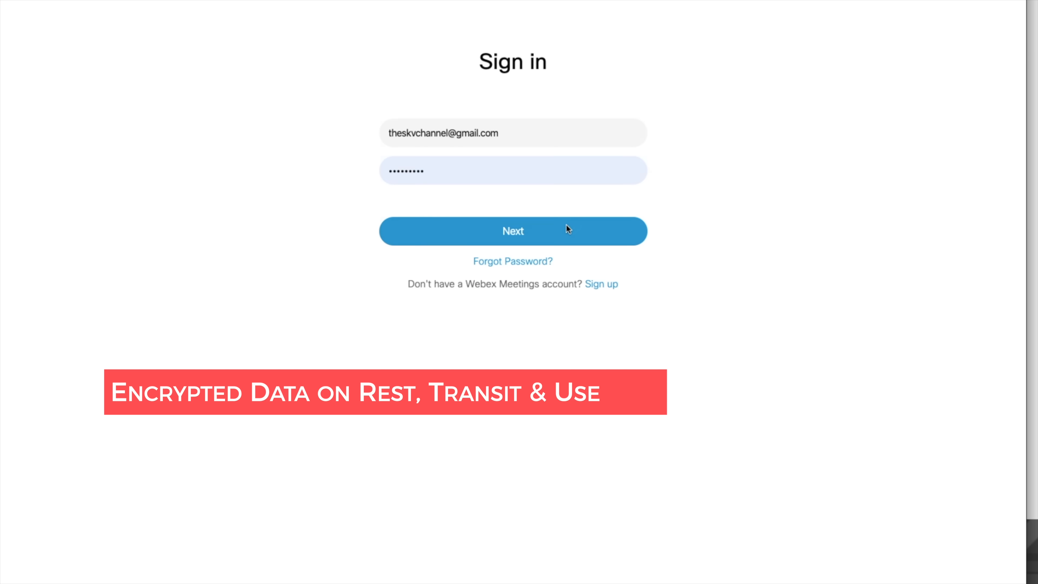
pyautogui.click(512, 231)
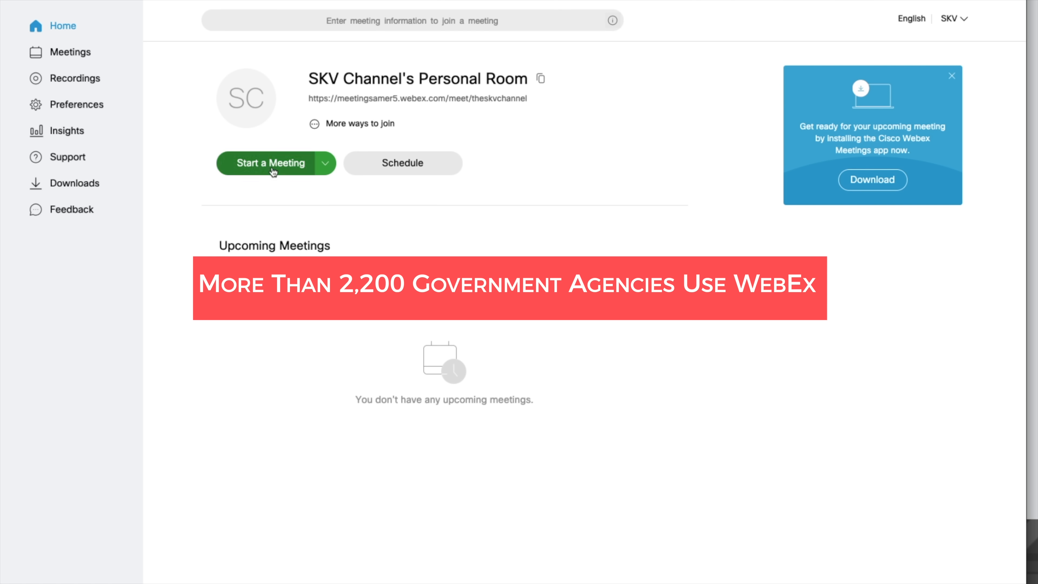
pyautogui.moveTo(71, 52)
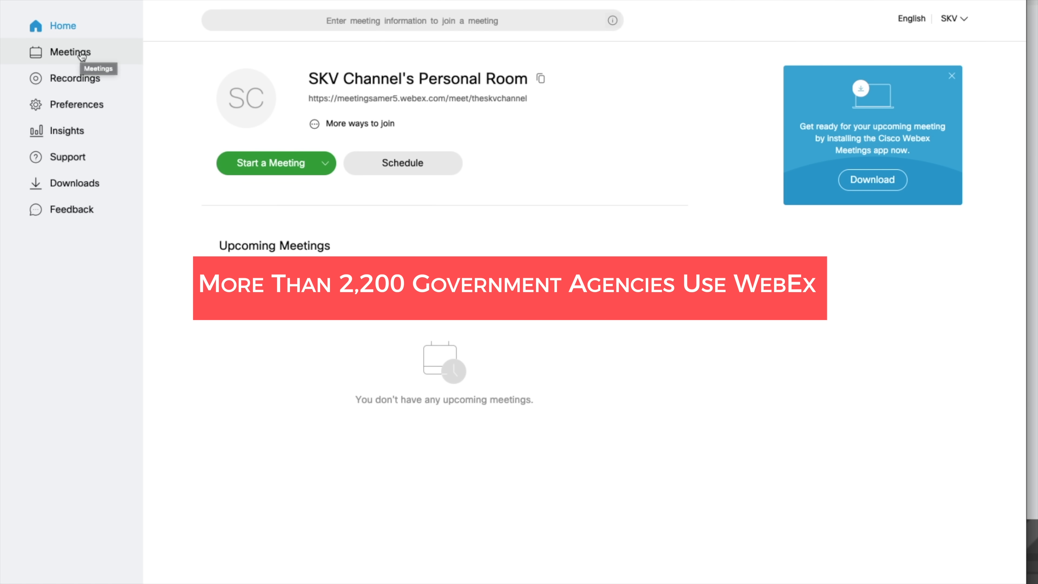
# Check the empty Meetings and Recordings lists, then move on to the account Preferences.
pyautogui.click(70, 52)
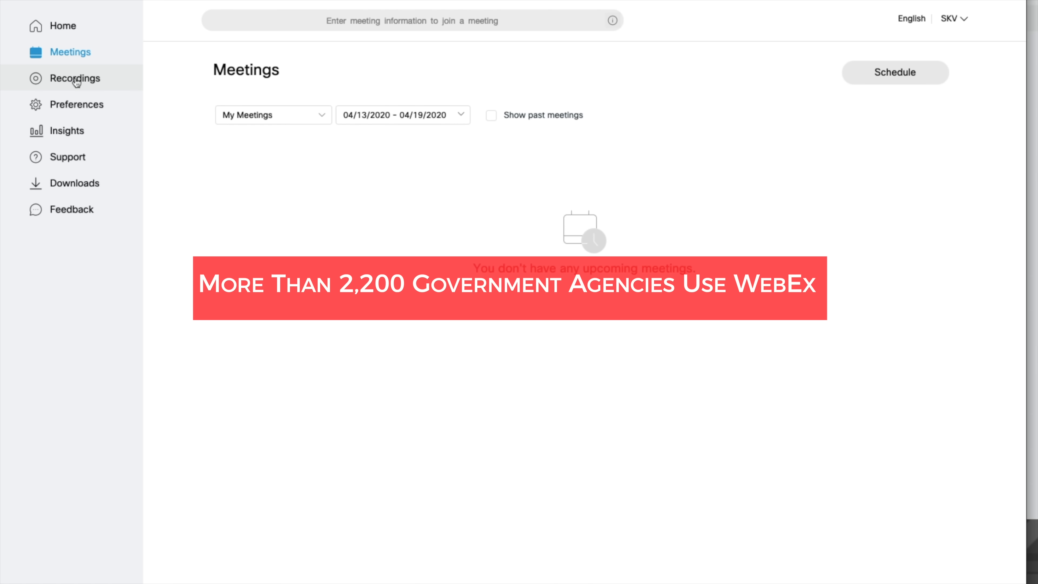
pyautogui.click(74, 78)
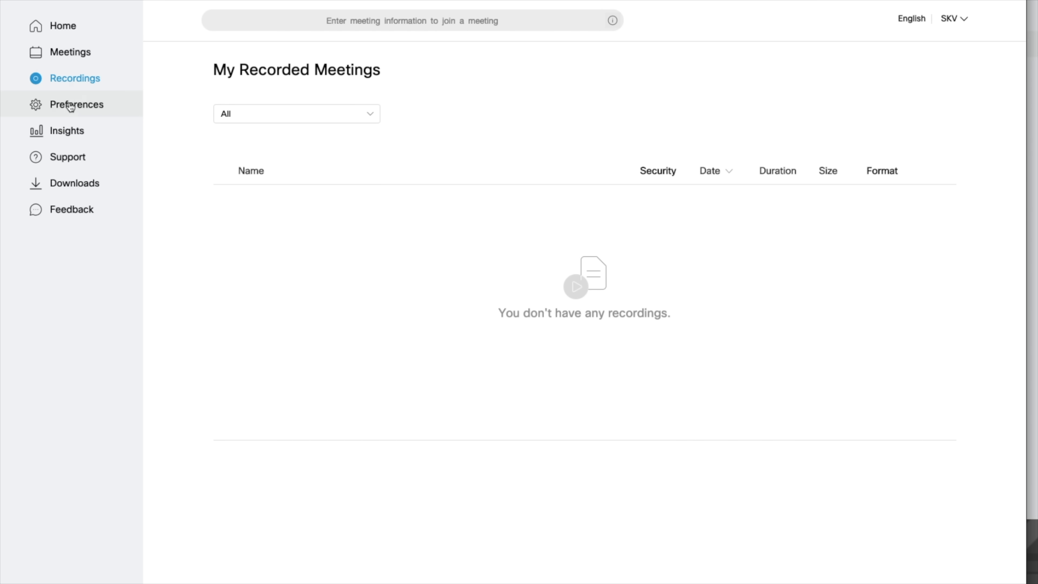
pyautogui.click(76, 104)
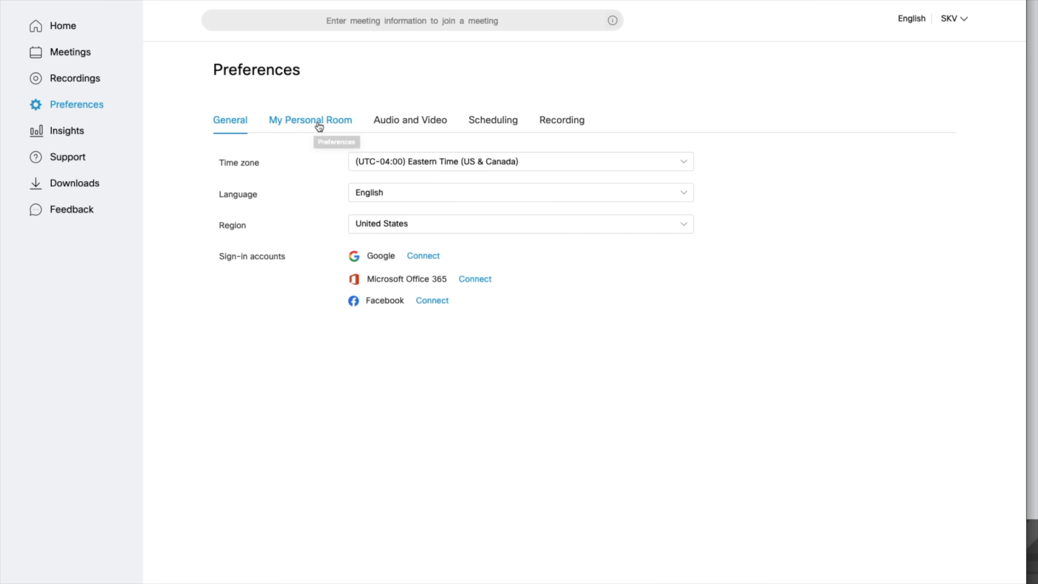
# Review the personal room, audio/video and recording layout preference settings.
pyautogui.click(409, 120)
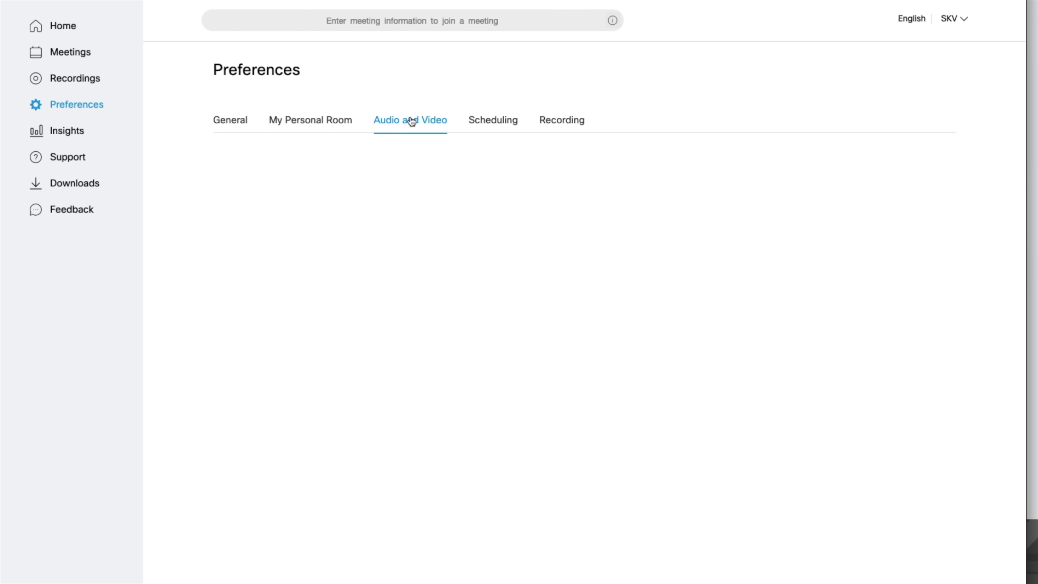
pyautogui.click(410, 121)
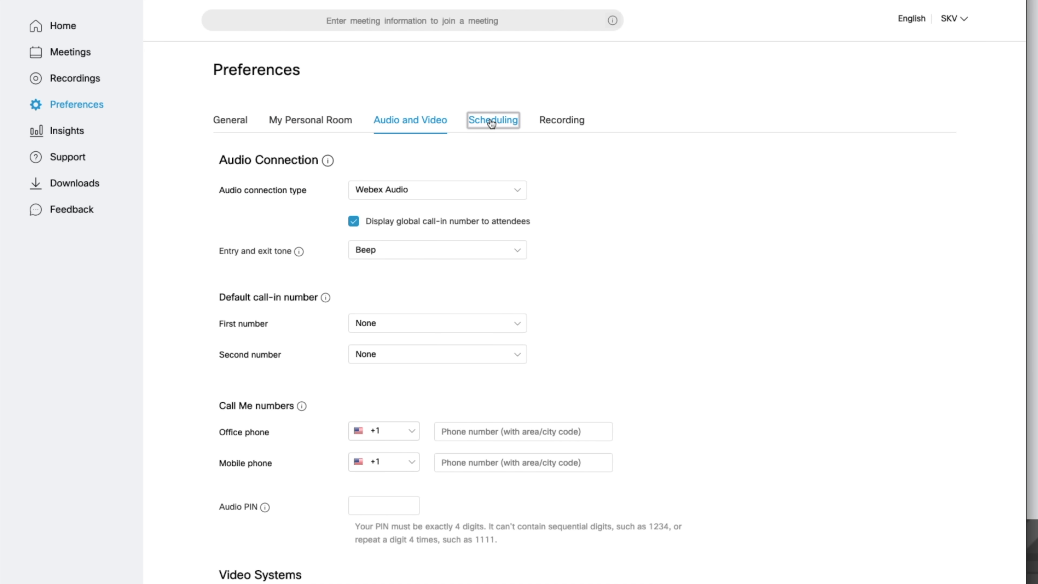
pyautogui.click(562, 120)
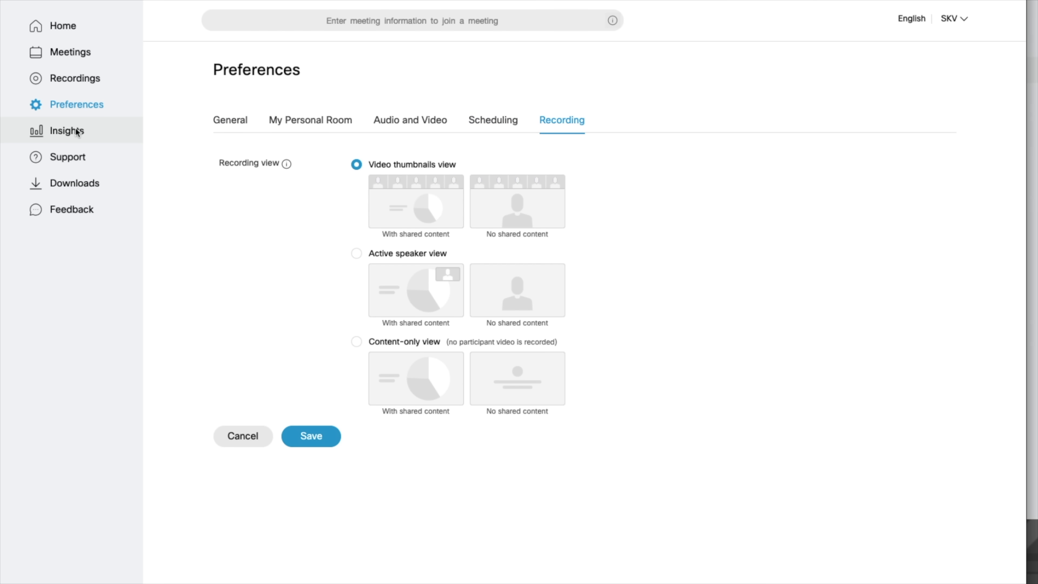
# Browse the Insights, Support and Downloads pages, finishing on the Feedback form.
pyautogui.click(66, 130)
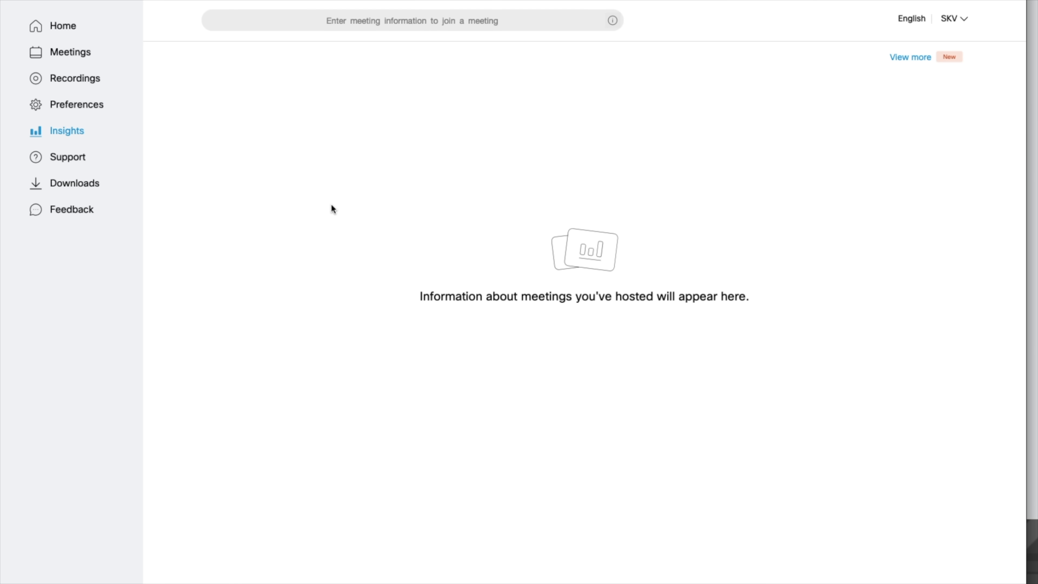
pyautogui.moveTo(67, 157)
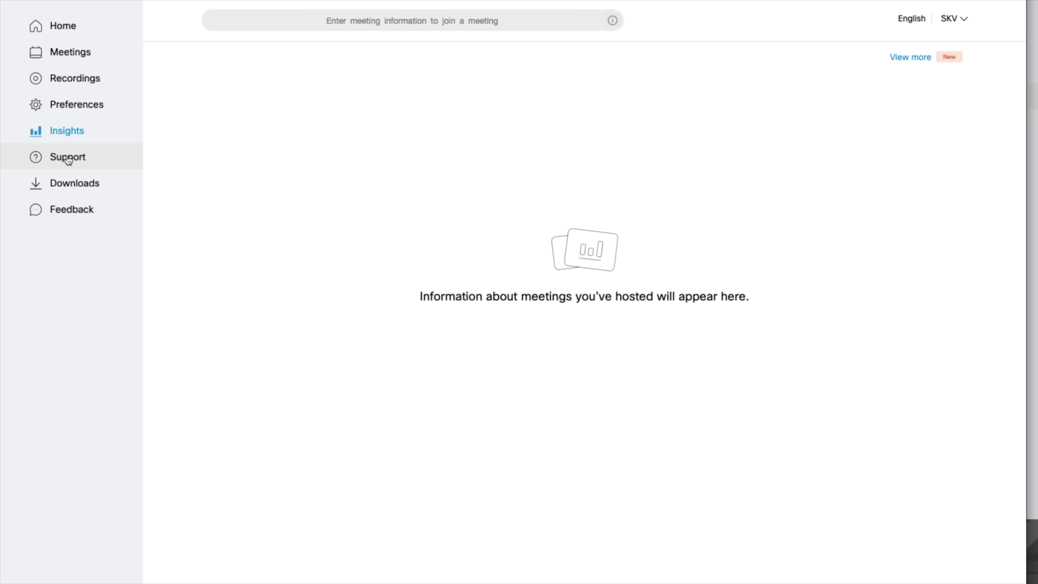
pyautogui.click(67, 157)
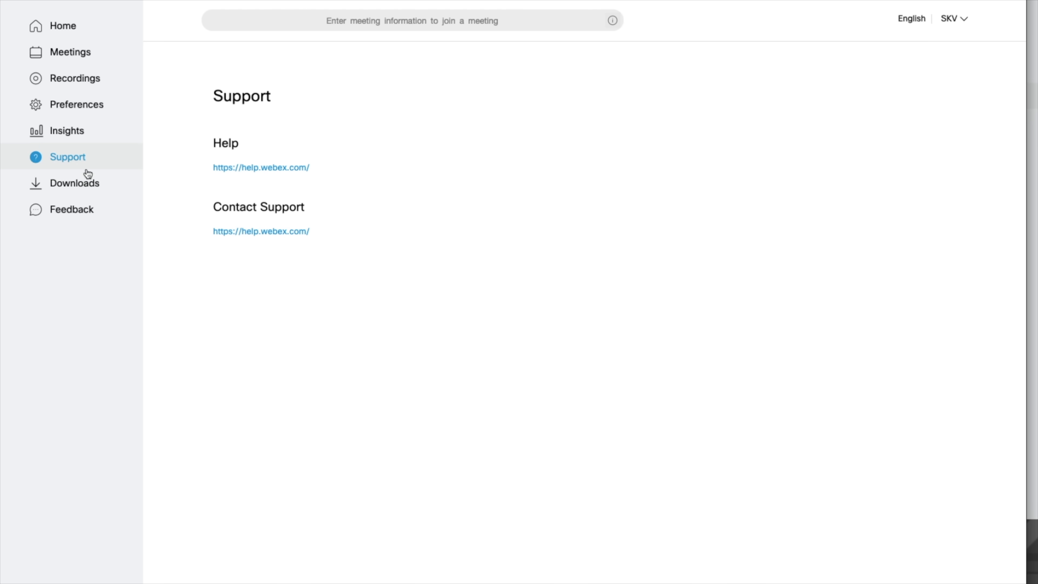
pyautogui.moveTo(78, 186)
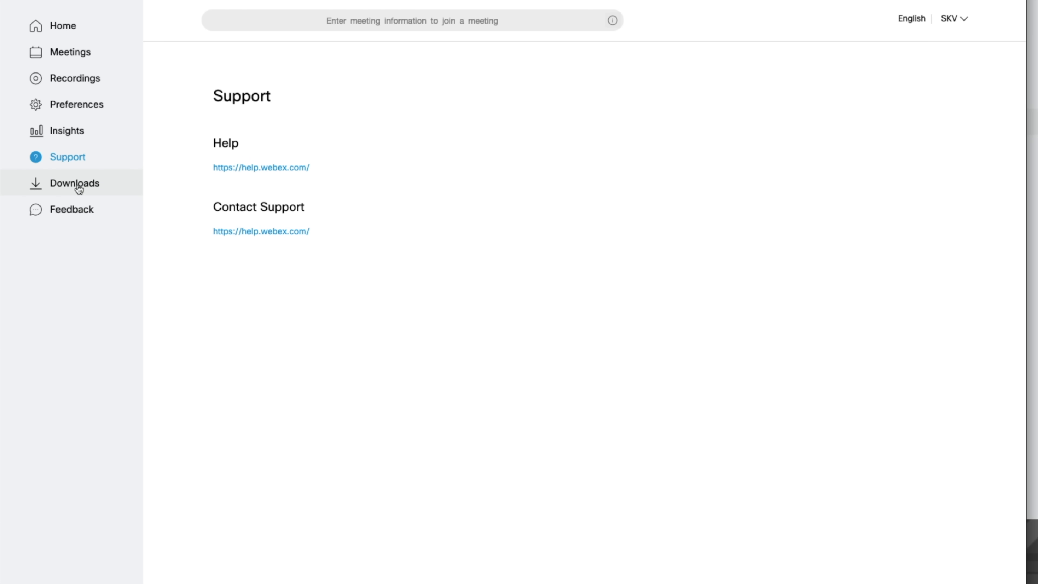
pyautogui.click(74, 183)
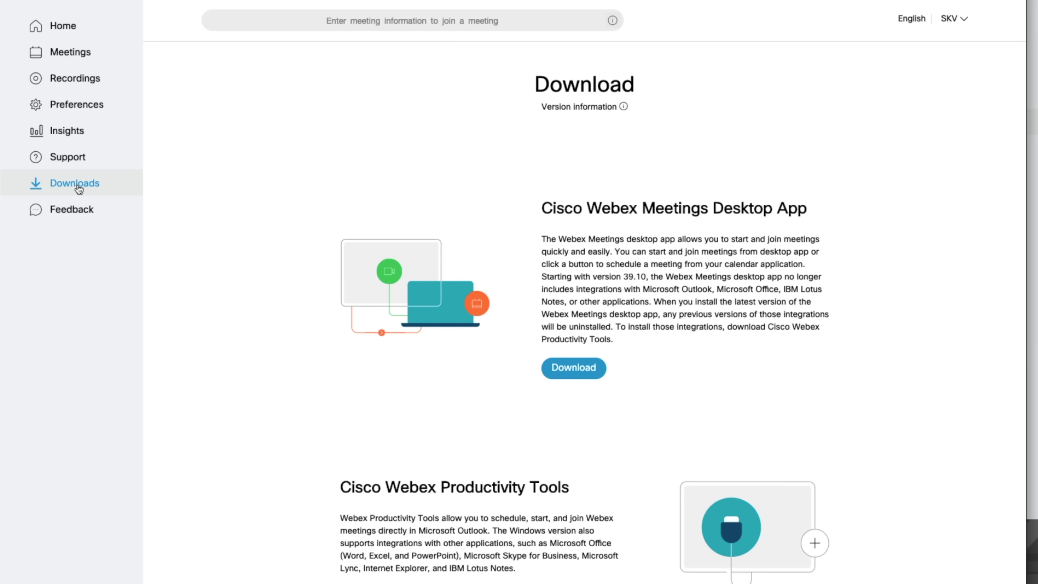
pyautogui.moveTo(78, 209)
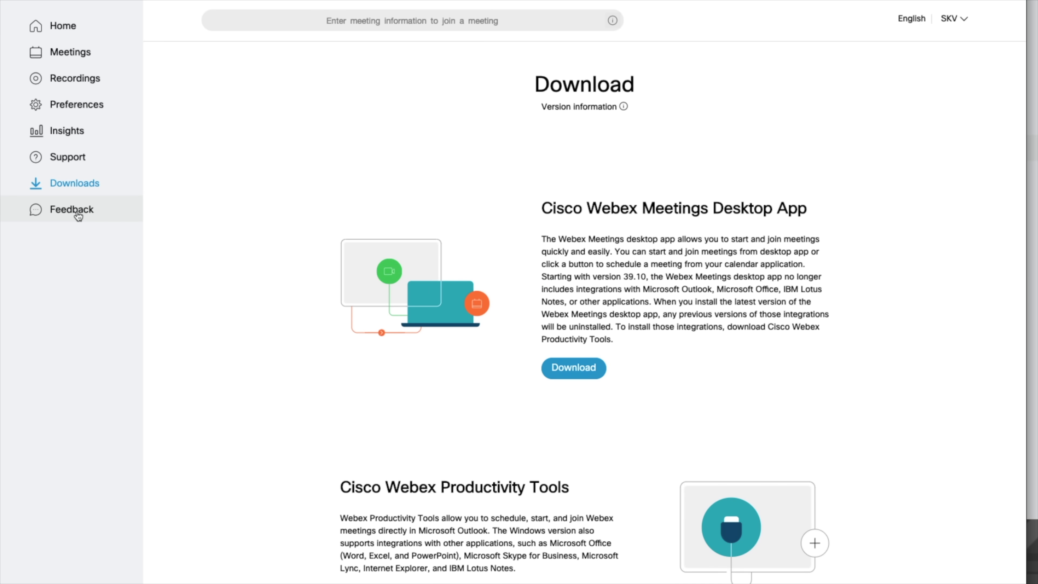
pyautogui.click(72, 209)
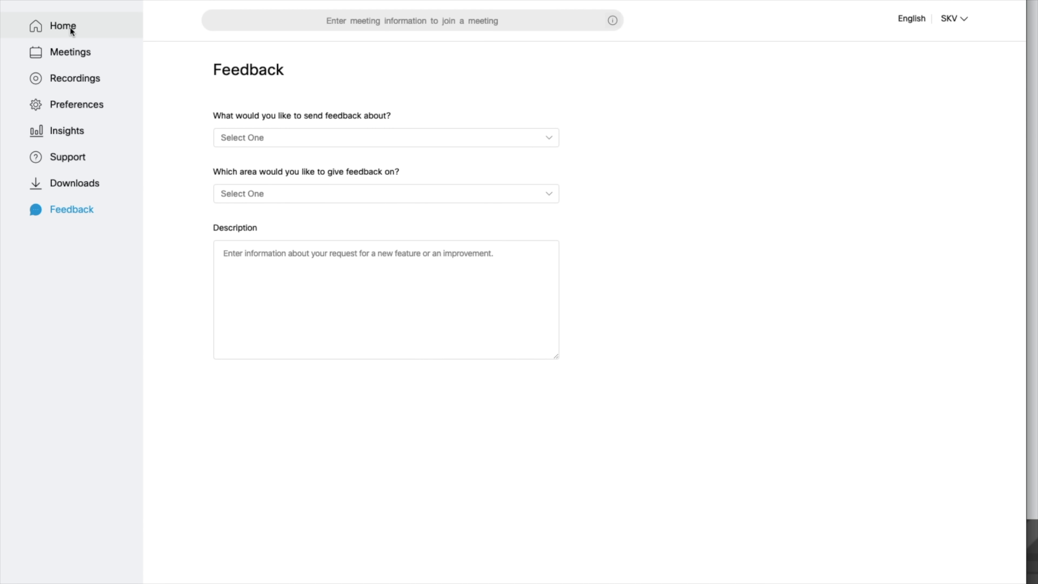
# From the home page, schedule a new meeting with topic 'My First Team Meeting' and set its date.
pyautogui.click(62, 26)
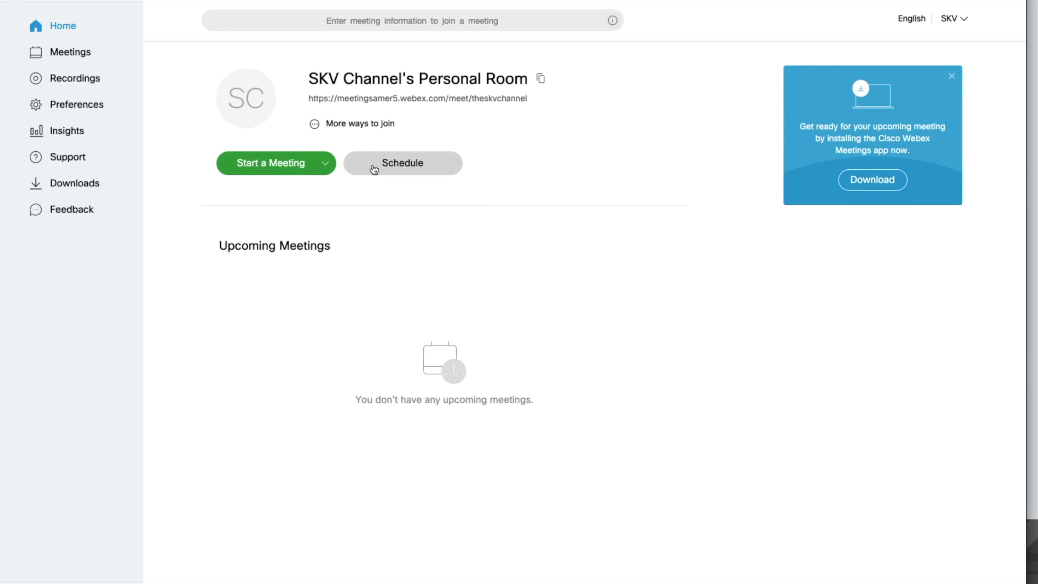
pyautogui.moveTo(371, 168)
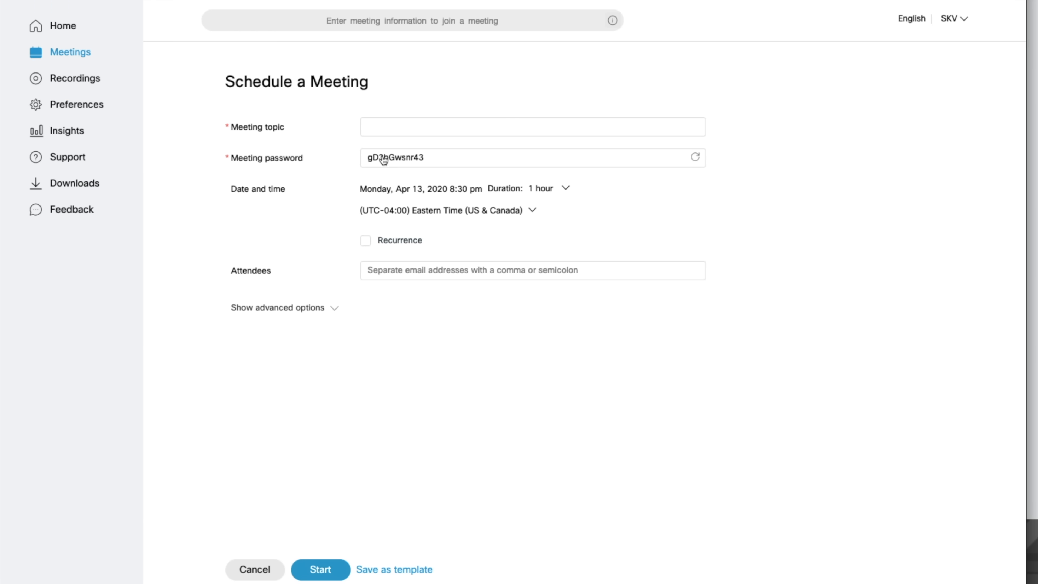
pyautogui.click(531, 126)
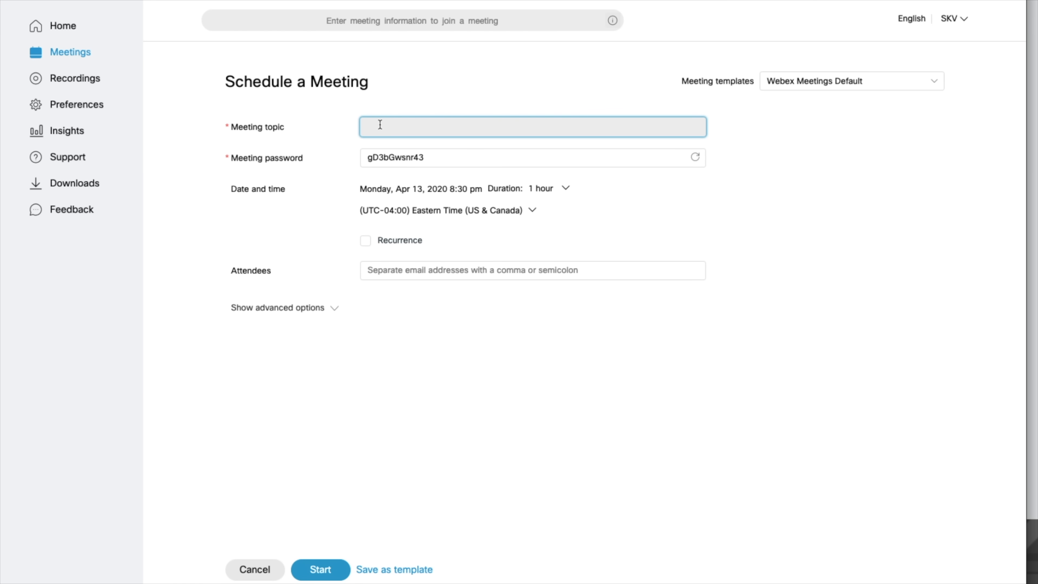
pyautogui.write('M')
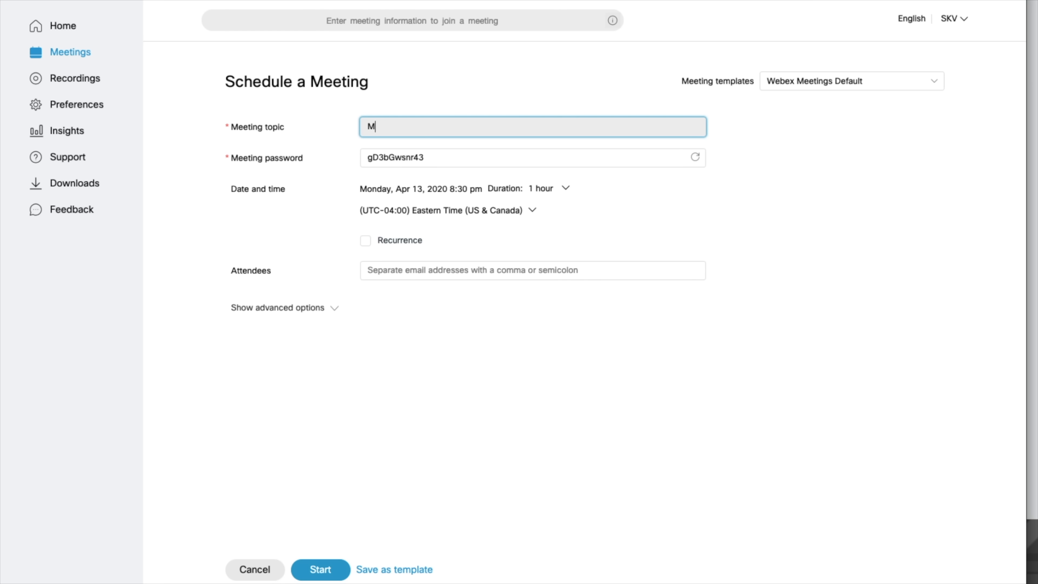
pyautogui.write('y First Team Mee')
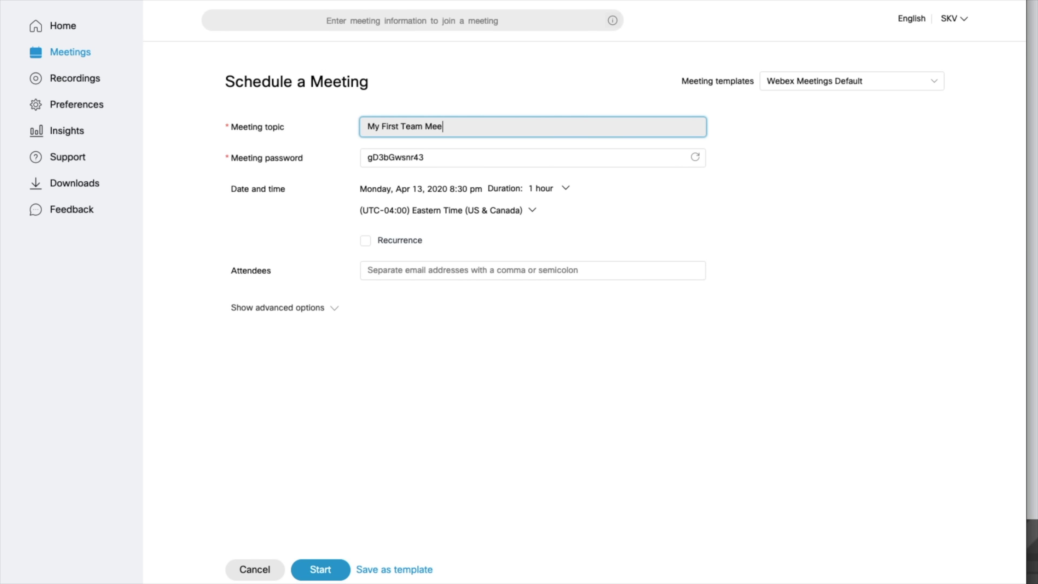
pyautogui.write('ting')
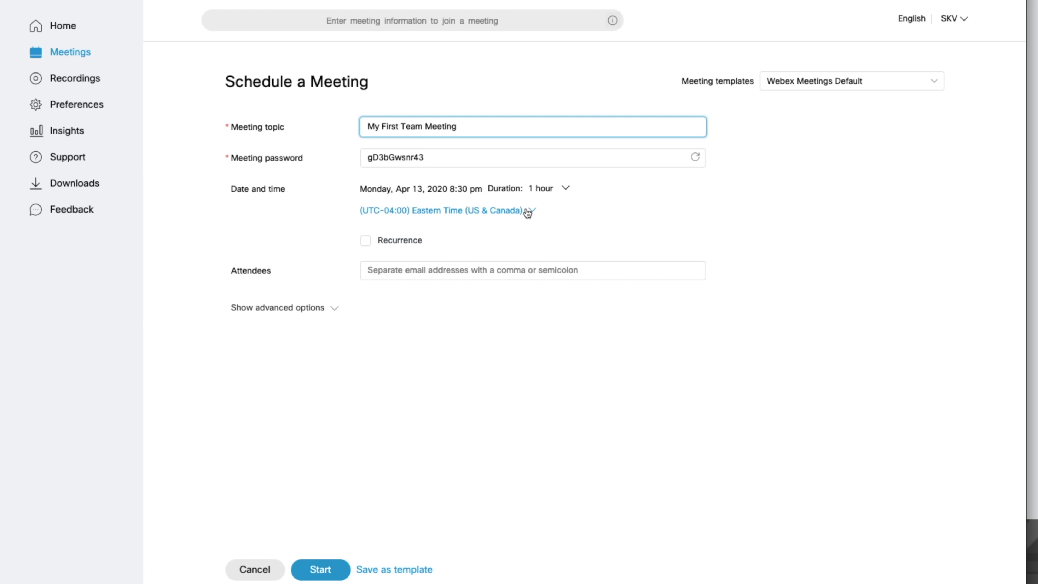
pyautogui.click(532, 211)
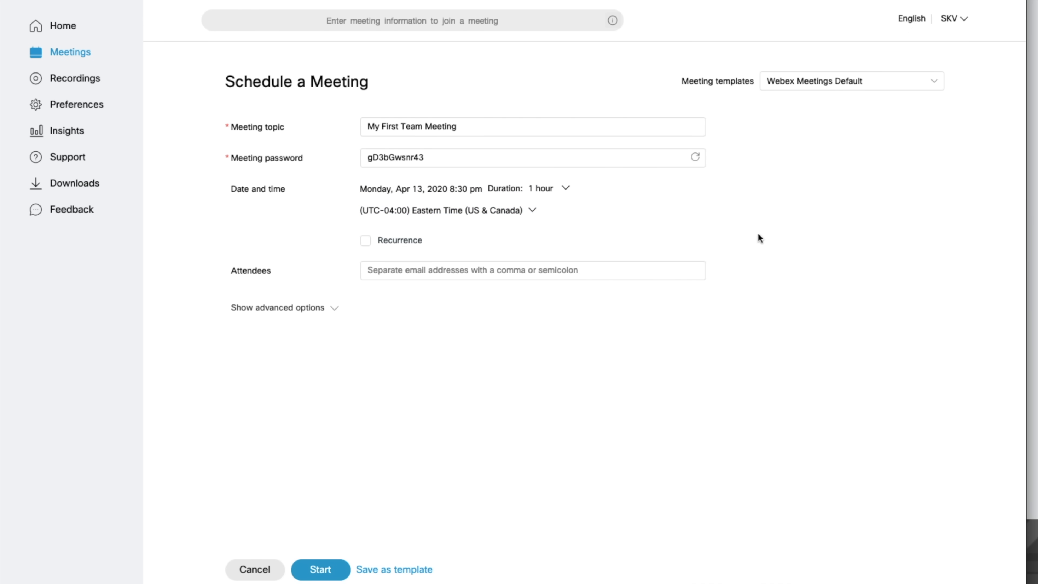
pyautogui.click(464, 270)
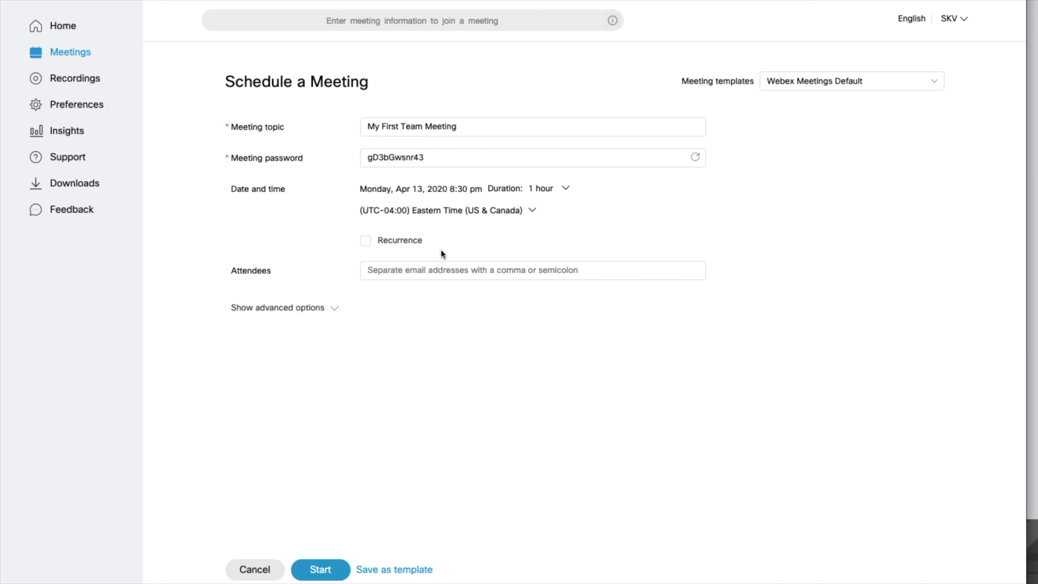
pyautogui.moveTo(320, 298)
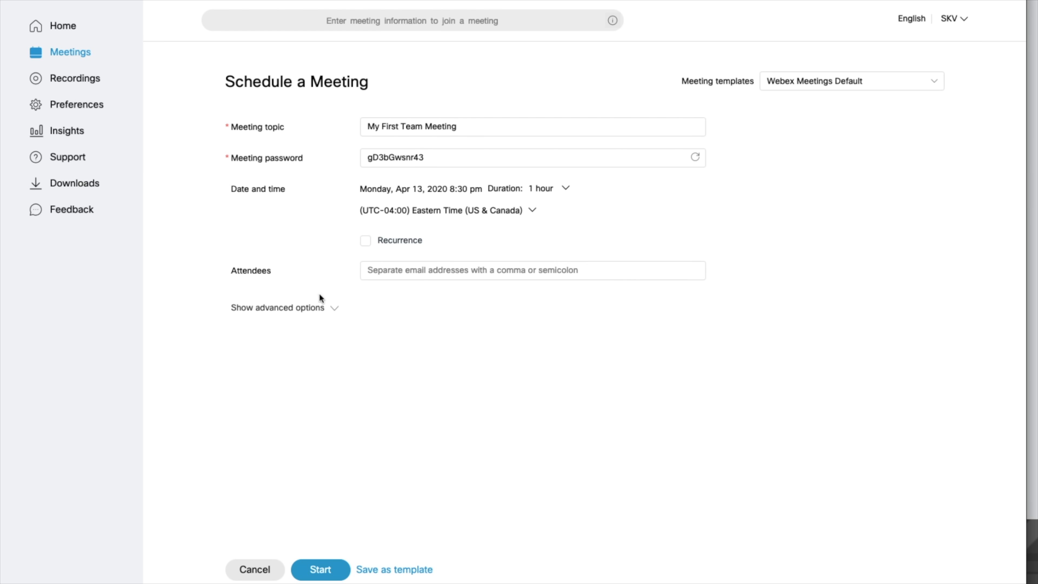
# Expand the advanced options and look through Audio connection, Agenda and Scheduling Options.
pyautogui.click(277, 307)
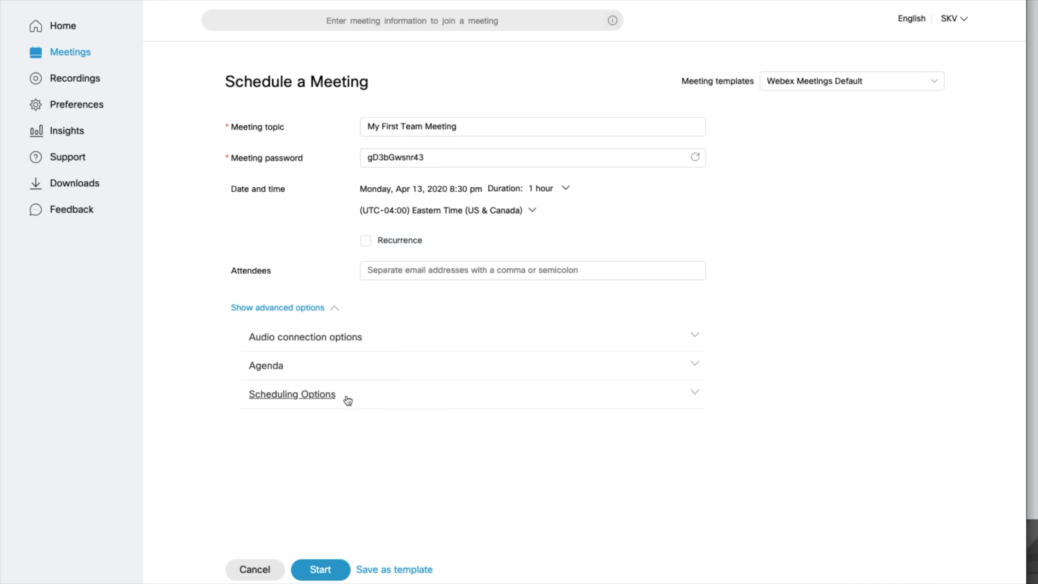
pyautogui.click(266, 365)
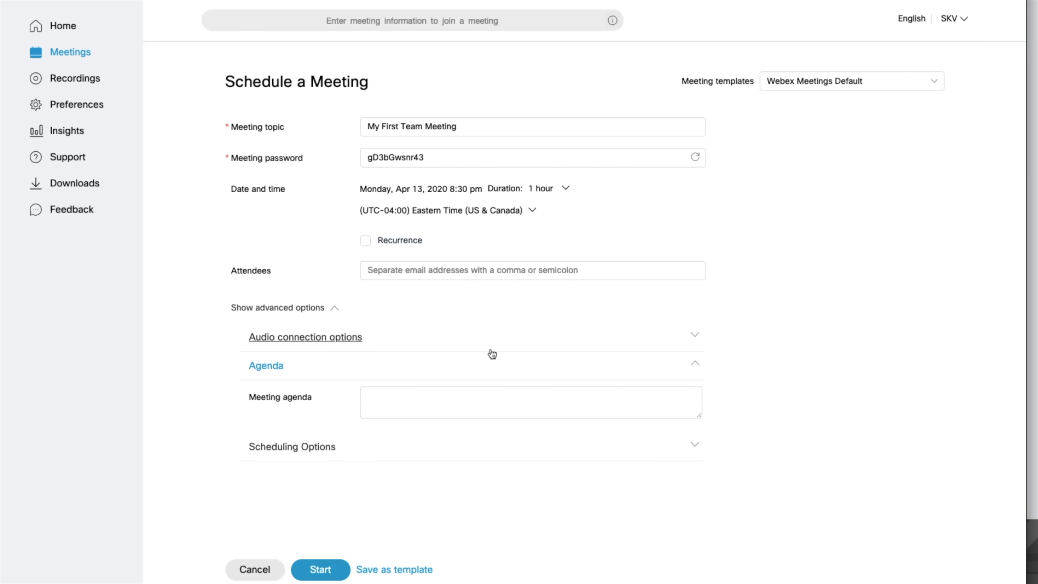
pyautogui.moveTo(688, 343)
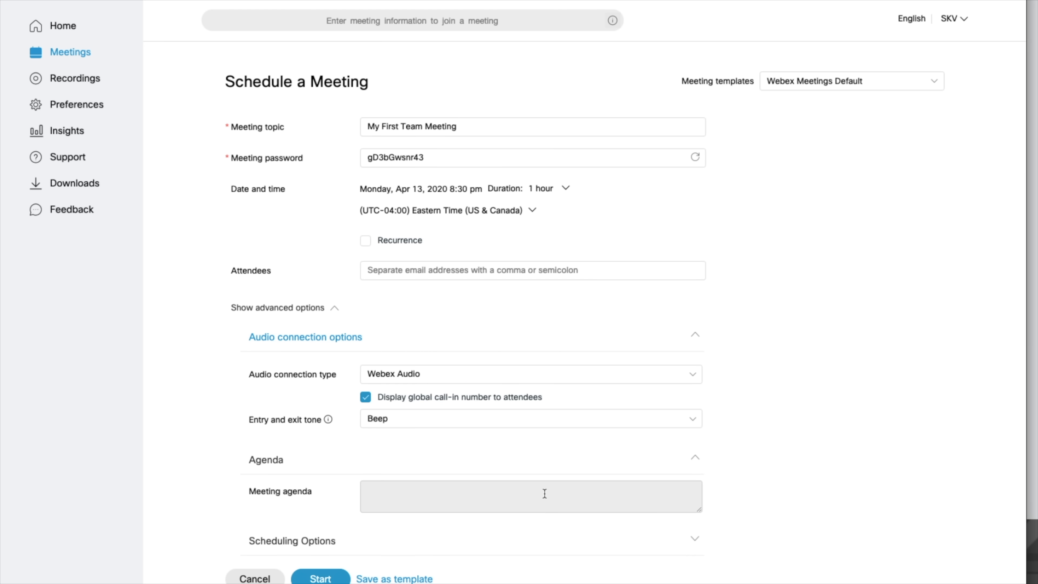
pyautogui.click(292, 540)
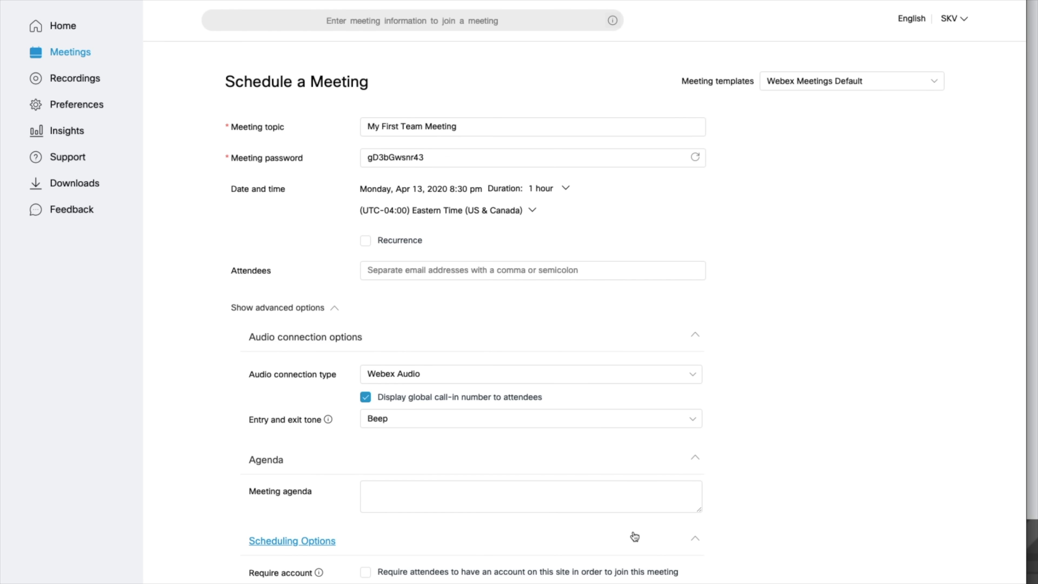
pyautogui.scroll(-3)
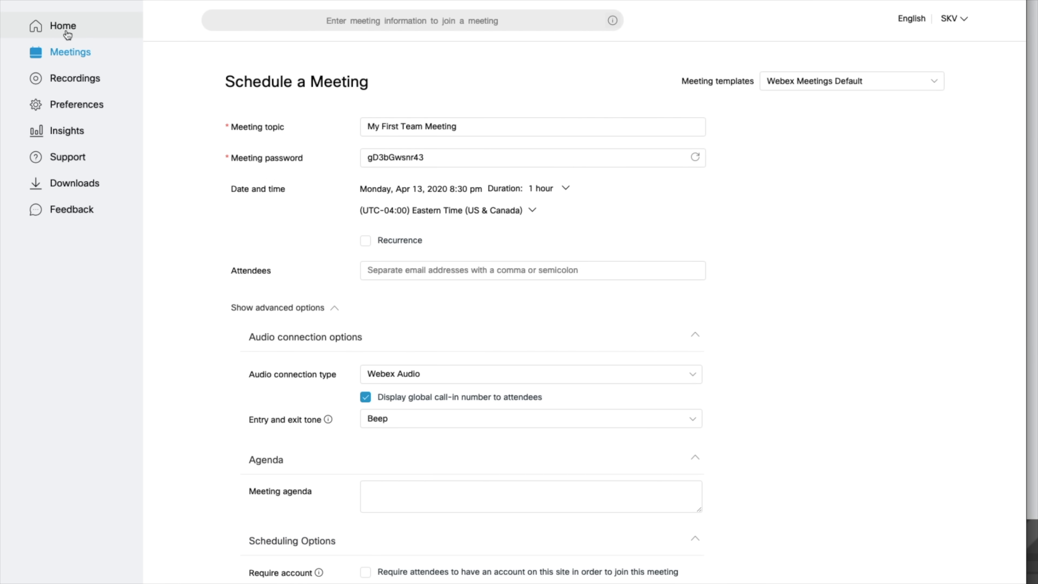
# From the home page, start a personal room meeting and join it from the preview.
pyautogui.click(63, 26)
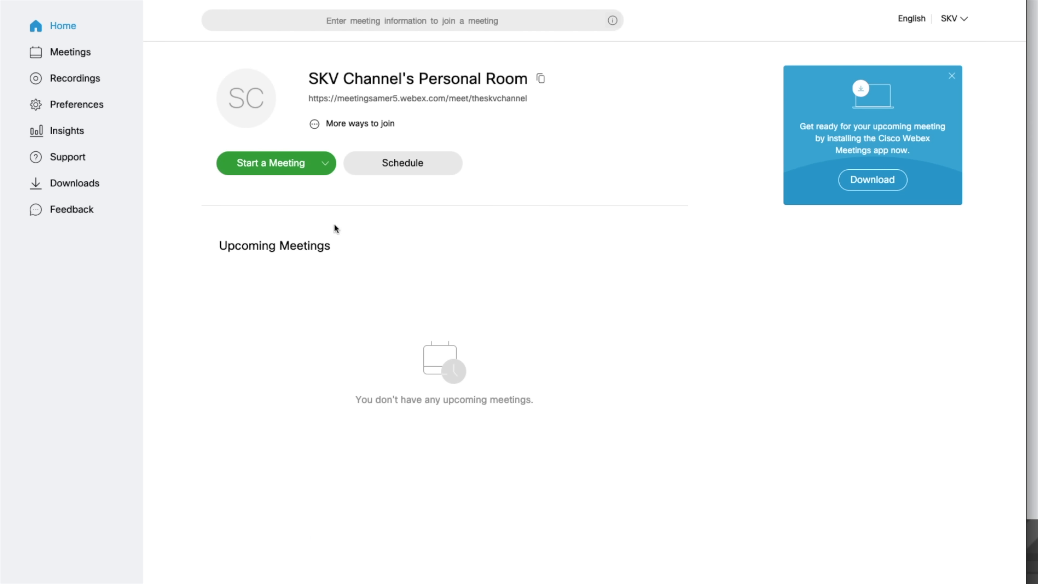
pyautogui.click(271, 163)
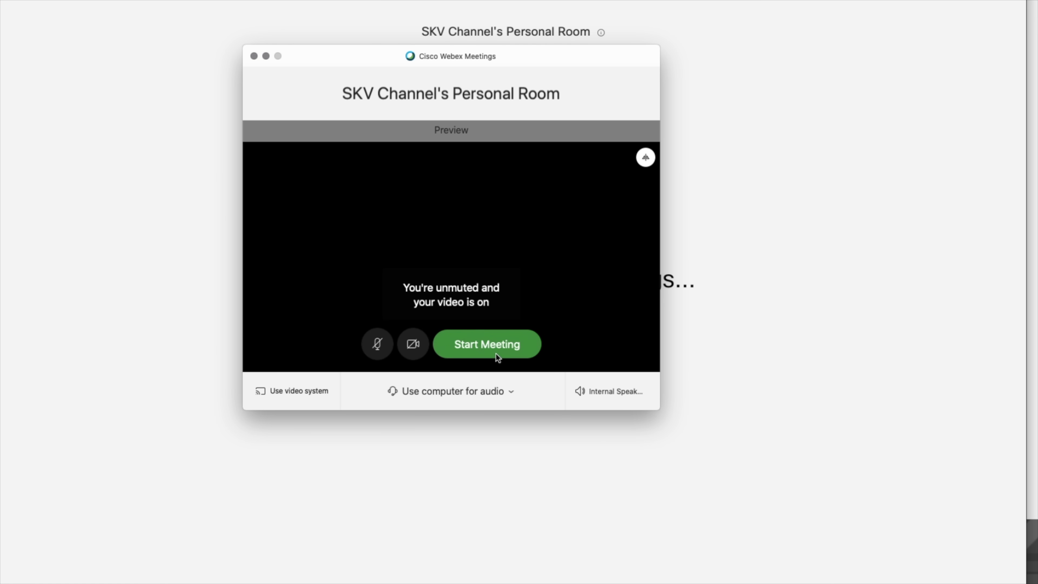
pyautogui.click(487, 343)
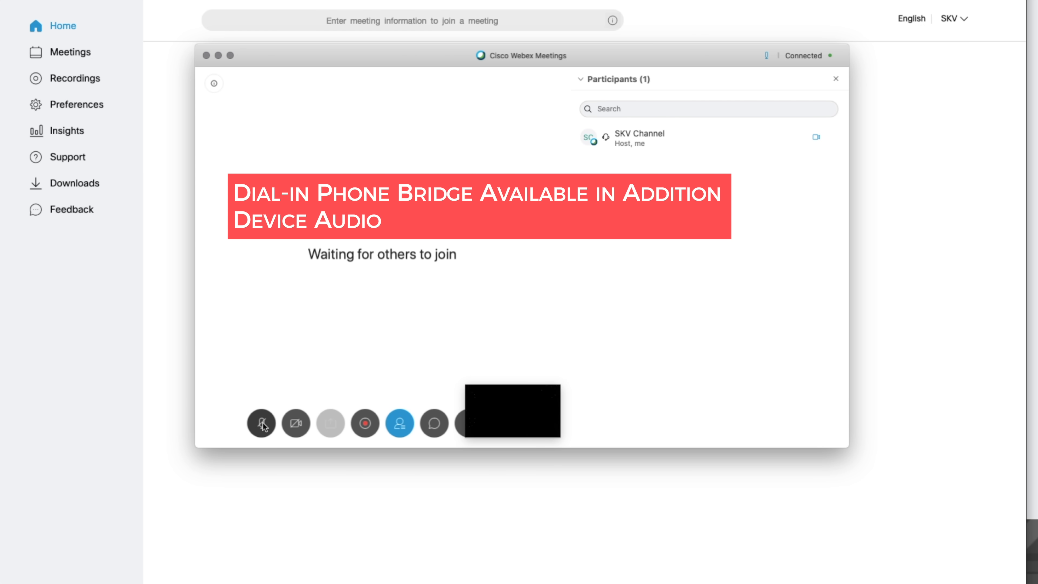
# Mute the microphone, bring up the recorder and toggle the participants list.
pyautogui.click(261, 423)
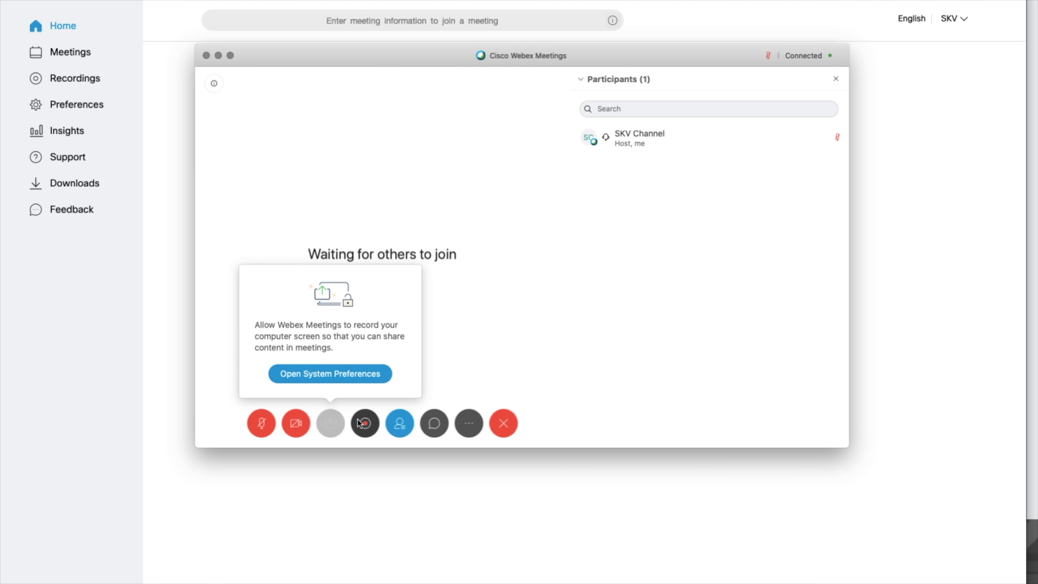
pyautogui.click(364, 424)
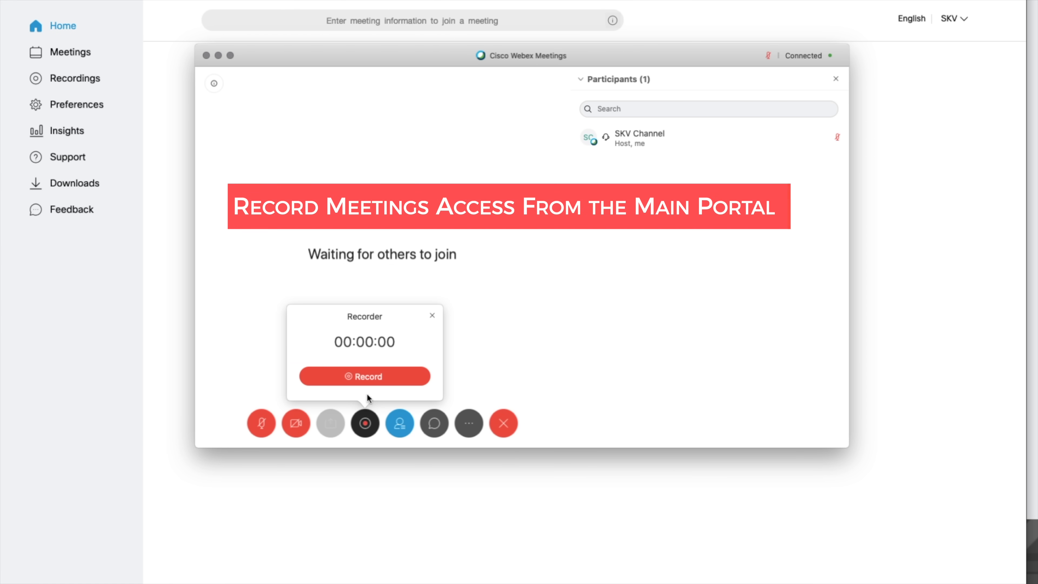
pyautogui.click(431, 315)
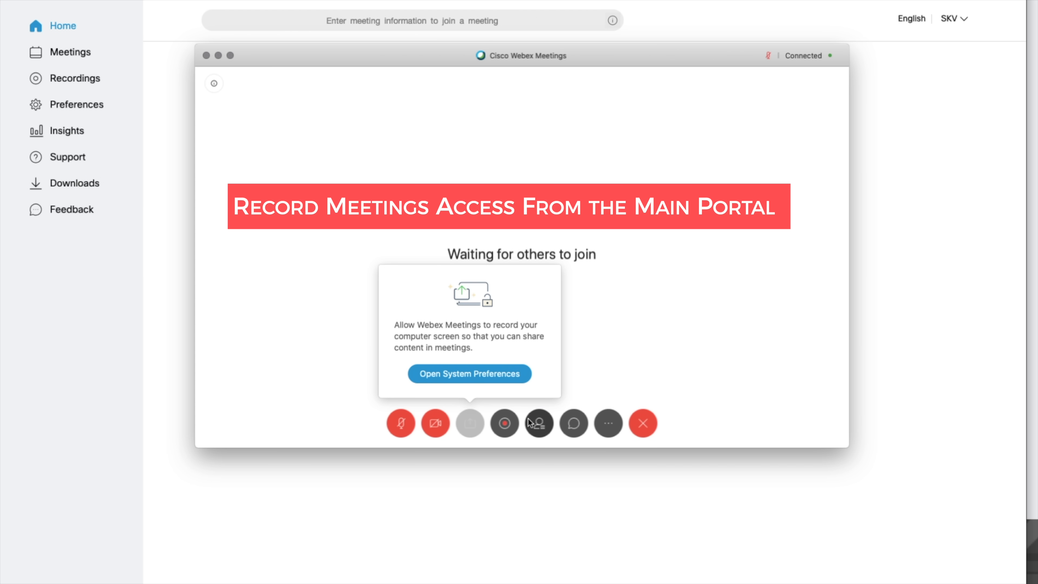
pyautogui.click(539, 422)
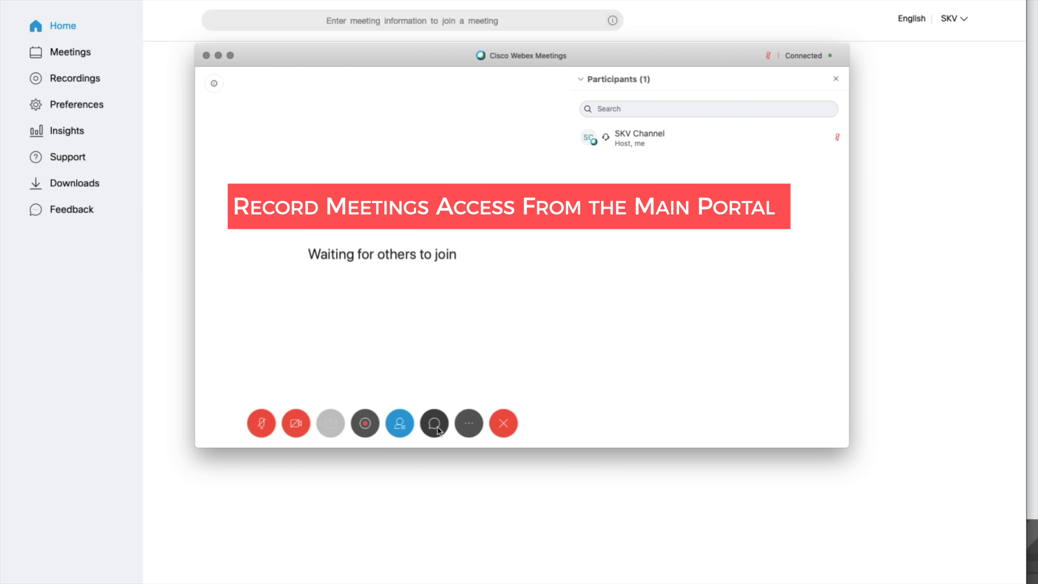
# Show the chat panel, check the More menu and collapse the participants list.
pyautogui.click(433, 423)
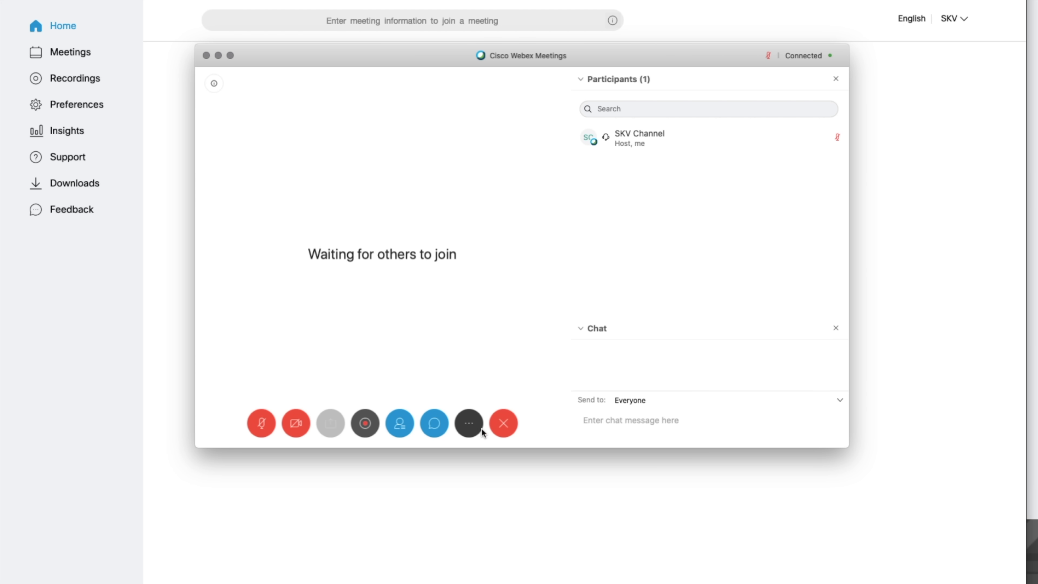
pyautogui.click(469, 423)
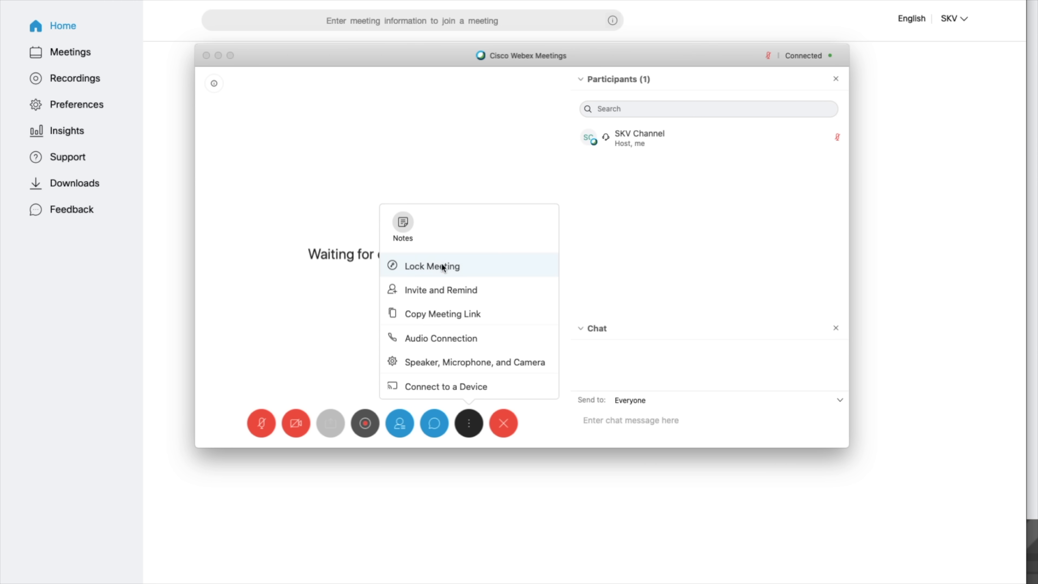
pyautogui.moveTo(442, 313)
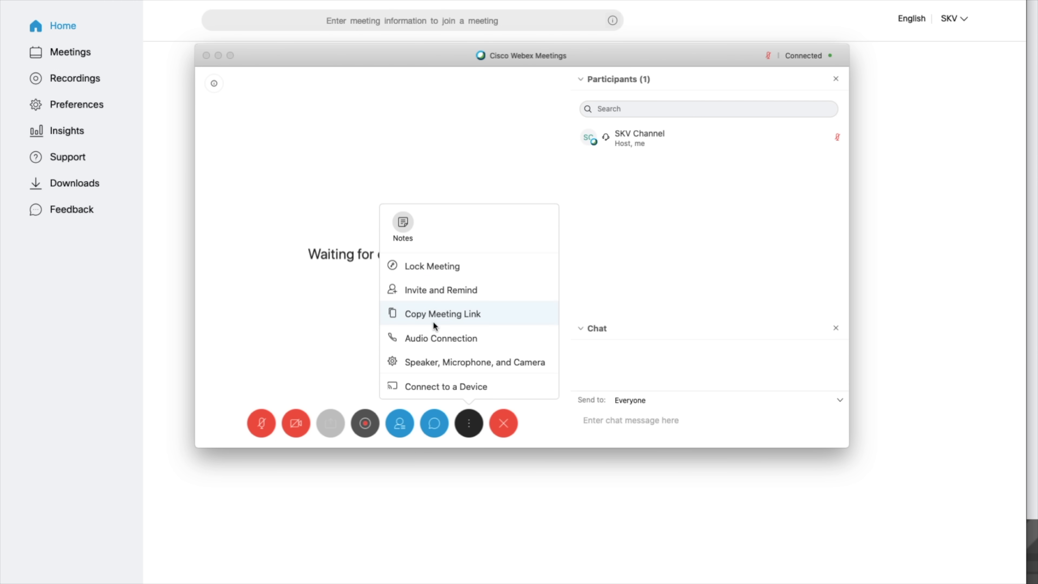
pyautogui.moveTo(414, 283)
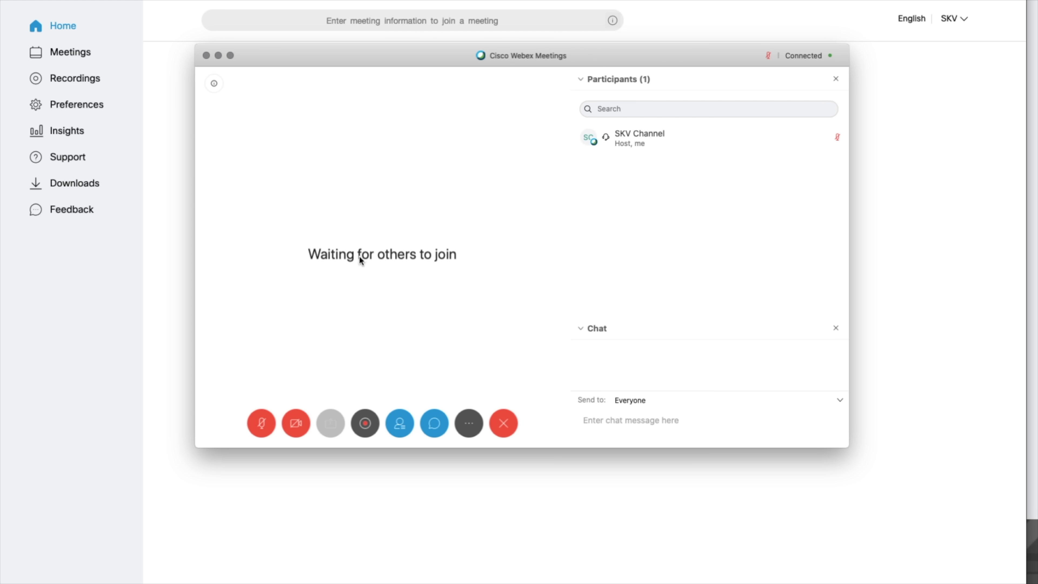
pyautogui.moveTo(686, 315)
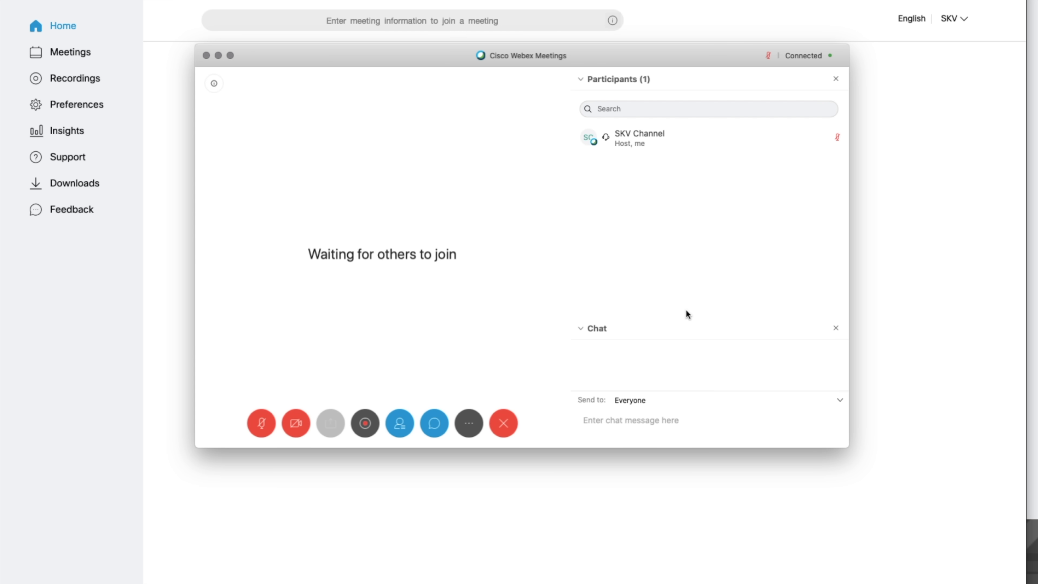
pyautogui.moveTo(331, 340)
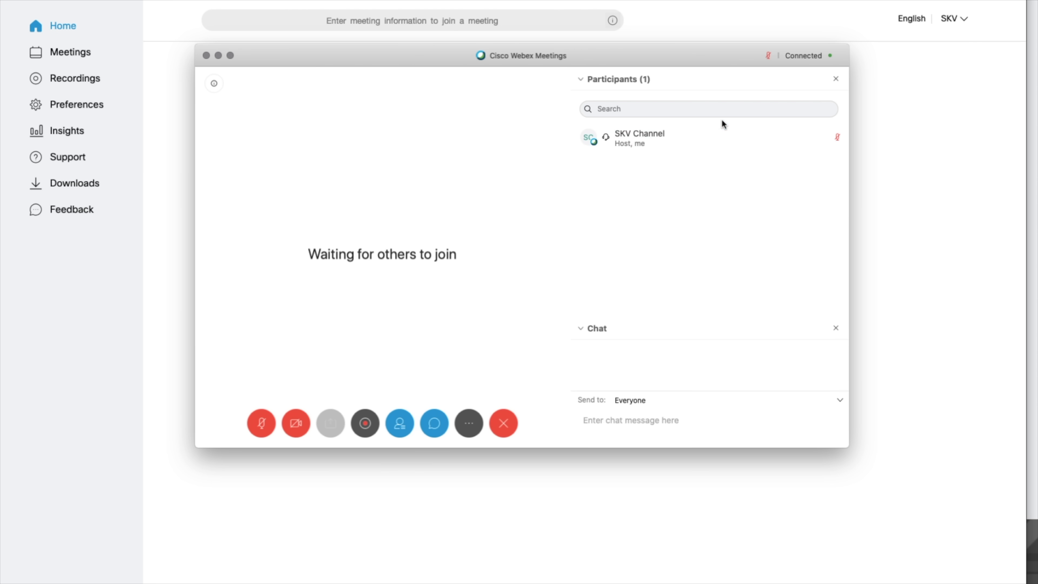
pyautogui.click(580, 78)
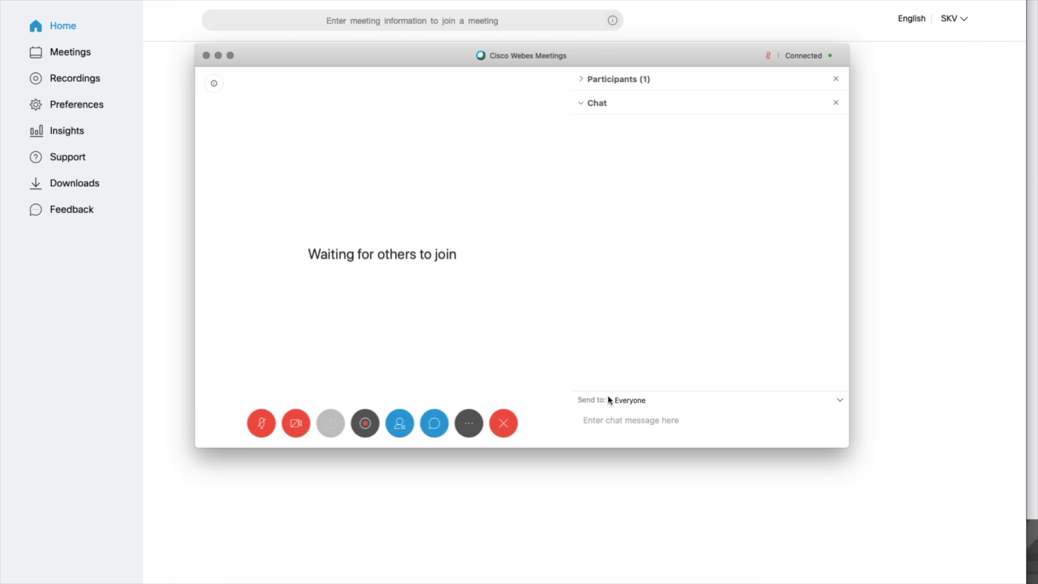
pyautogui.moveTo(533, 432)
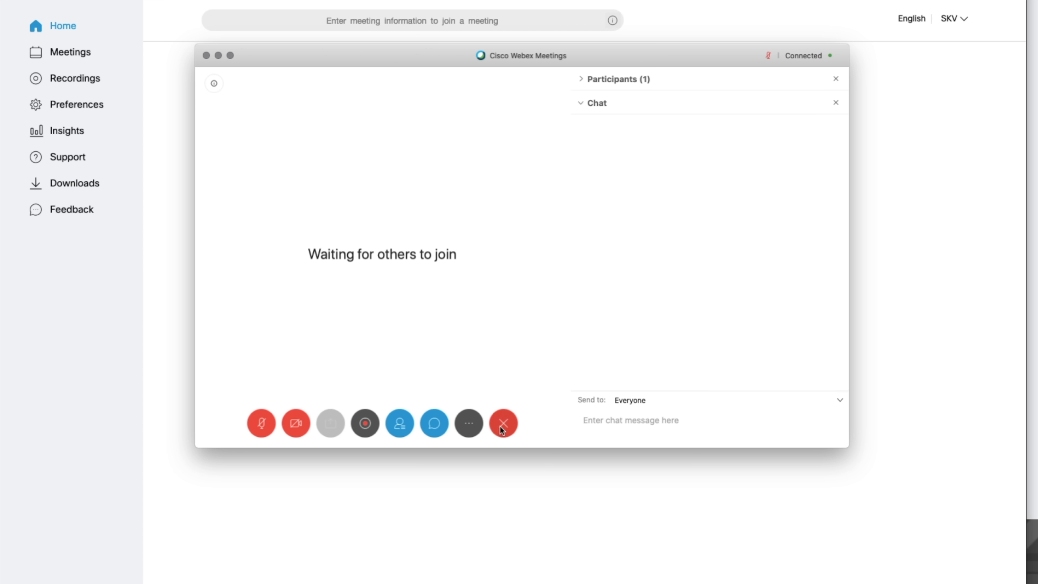
pyautogui.moveTo(504, 422)
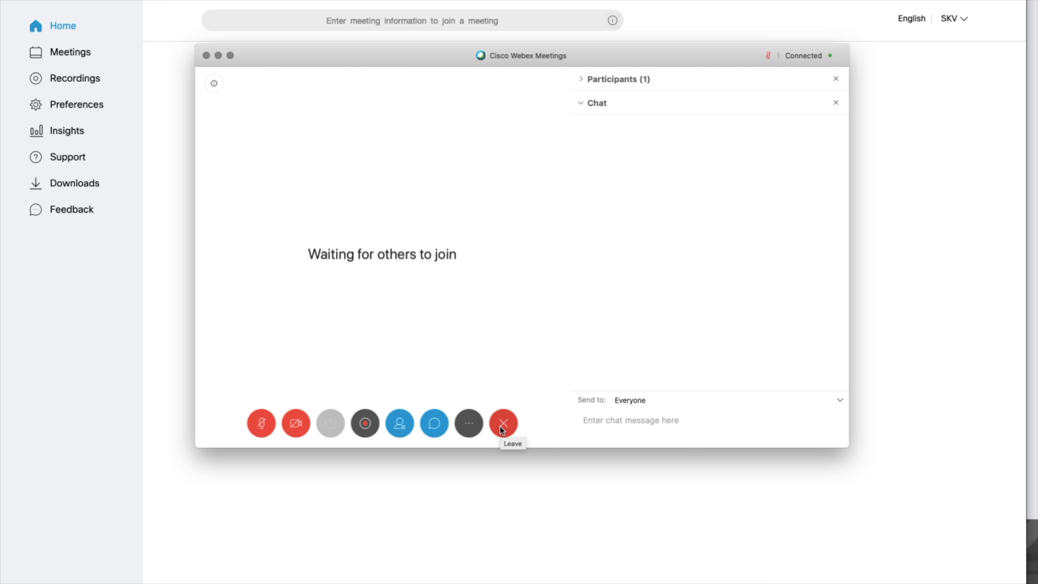
# Allow Cisco Webex Meetings to record the screen under Privacy > Screen Recording, choosing Later to keep the meeting running.
pyautogui.click(630, 419)
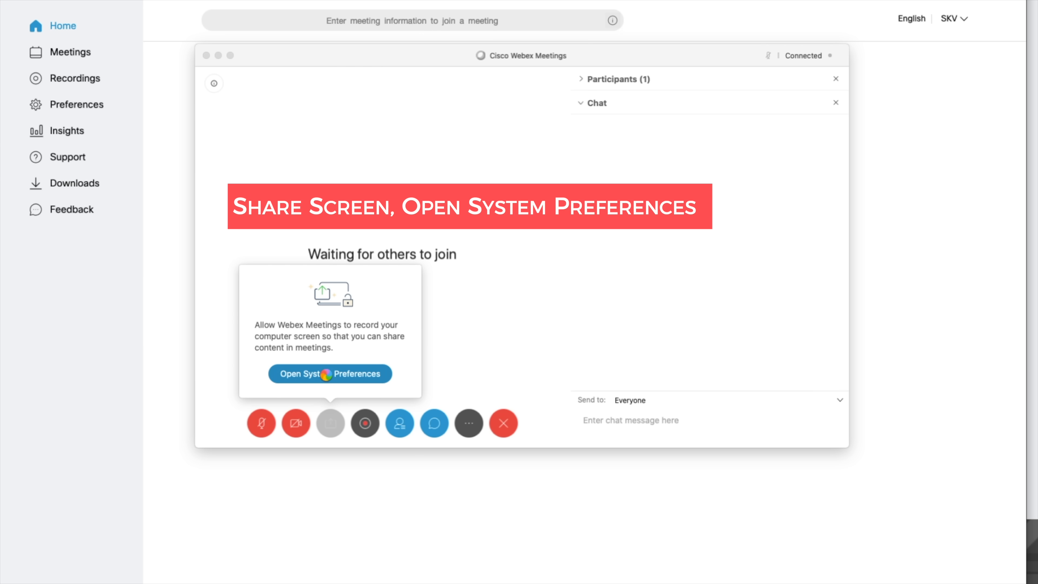
pyautogui.click(329, 373)
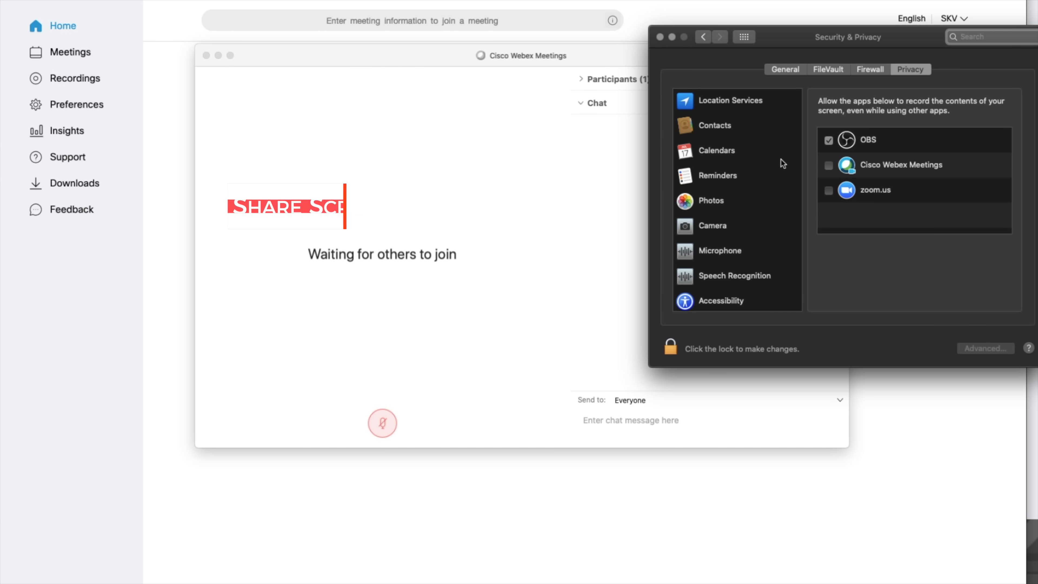
pyautogui.click(829, 165)
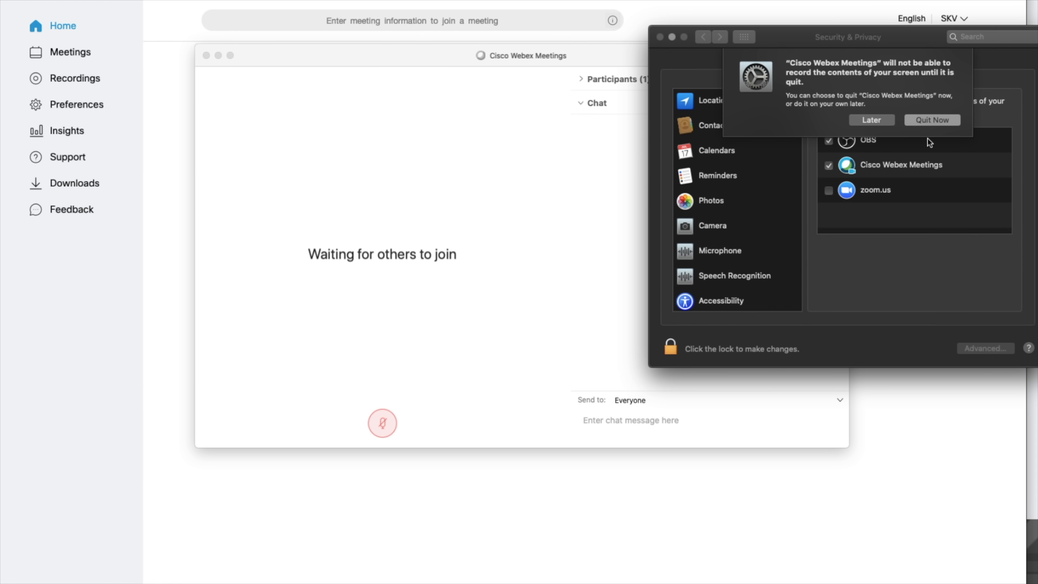
pyautogui.click(871, 120)
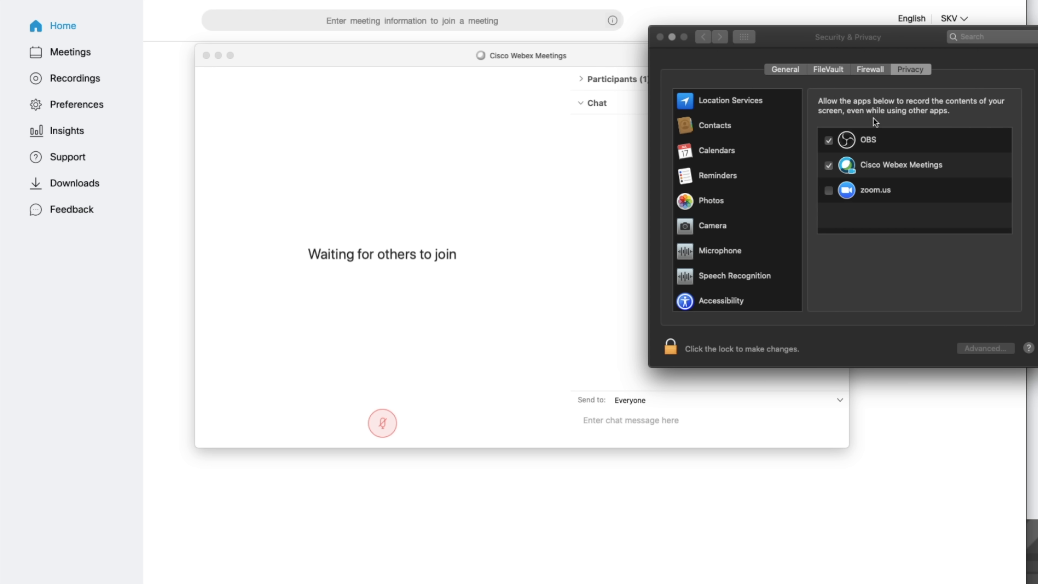
pyautogui.scroll(-3)
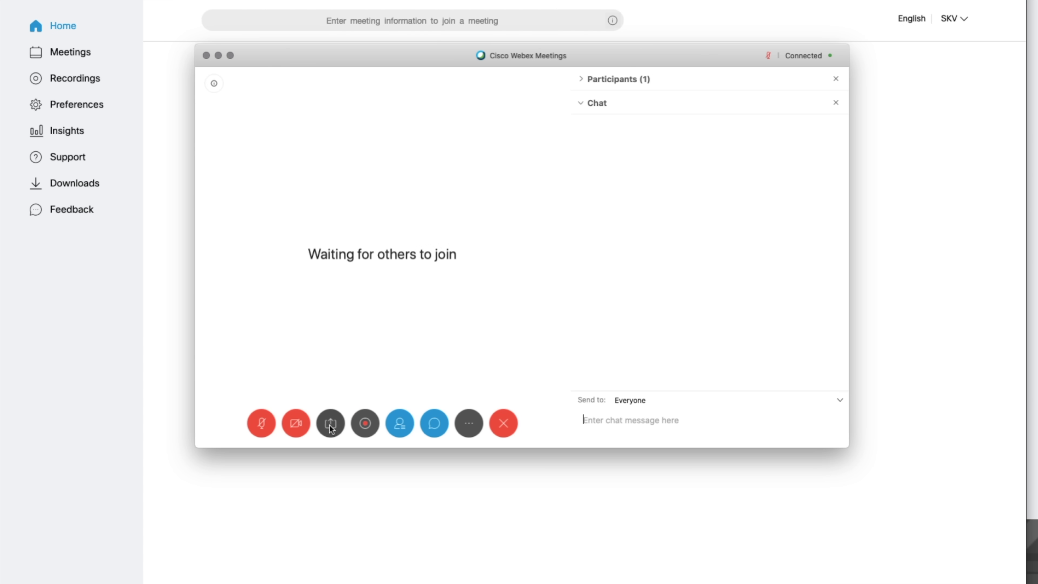
# View and dismiss the Share Content choices, then bring up the End Meeting confirmation via Leave.
pyautogui.click(329, 423)
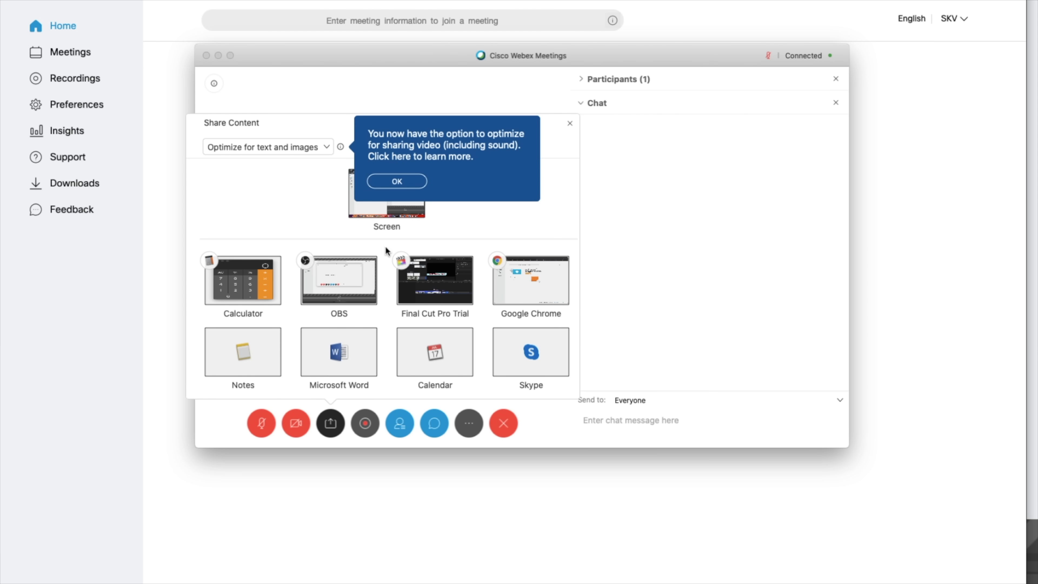
pyautogui.click(396, 181)
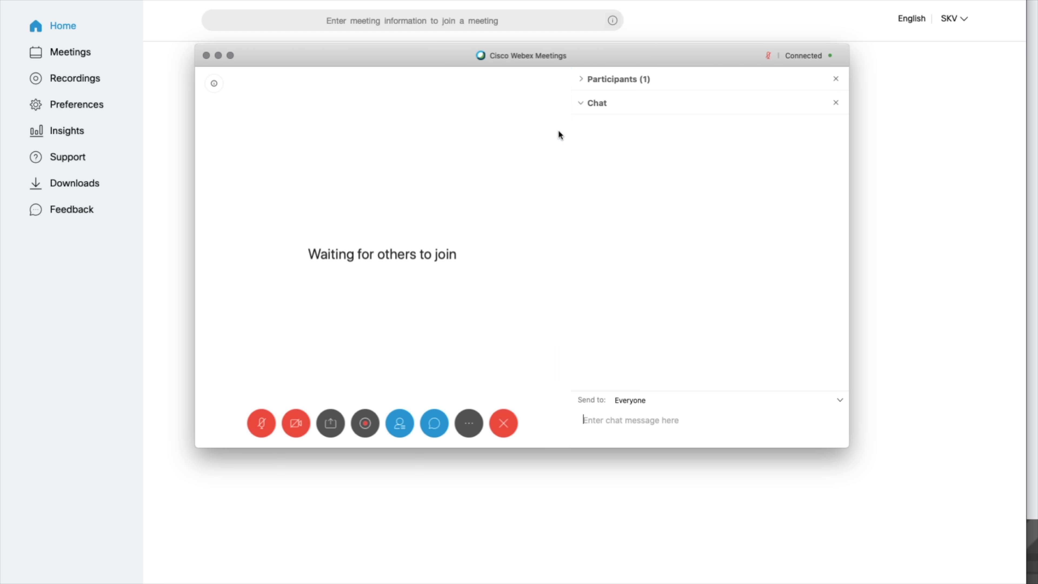
pyautogui.moveTo(450, 331)
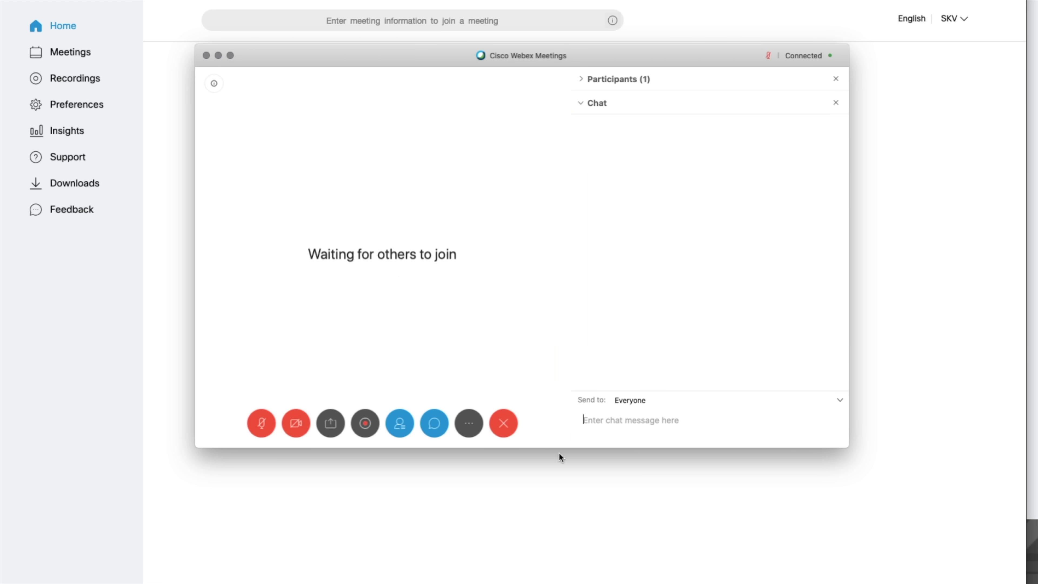
pyautogui.click(503, 423)
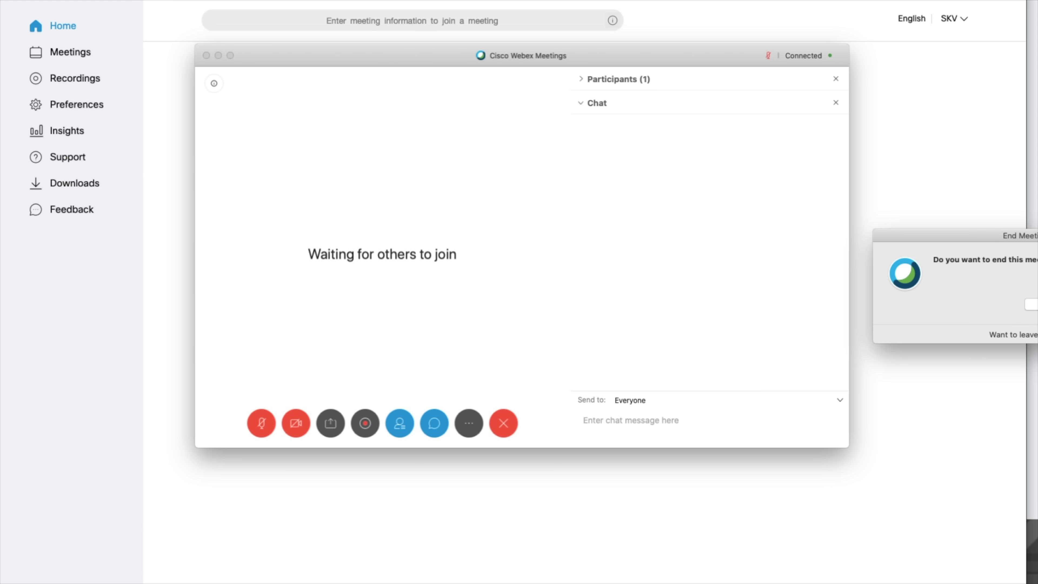